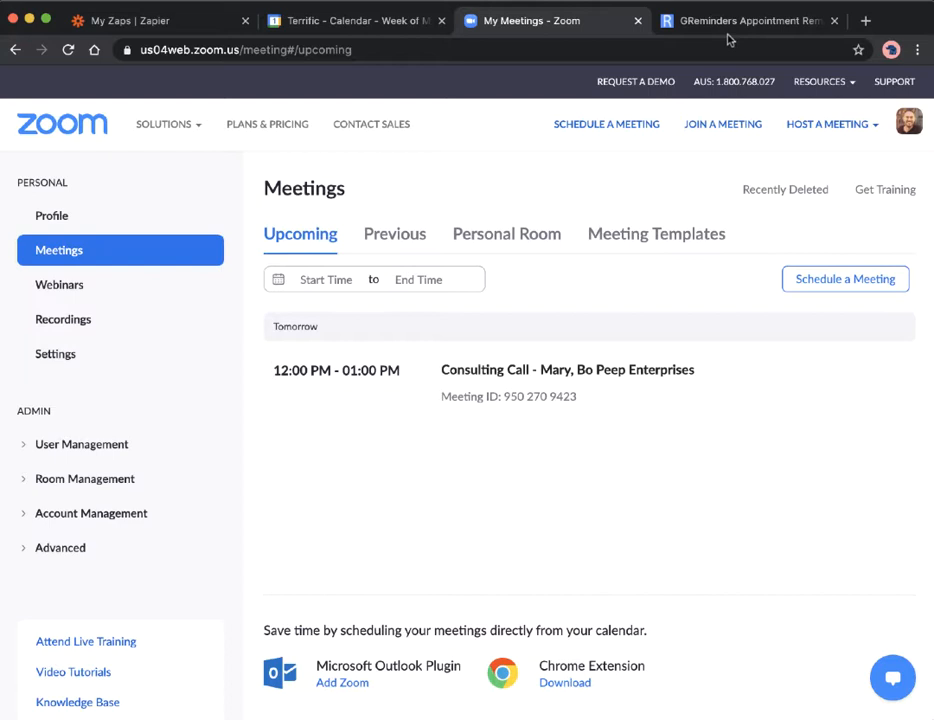
Switch from the Zoom meetings tab to the GReminders homepage tab.
left_click(745, 20)
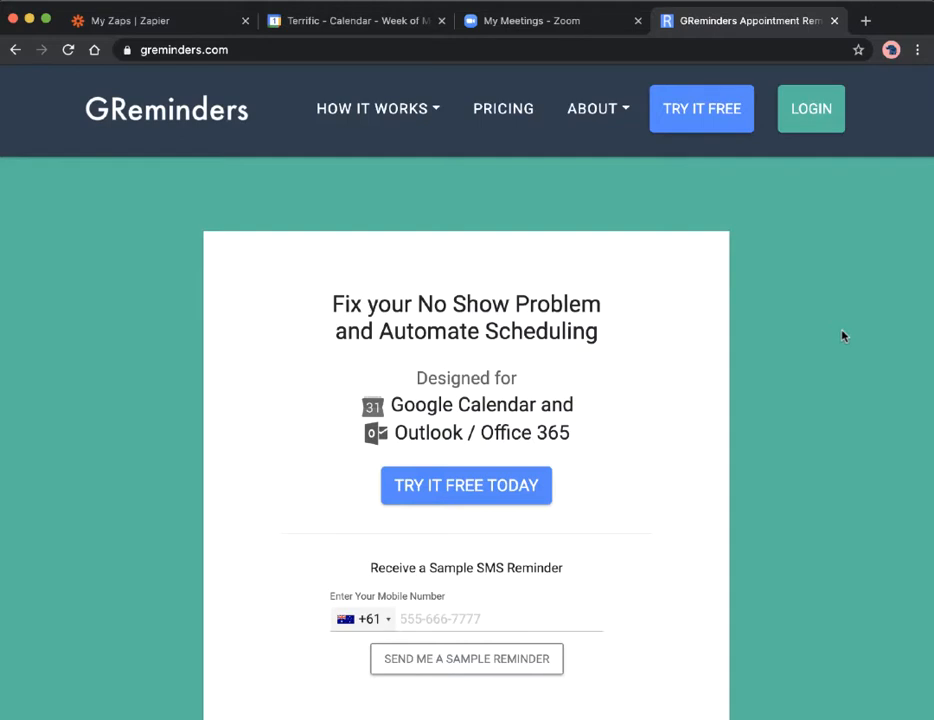
mouse_move(766, 503)
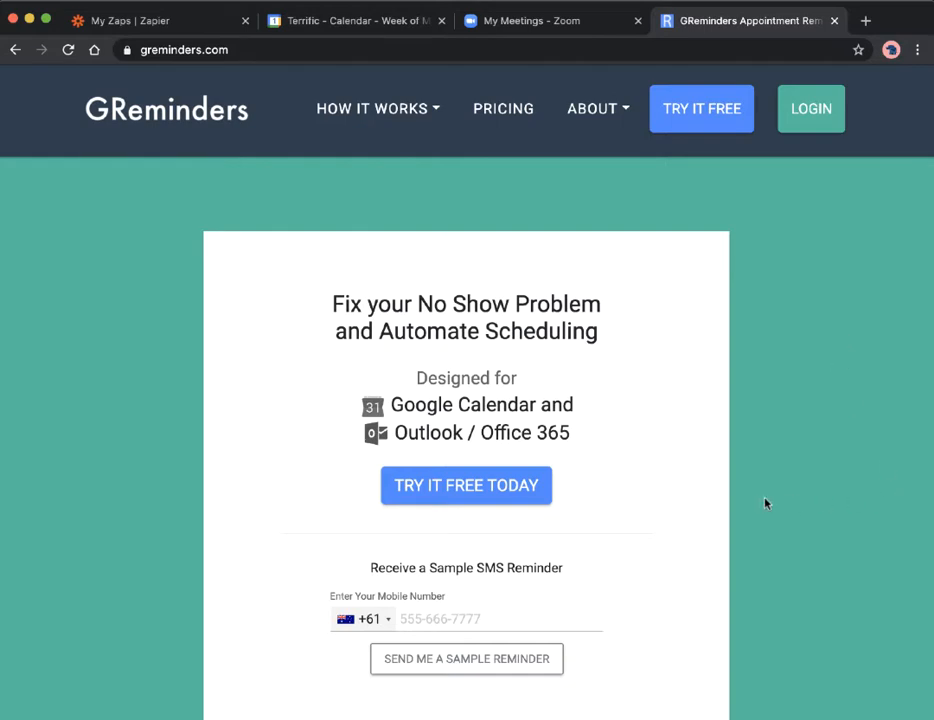
mouse_move(700, 503)
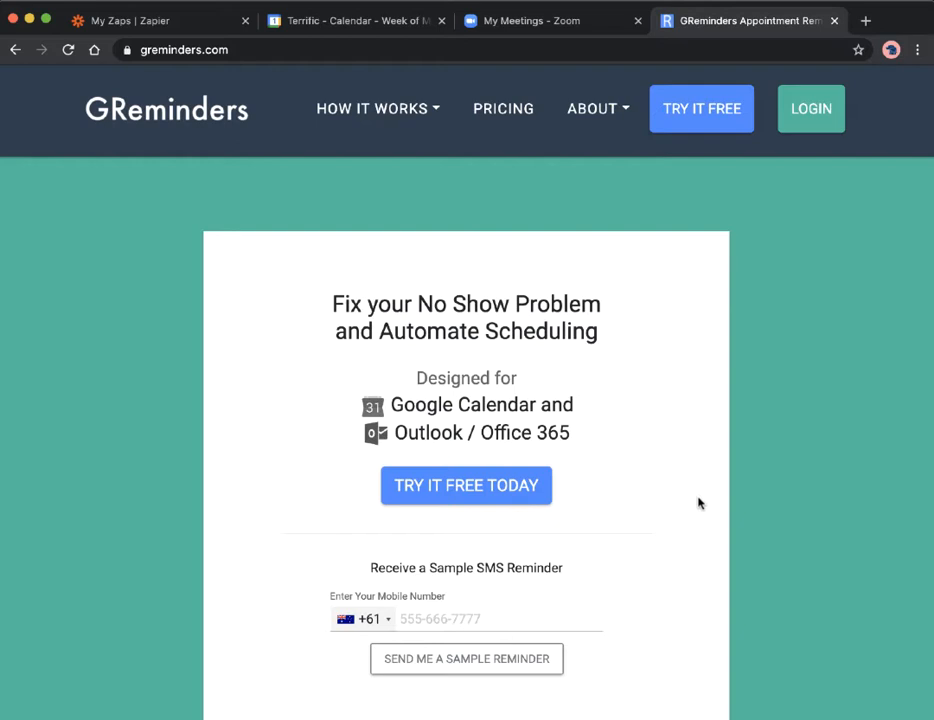
mouse_move(643, 458)
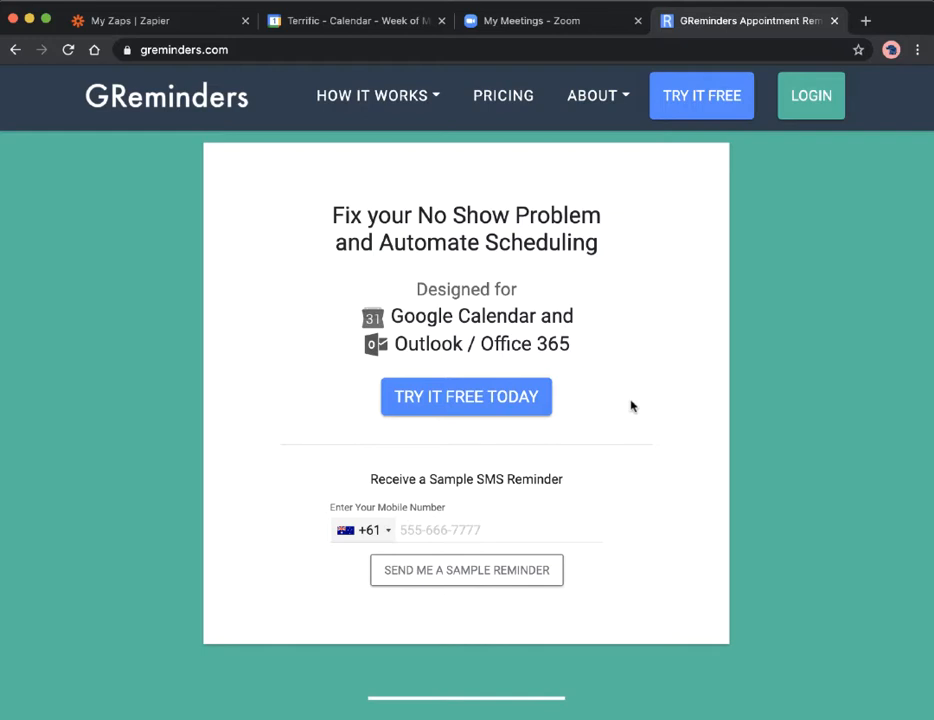
mouse_move(466, 397)
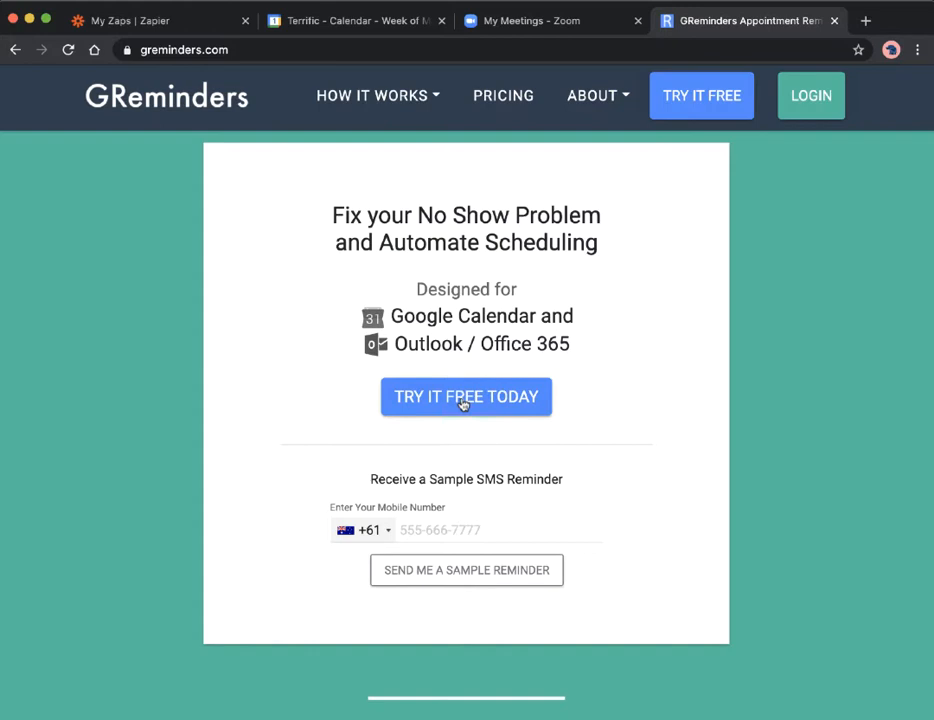
Start the GReminders free trial by signing in with the Google calendar account.
left_click(466, 396)
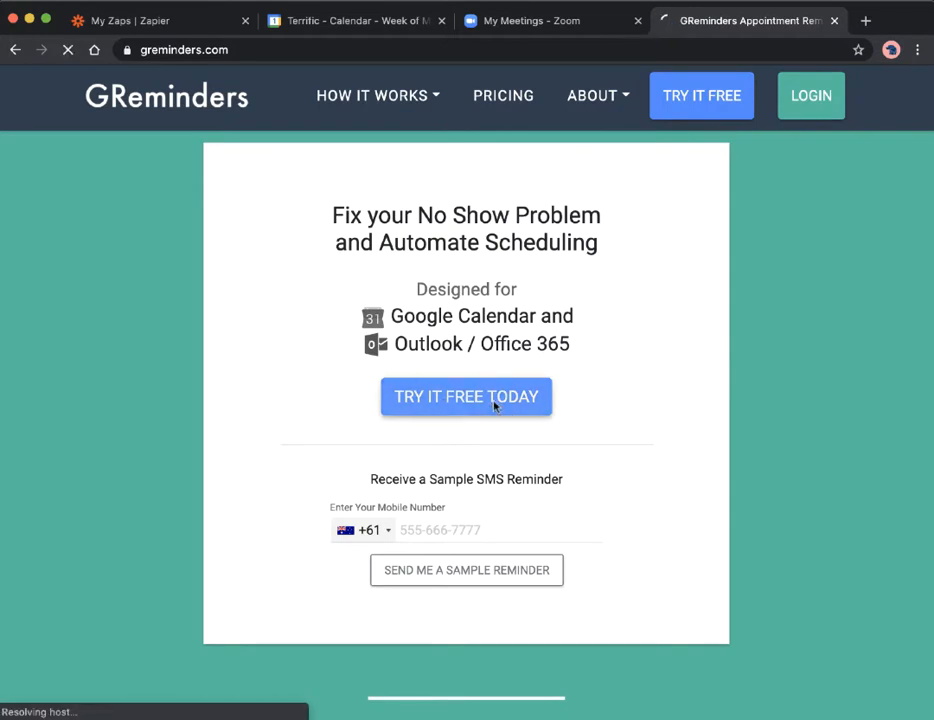
left_click(466, 396)
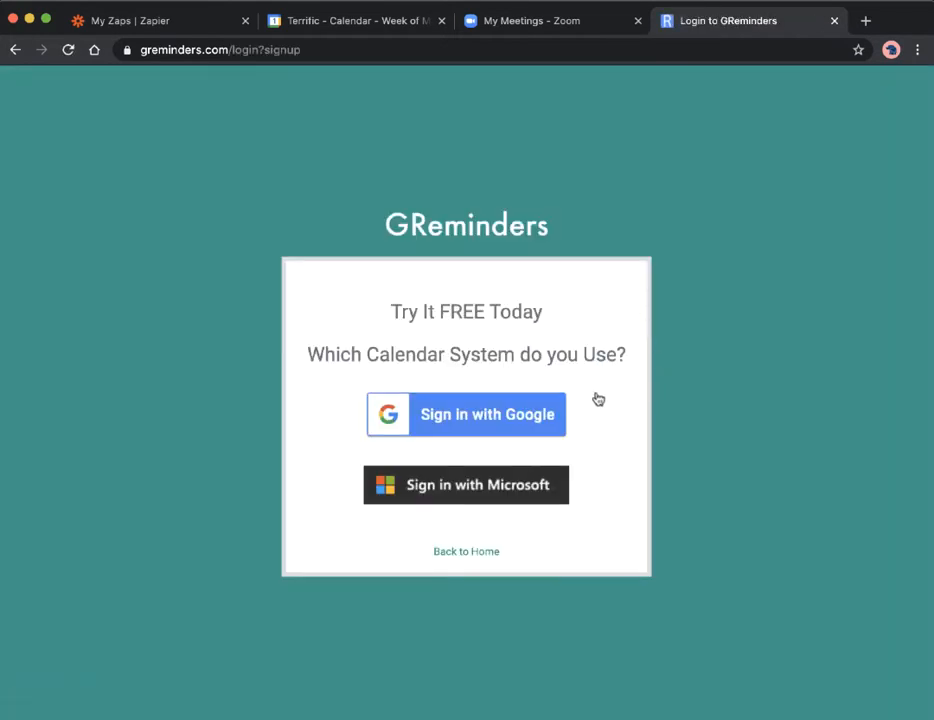
left_click(466, 414)
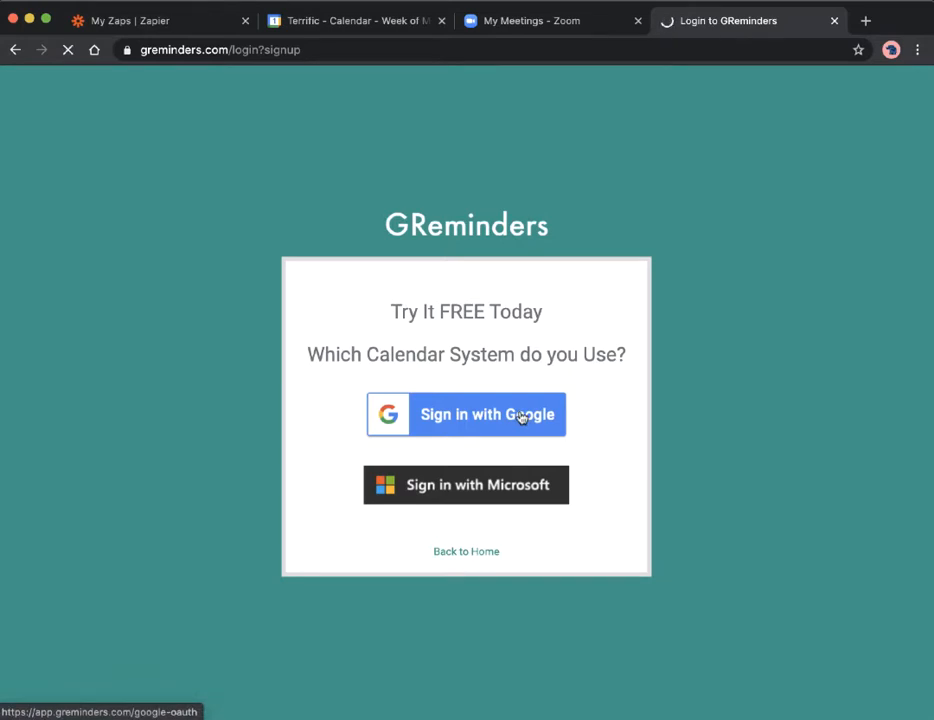
left_click(466, 414)
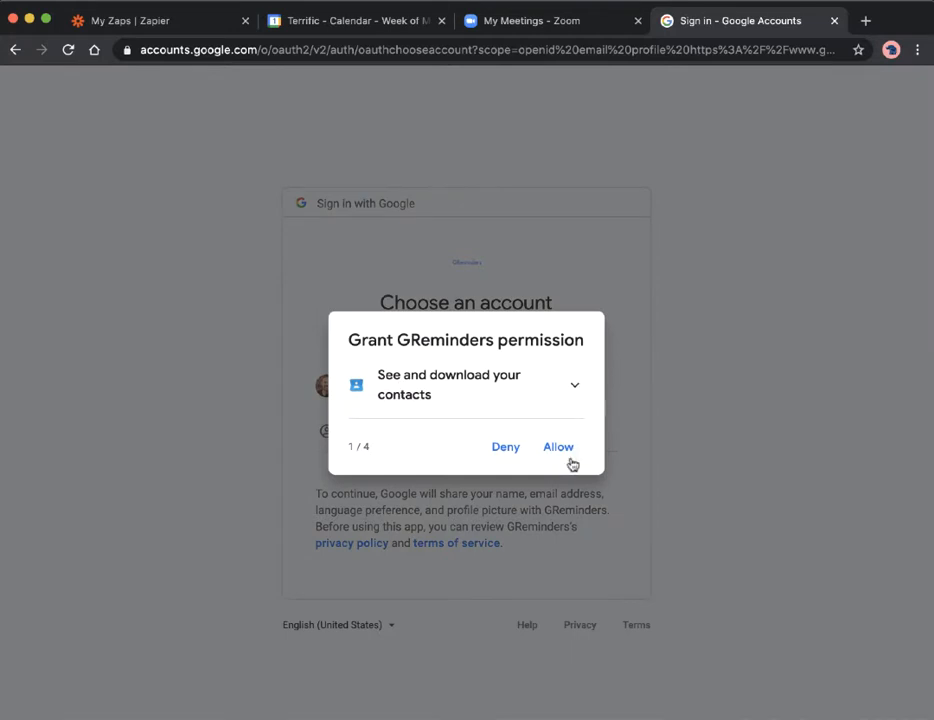
Grant GReminders access to Google contacts and calendar settings, then confirm the permissions.
left_click(558, 446)
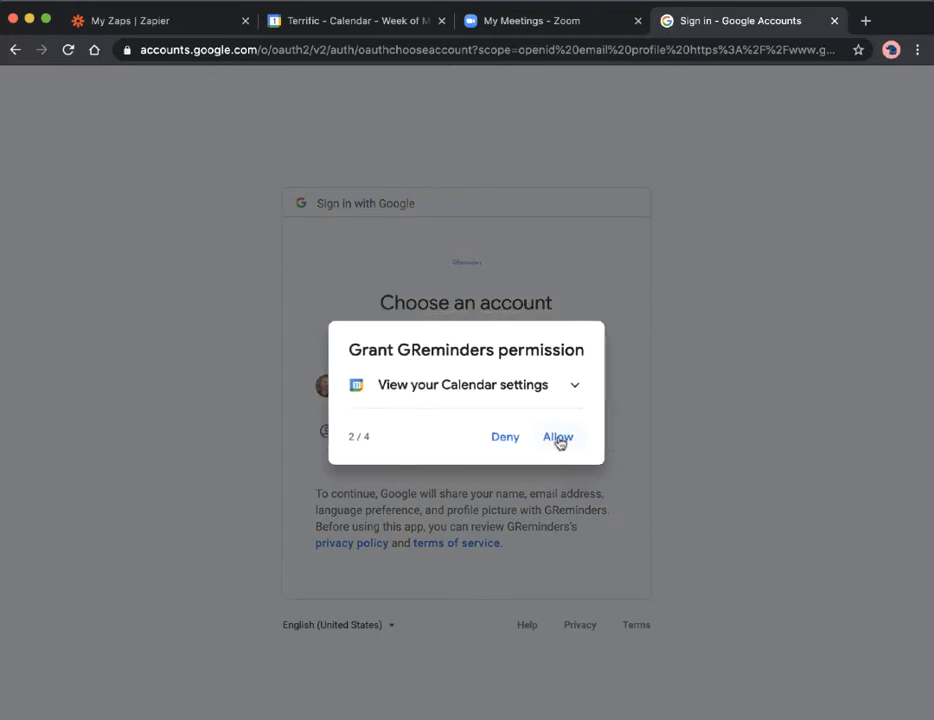
left_click(557, 437)
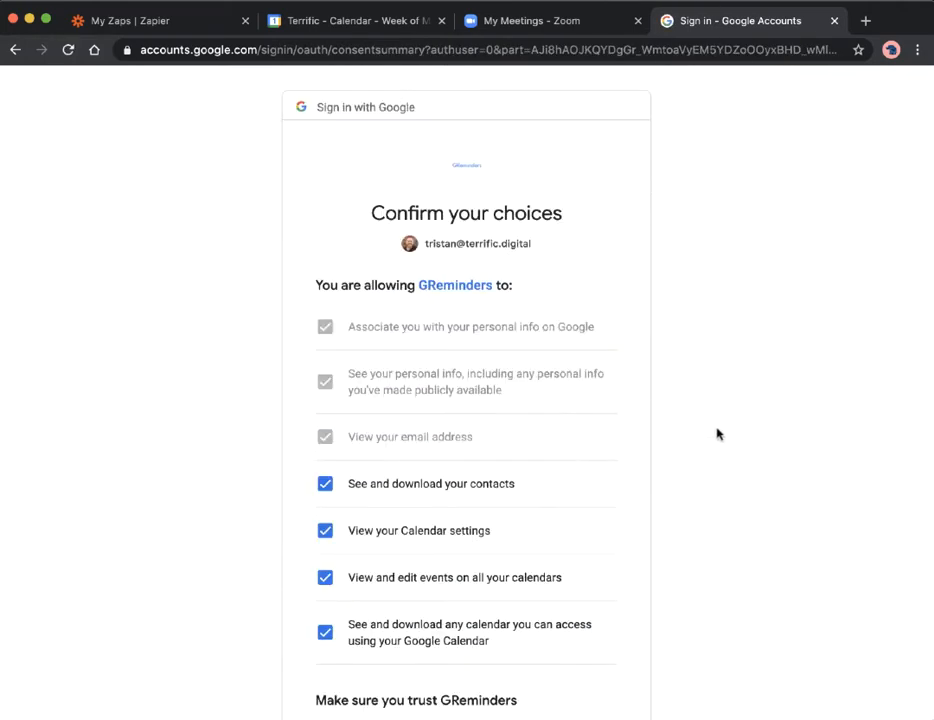
scroll("down", 3)
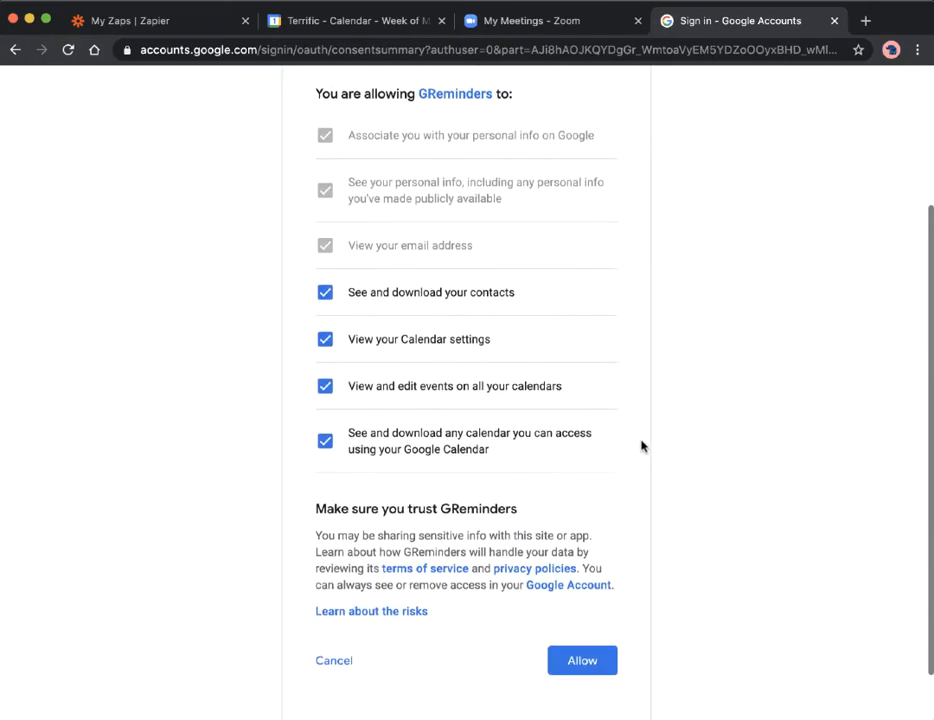
left_click(582, 660)
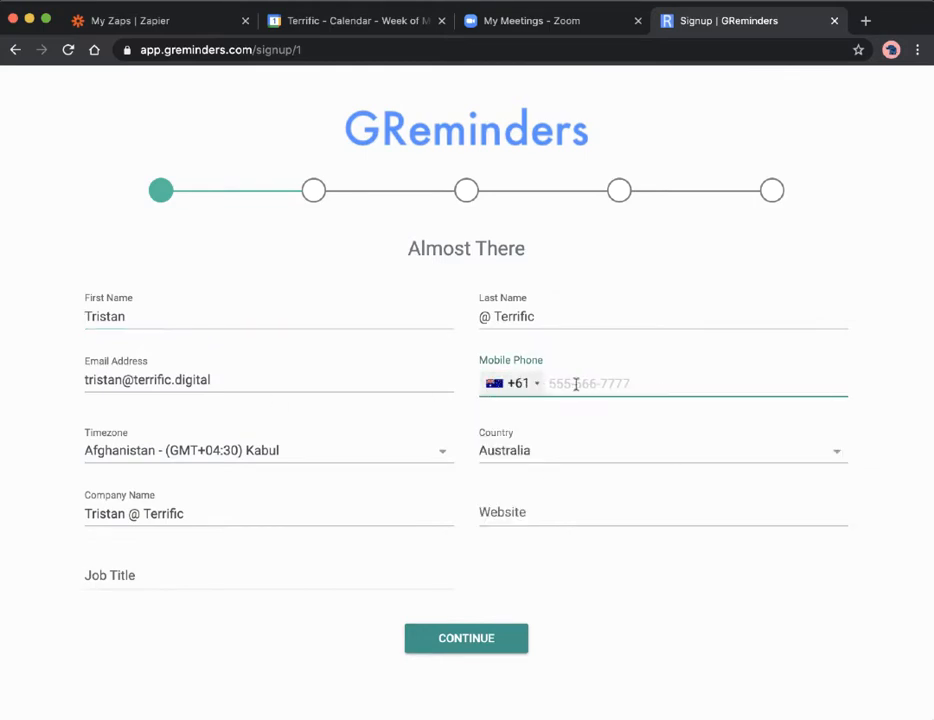
Enter the mobile number, Australia Eastern timezone, company Terrific, website and job title MD.
left_click(268, 450)
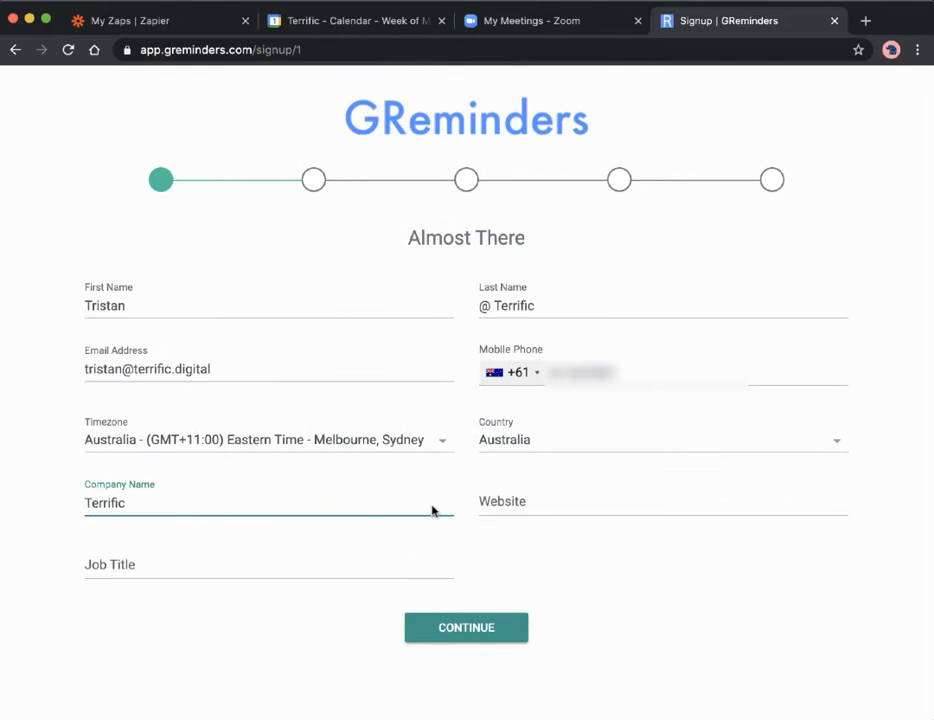
left_click(466, 627)
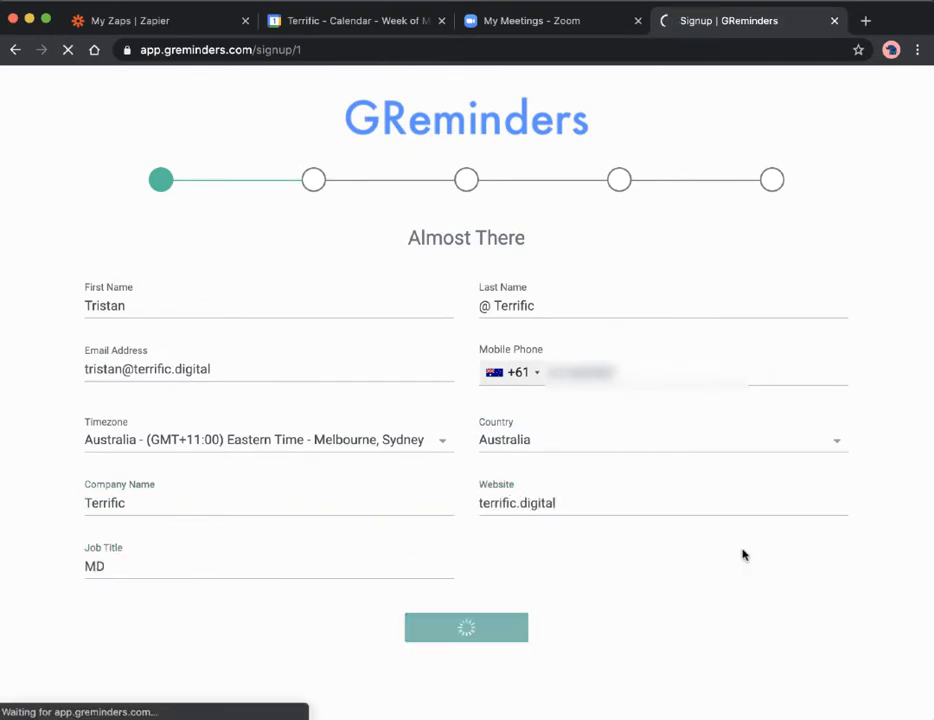
left_click(466, 627)
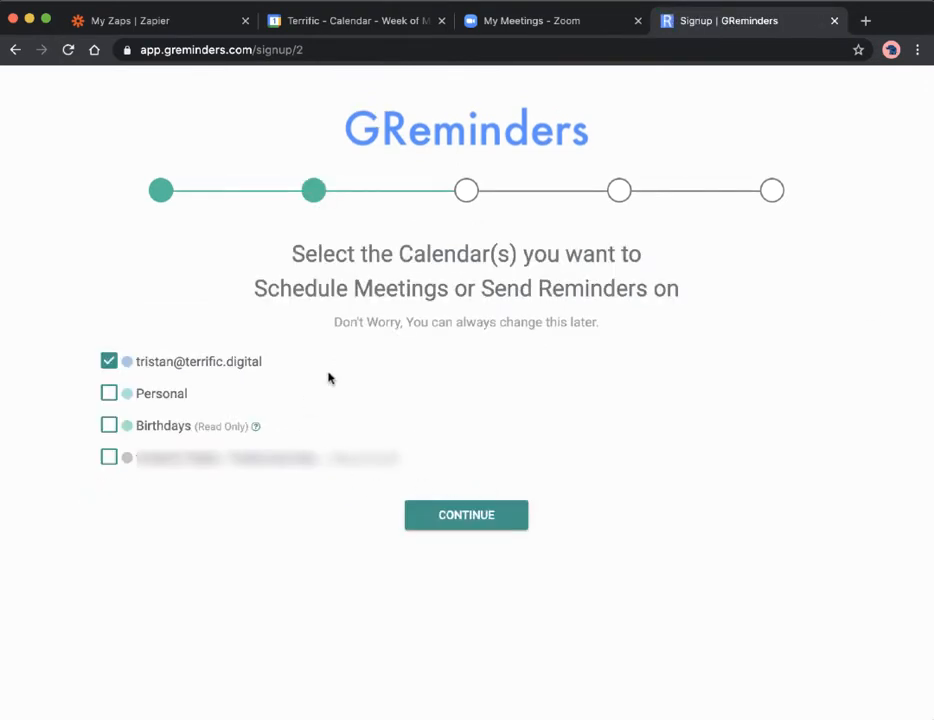
mouse_move(466, 515)
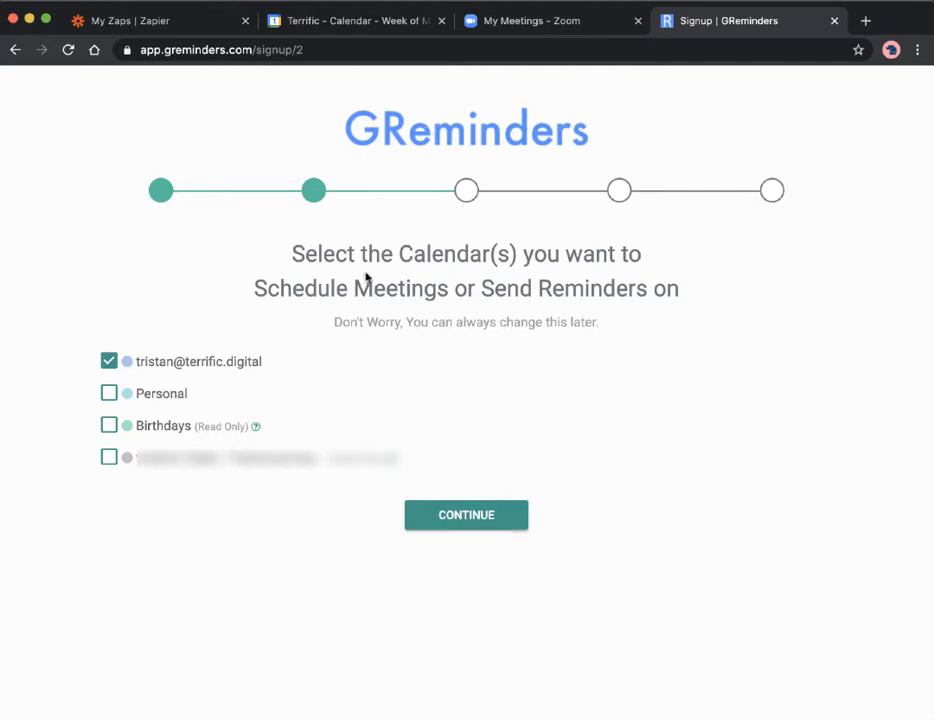
mouse_move(170, 354)
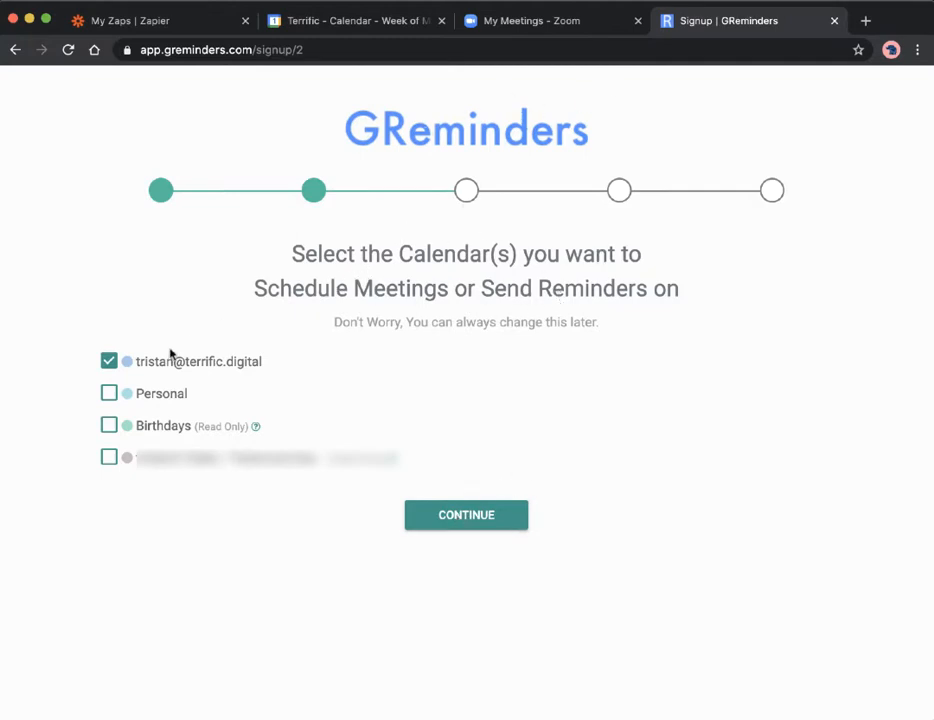
Keep the main work calendar and choose SMS/text reminders for customers.
left_click(466, 514)
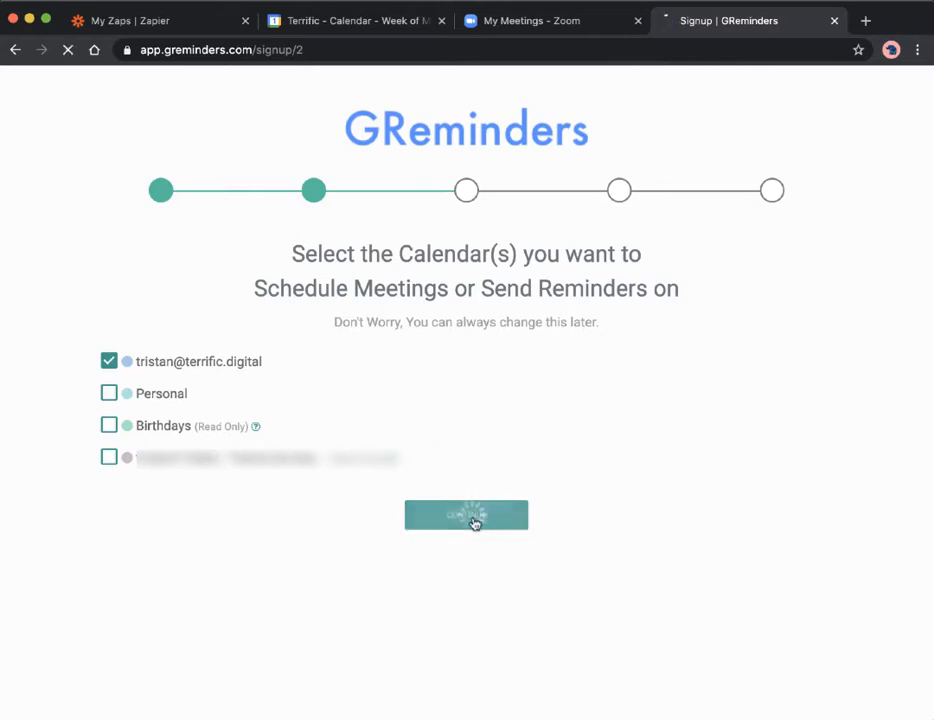
left_click(466, 514)
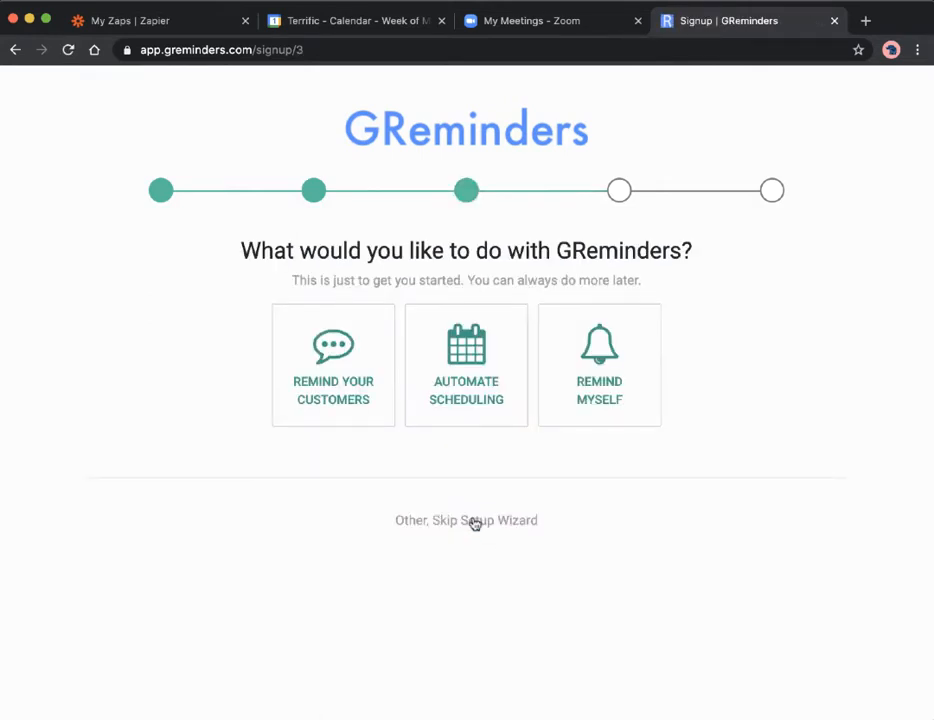
mouse_move(643, 291)
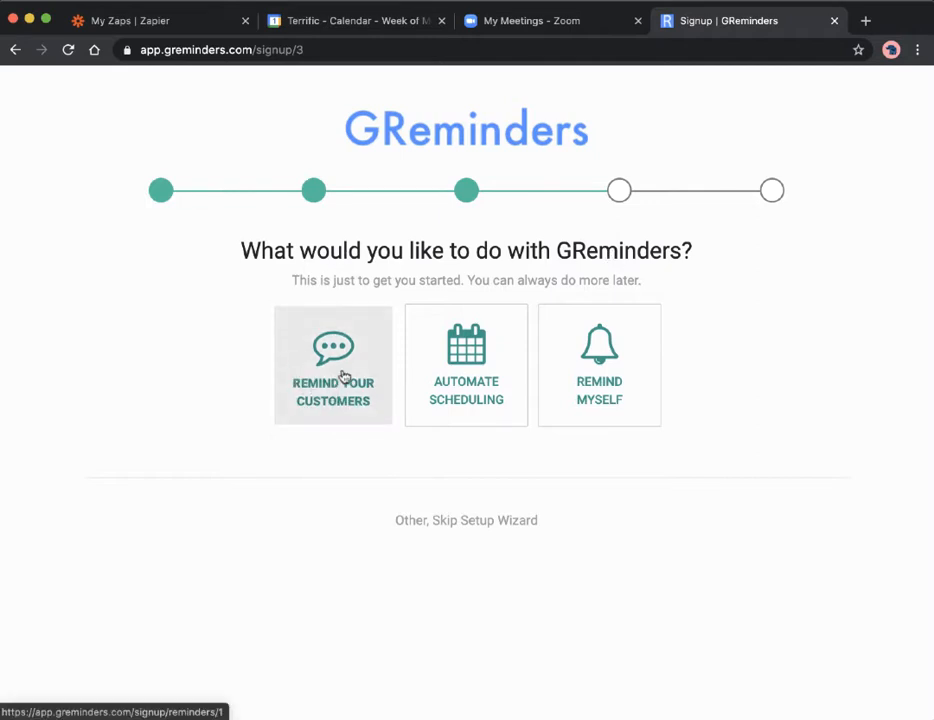
left_click(333, 364)
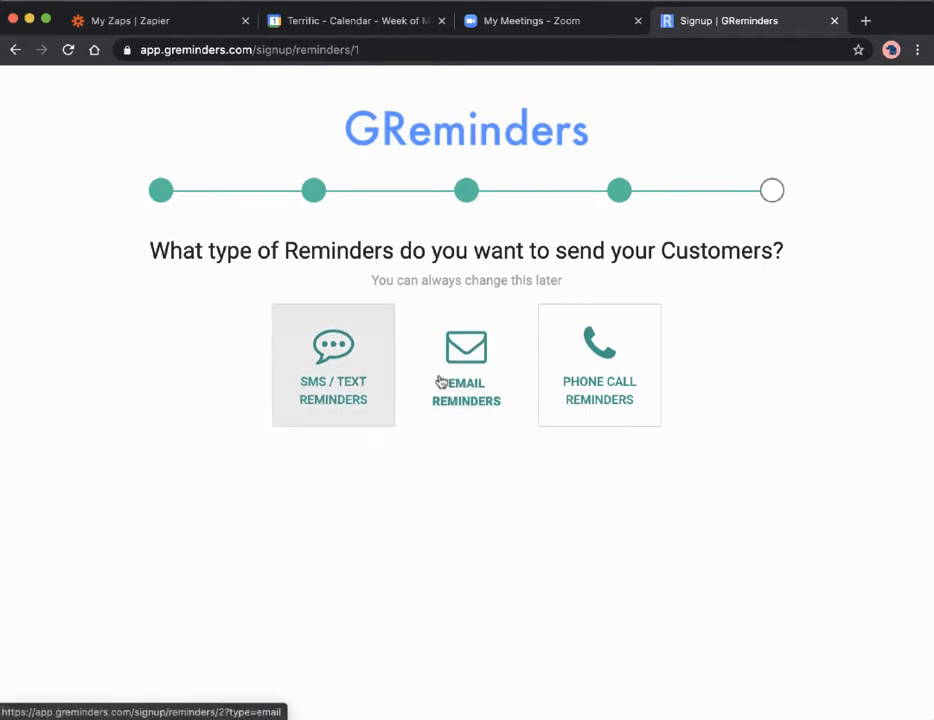
left_click(333, 365)
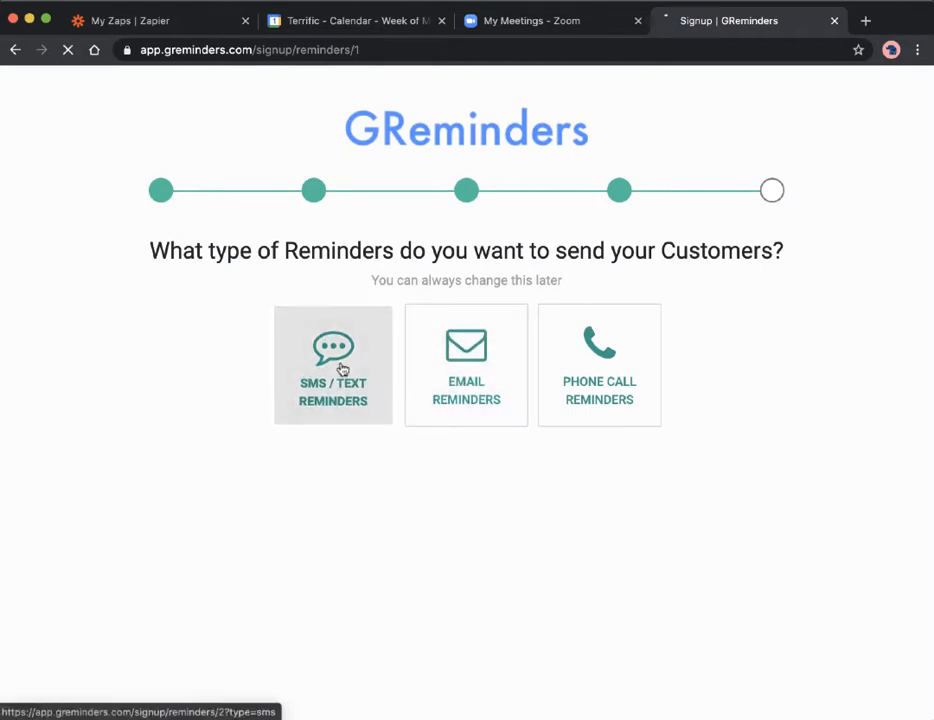
left_click(333, 364)
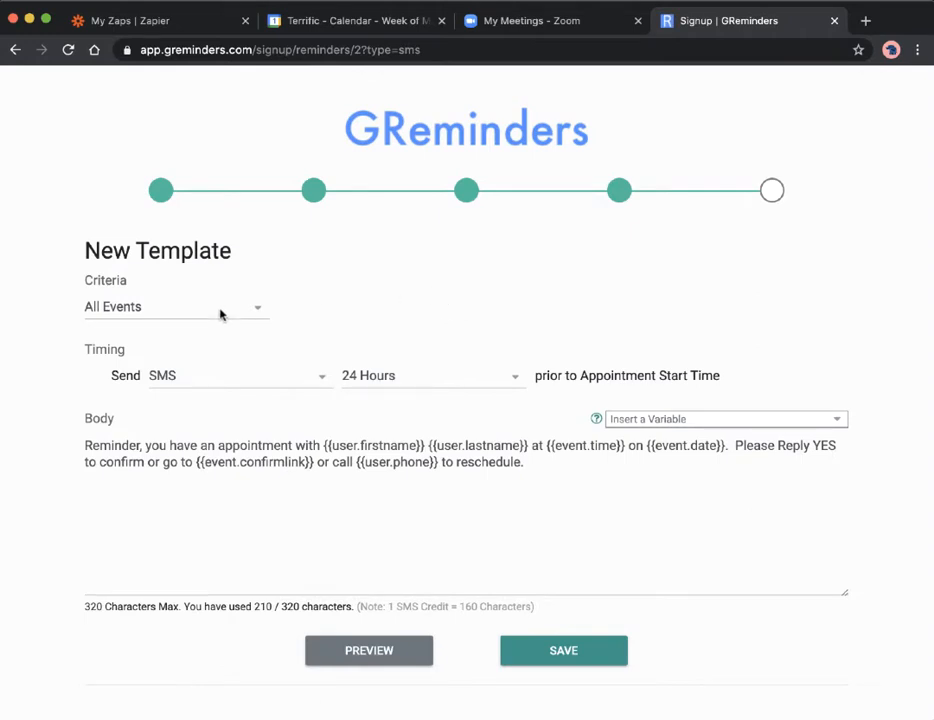
Set the SMS reminder criteria to event titles containing 'Consulting Call'.
left_click(175, 306)
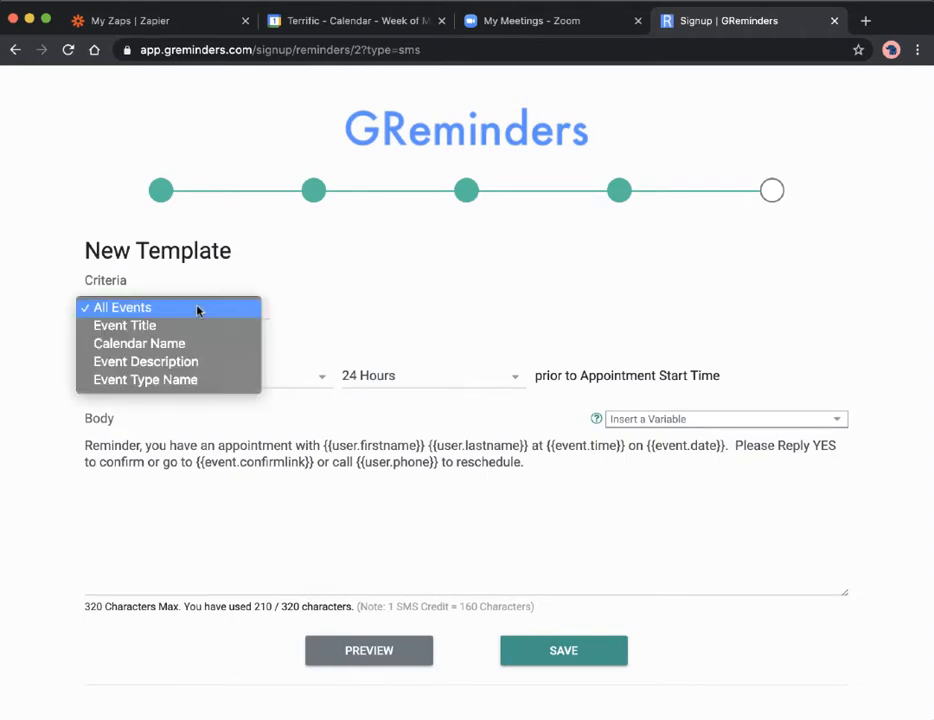
mouse_move(195, 311)
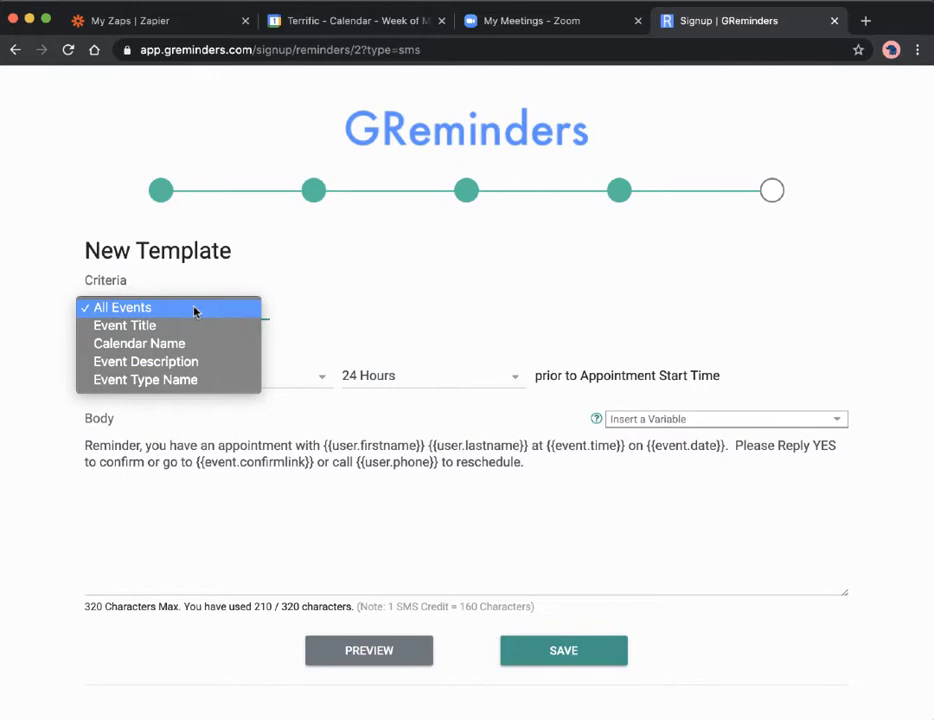
left_click(122, 307)
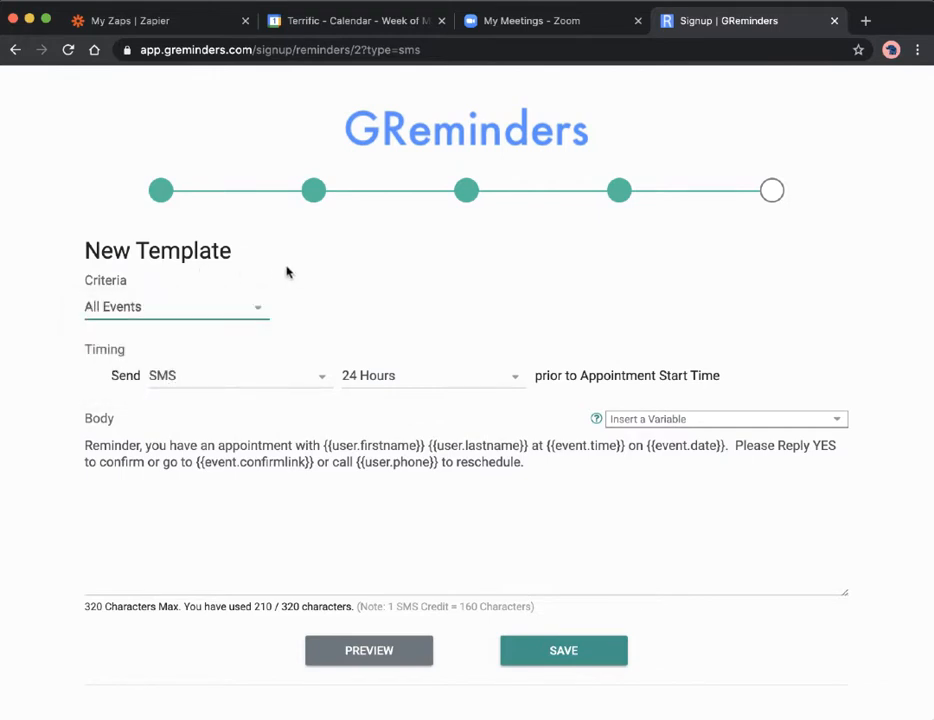
mouse_move(191, 308)
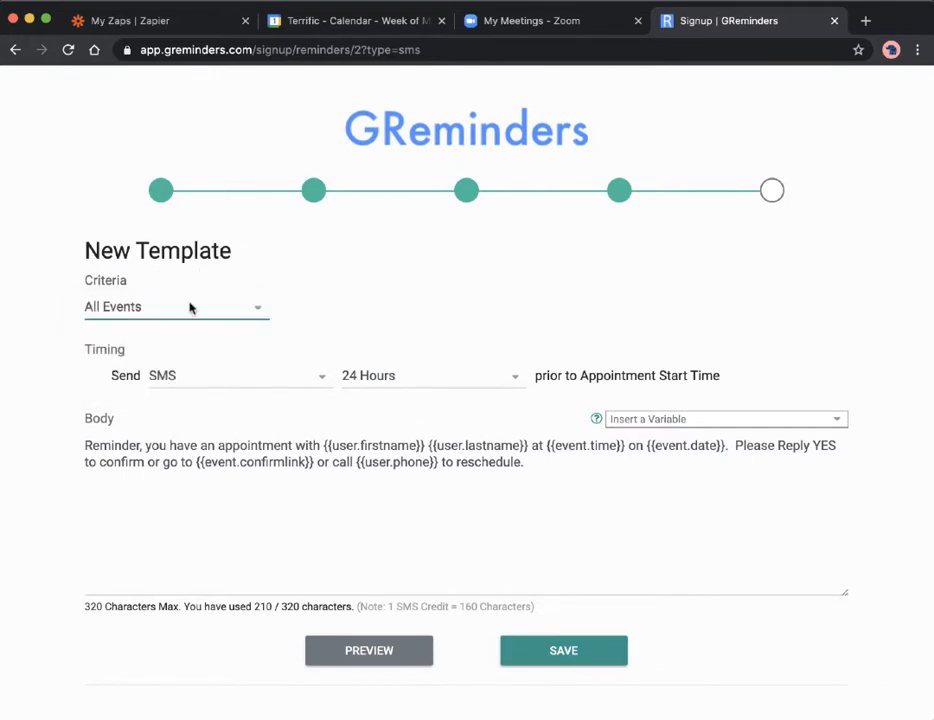
mouse_move(438, 338)
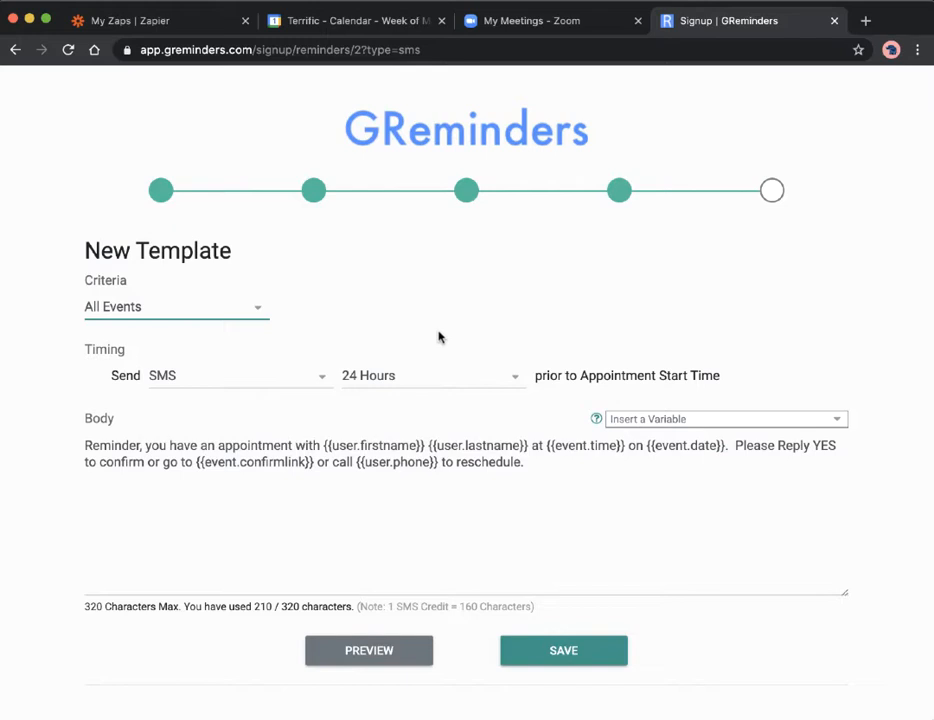
mouse_move(280, 315)
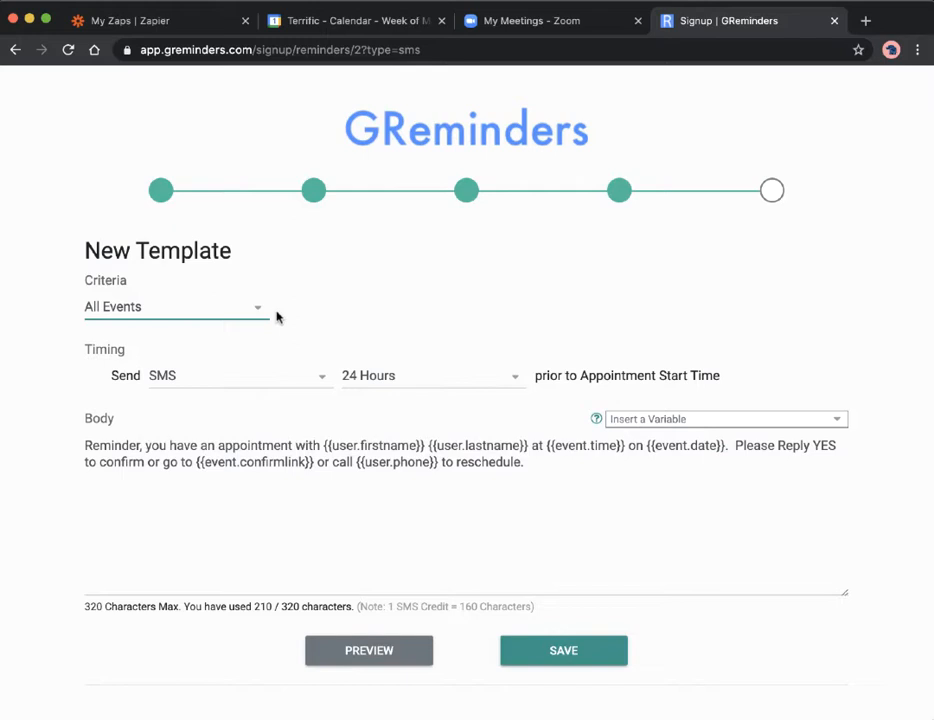
left_click(175, 306)
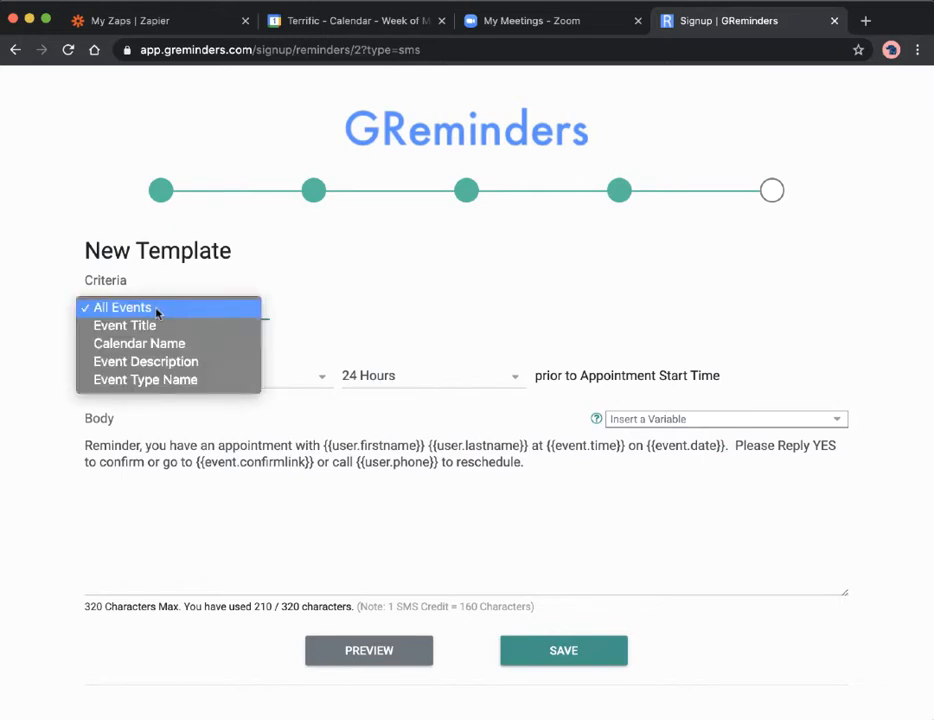
mouse_move(124, 325)
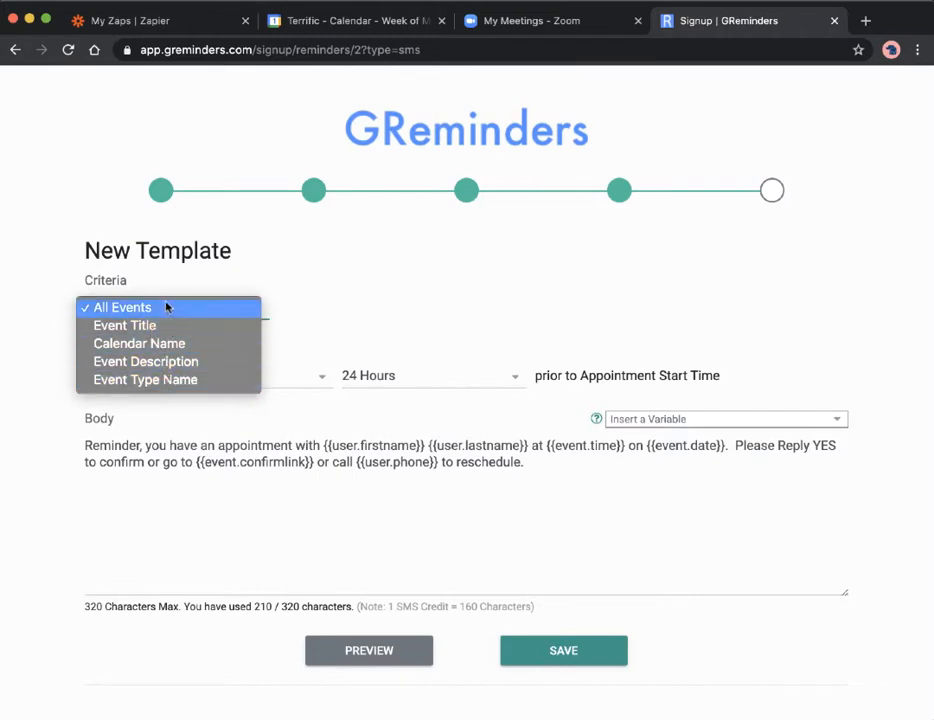
mouse_move(208, 325)
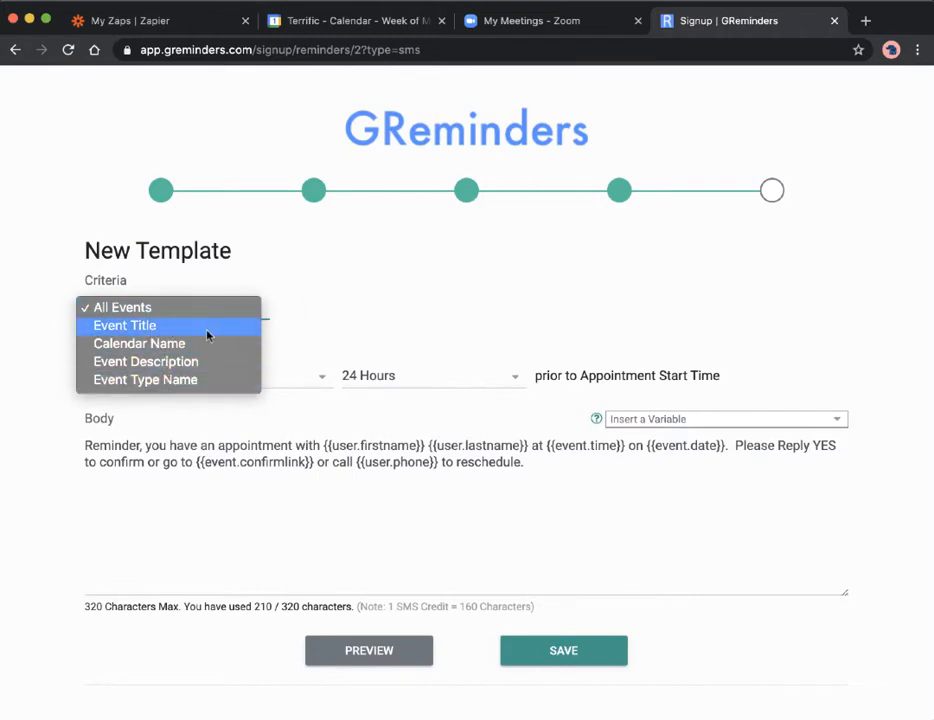
left_click(124, 325)
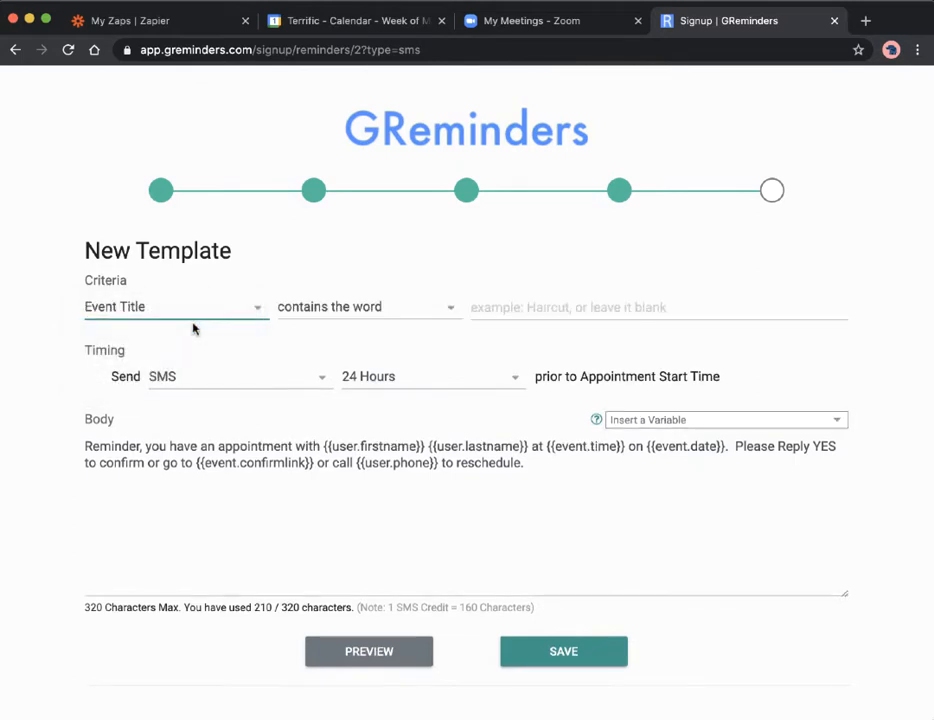
mouse_move(200, 307)
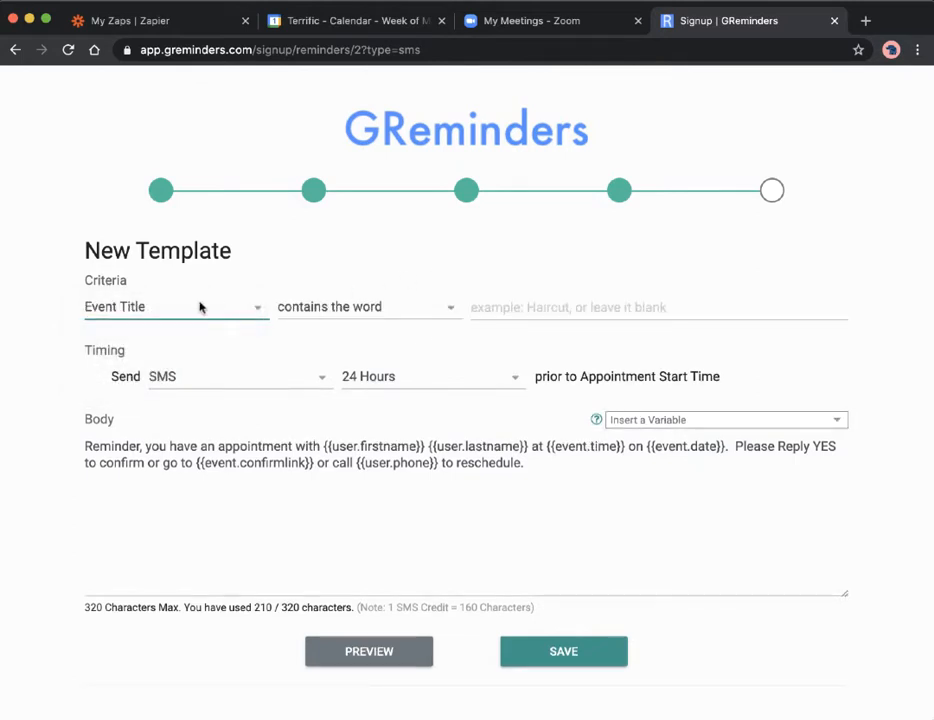
mouse_move(483, 237)
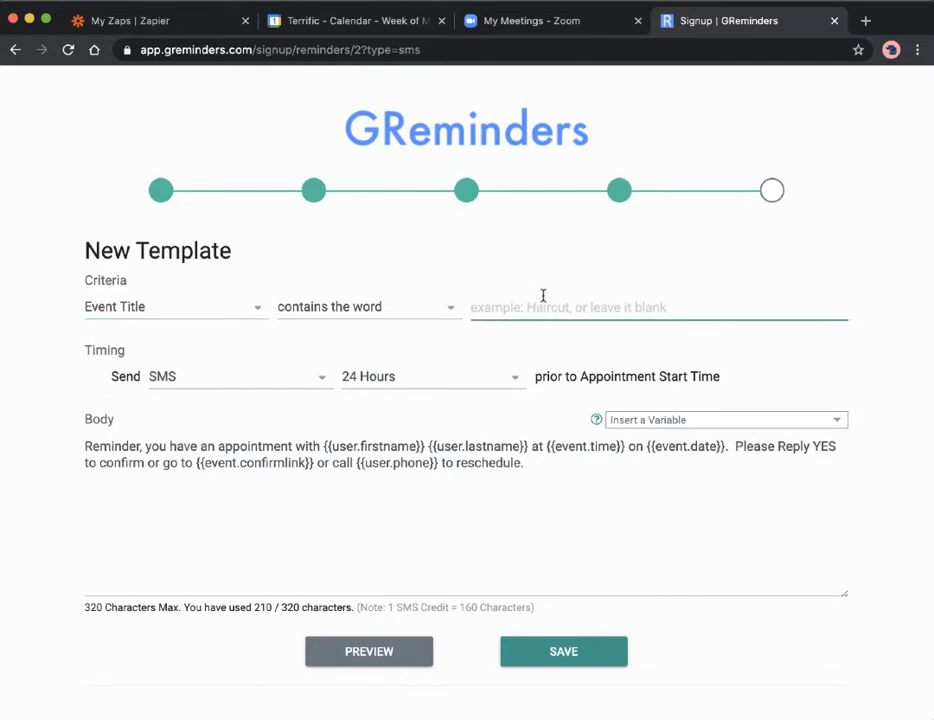
type("Consulting Call")
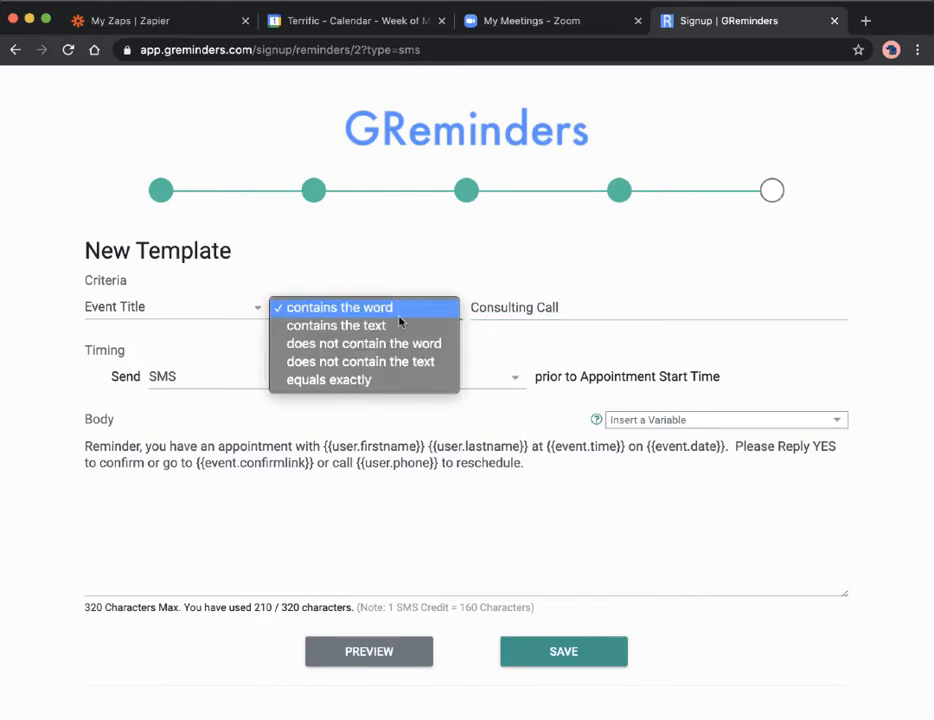
mouse_move(364, 380)
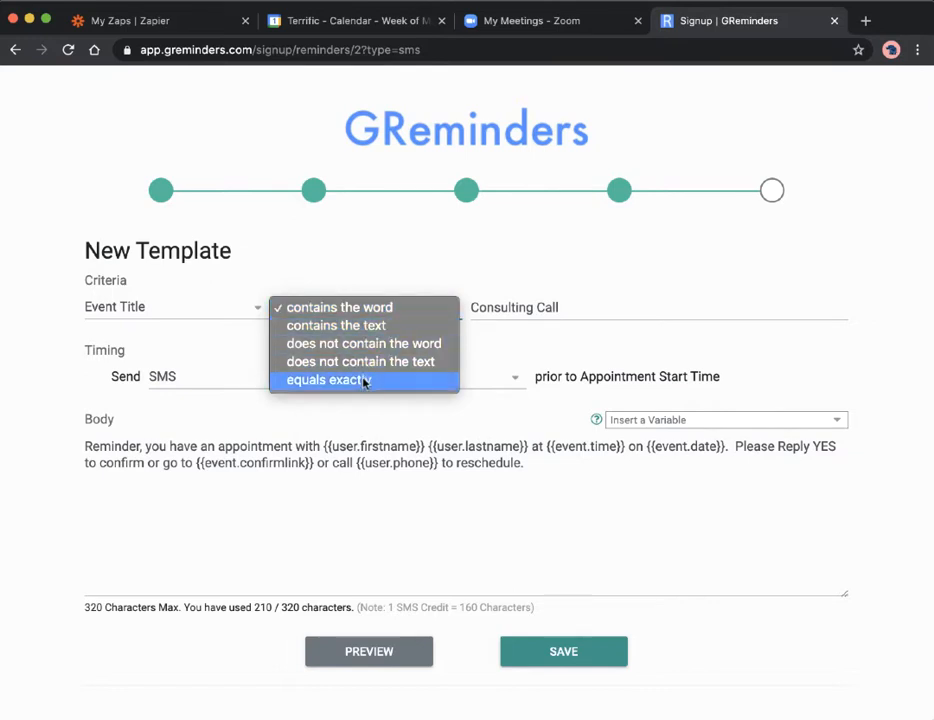
left_click(340, 307)
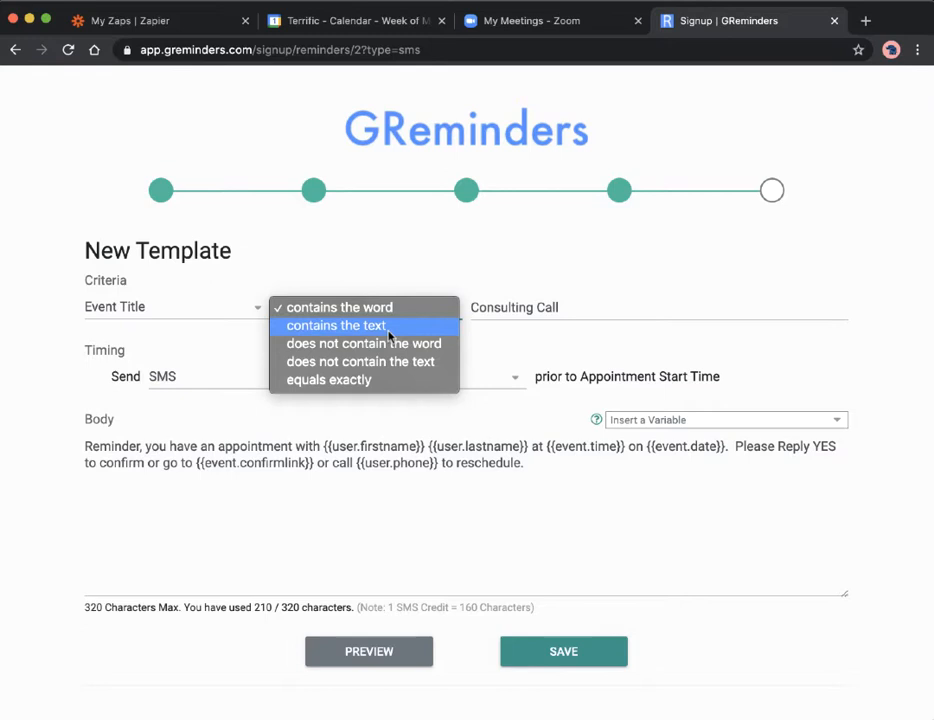
left_click(336, 325)
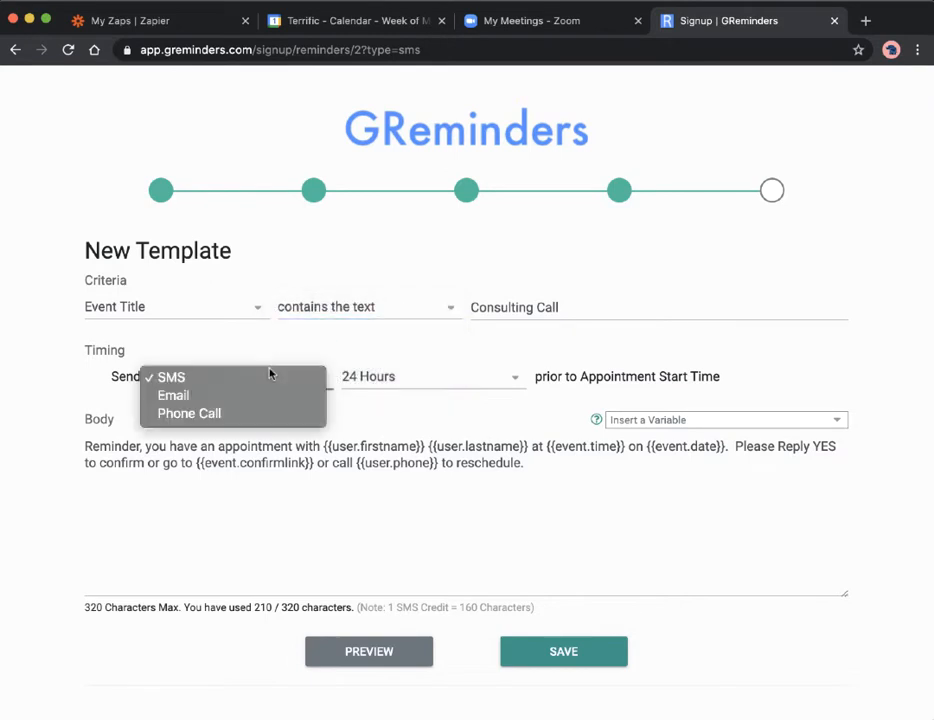
Send the reminder by SMS 10 minutes before the event.
left_click(171, 376)
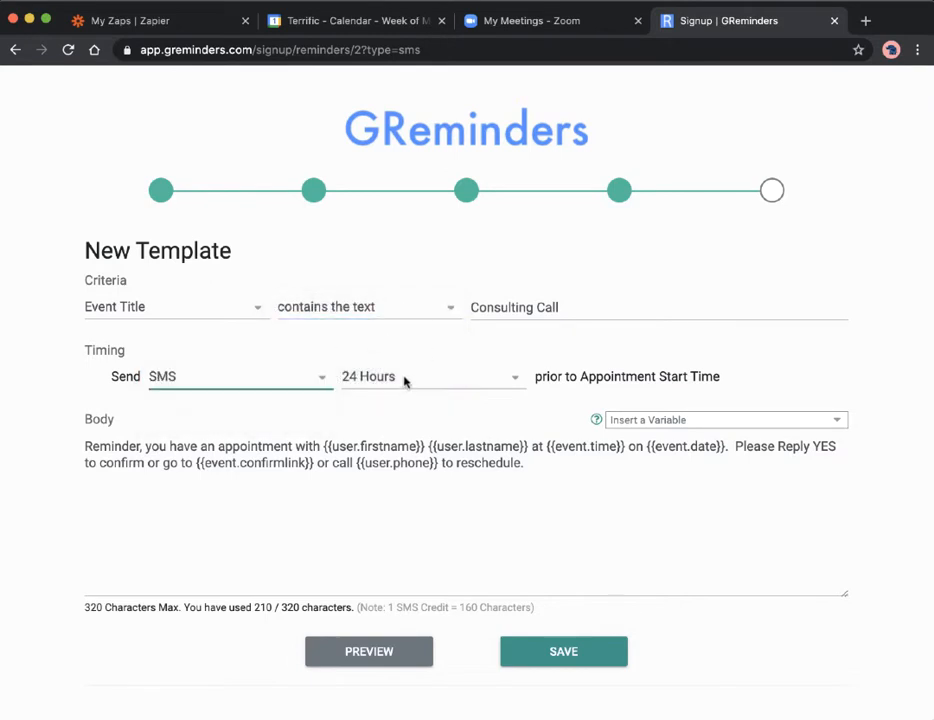
left_click(432, 376)
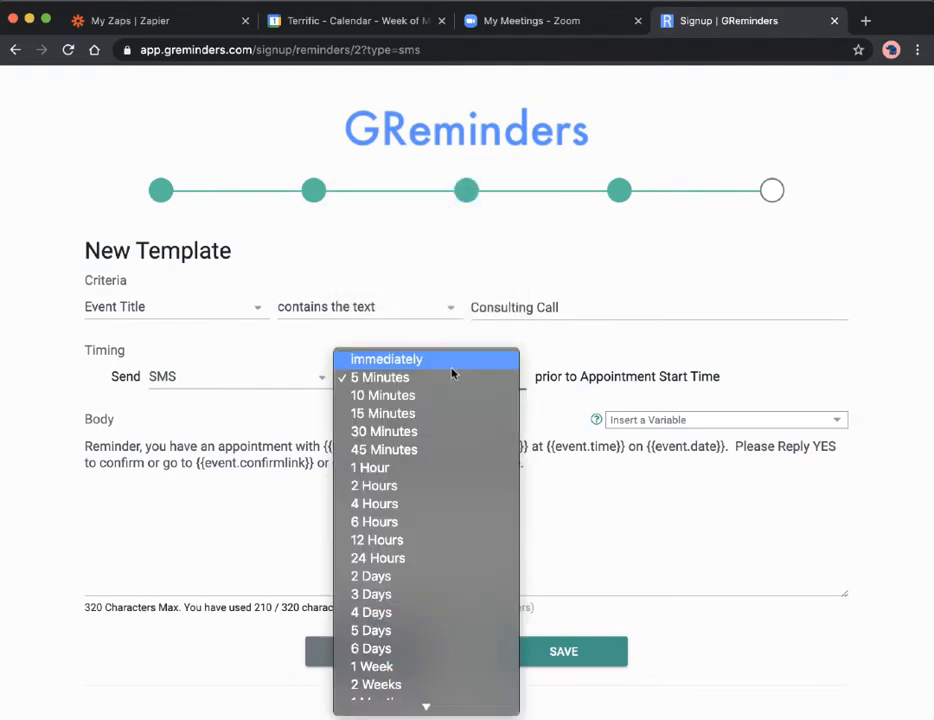
left_click(383, 395)
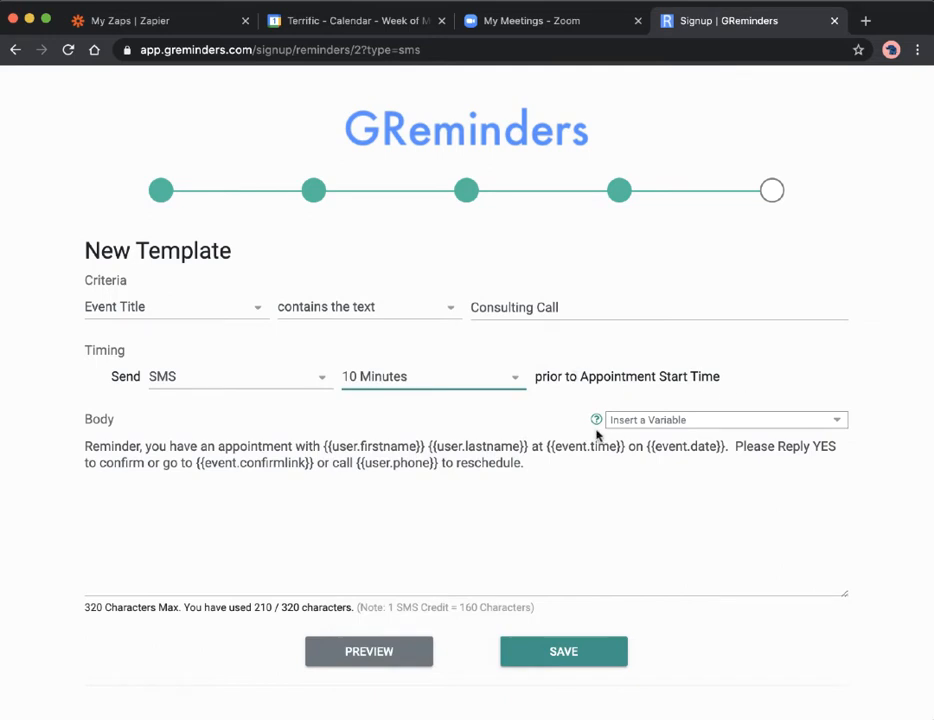
Insert the Zoom join link and My Company Name variables into the SMS body.
scroll("down", 3)
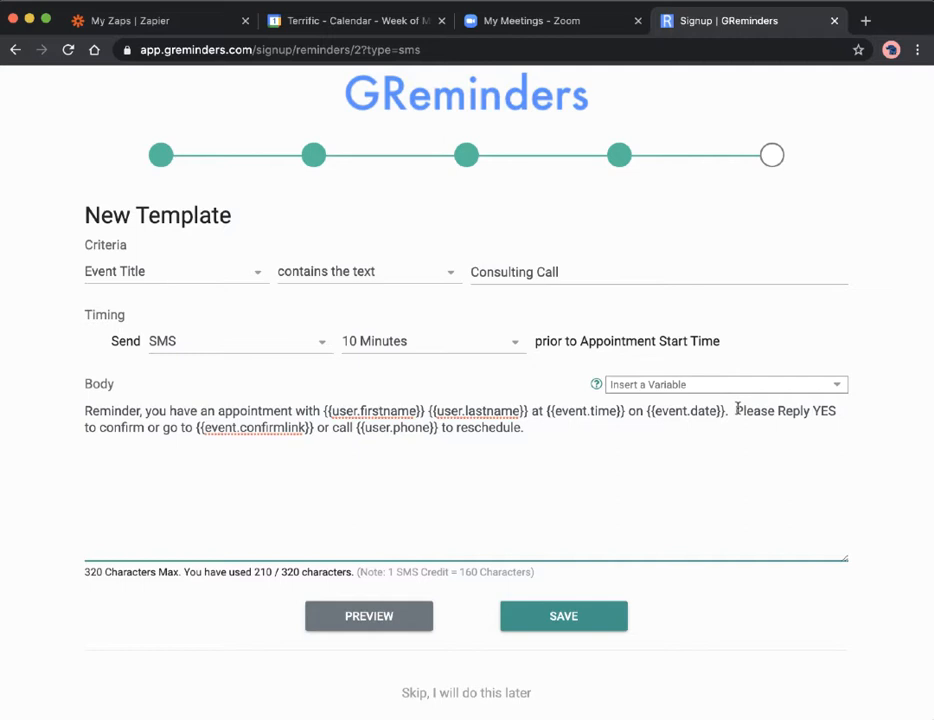
left_click(725, 384)
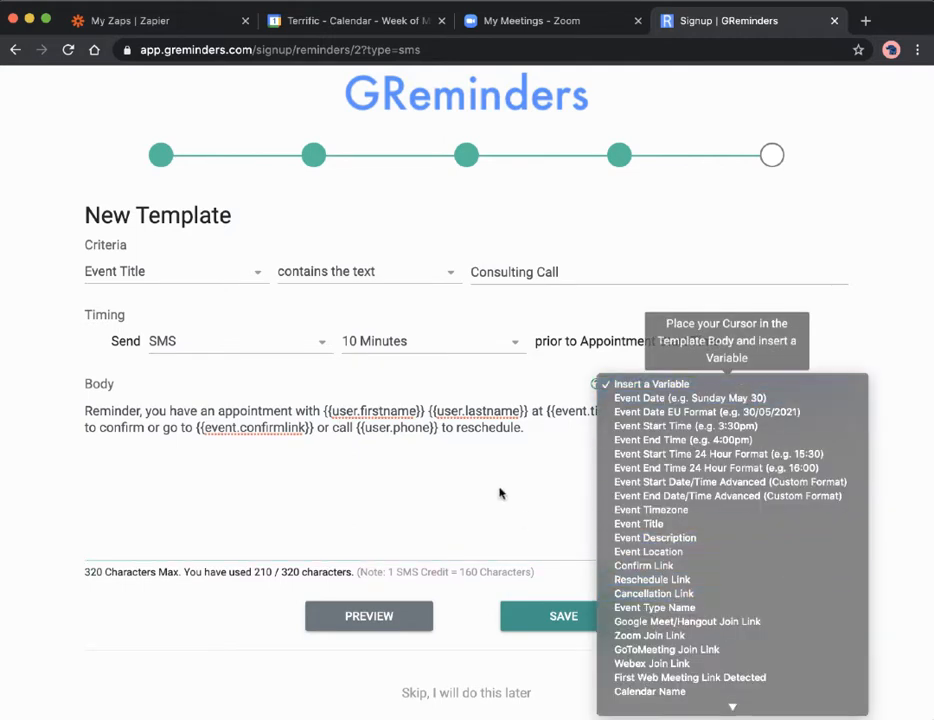
left_click(649, 635)
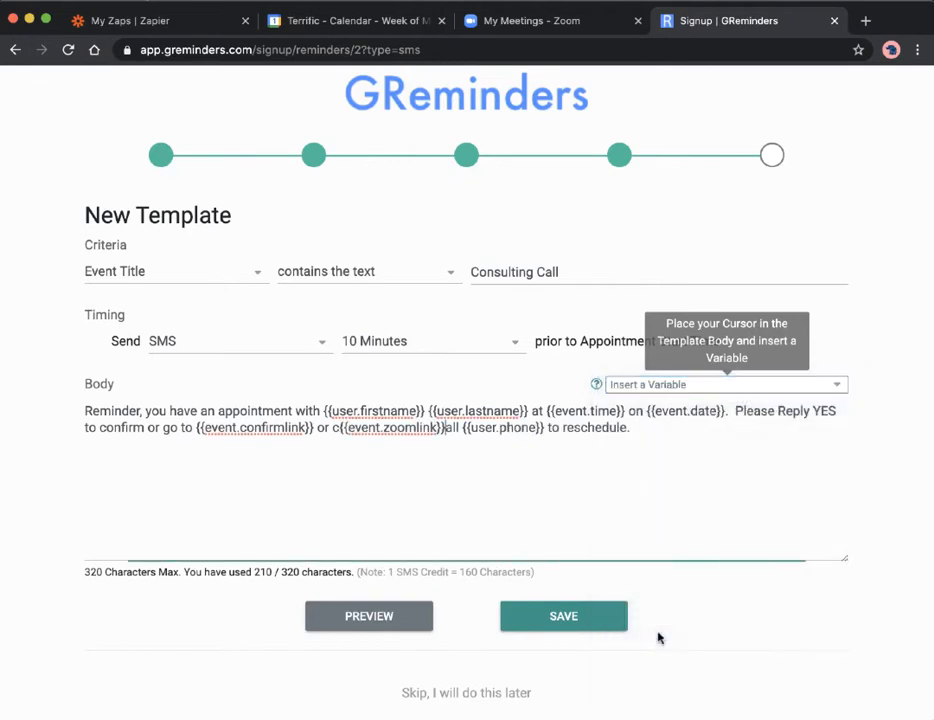
mouse_move(658, 638)
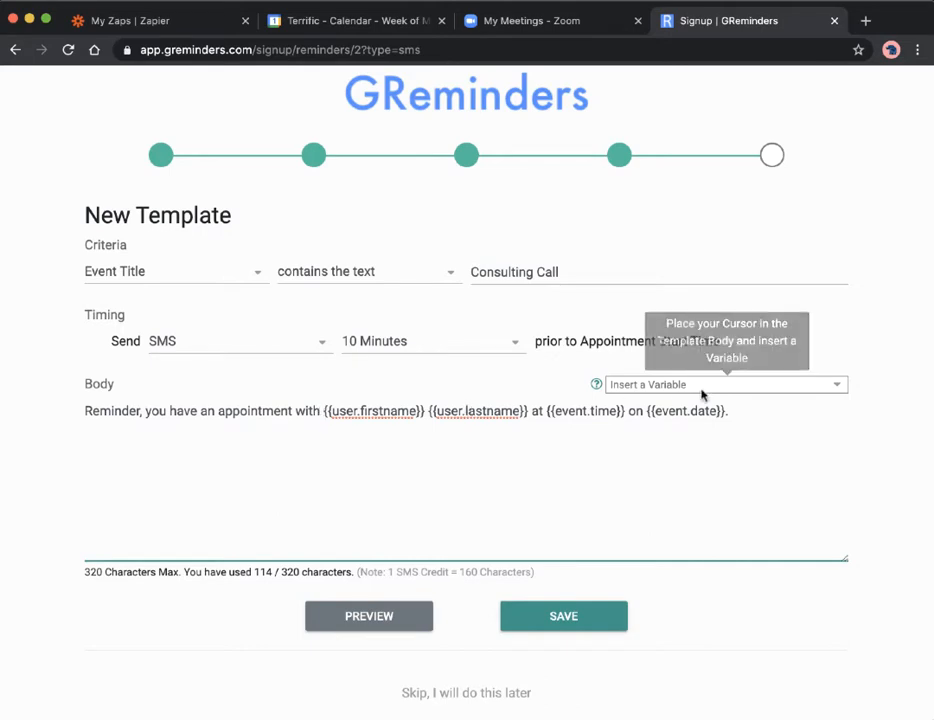
left_click(725, 384)
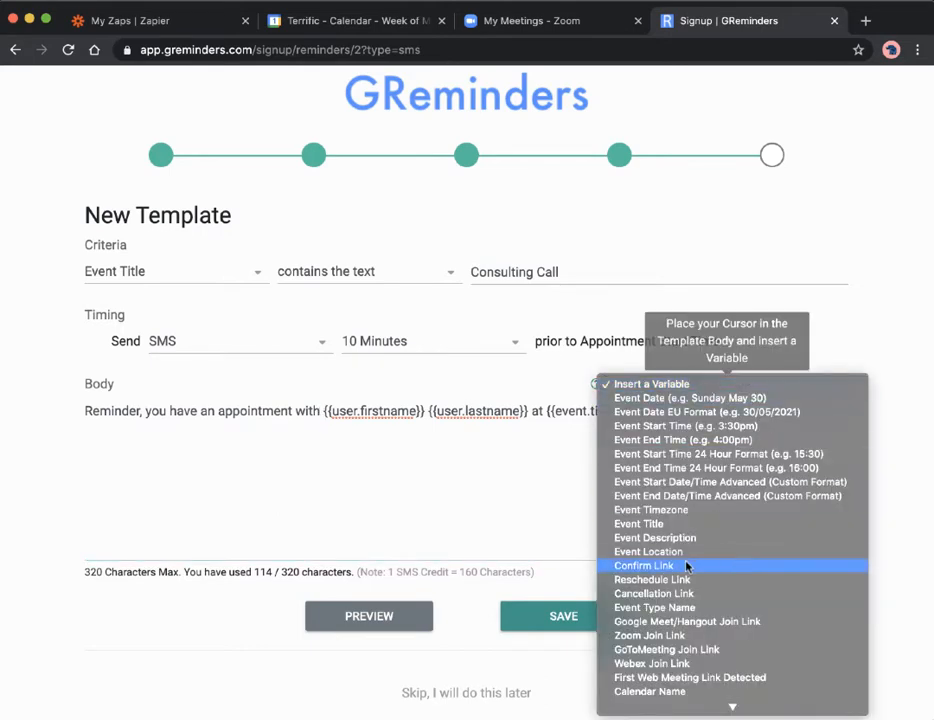
scroll("down", 3)
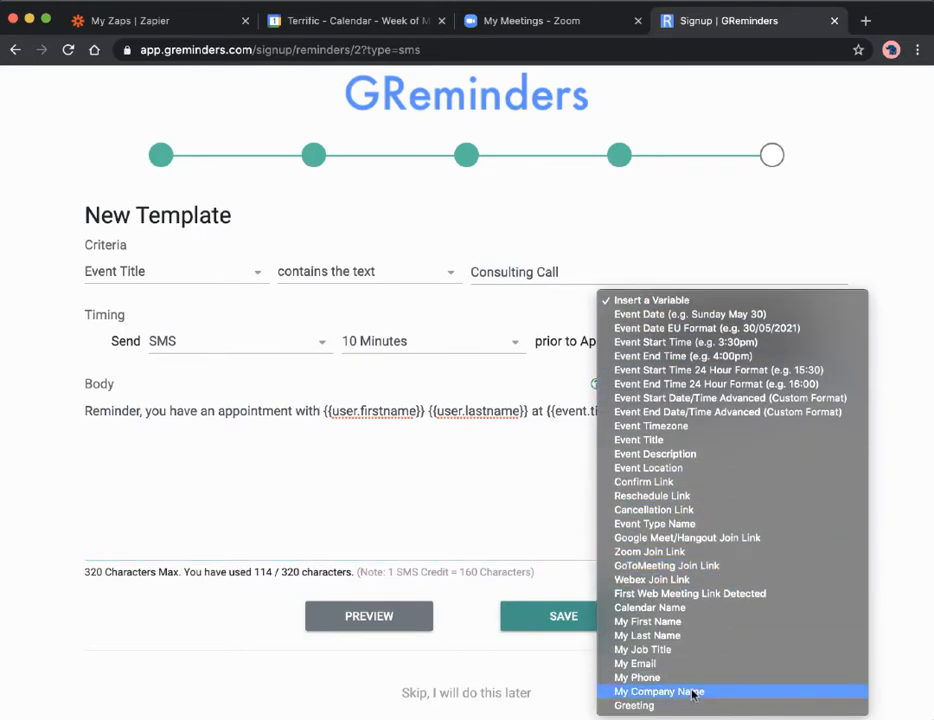
left_click(659, 691)
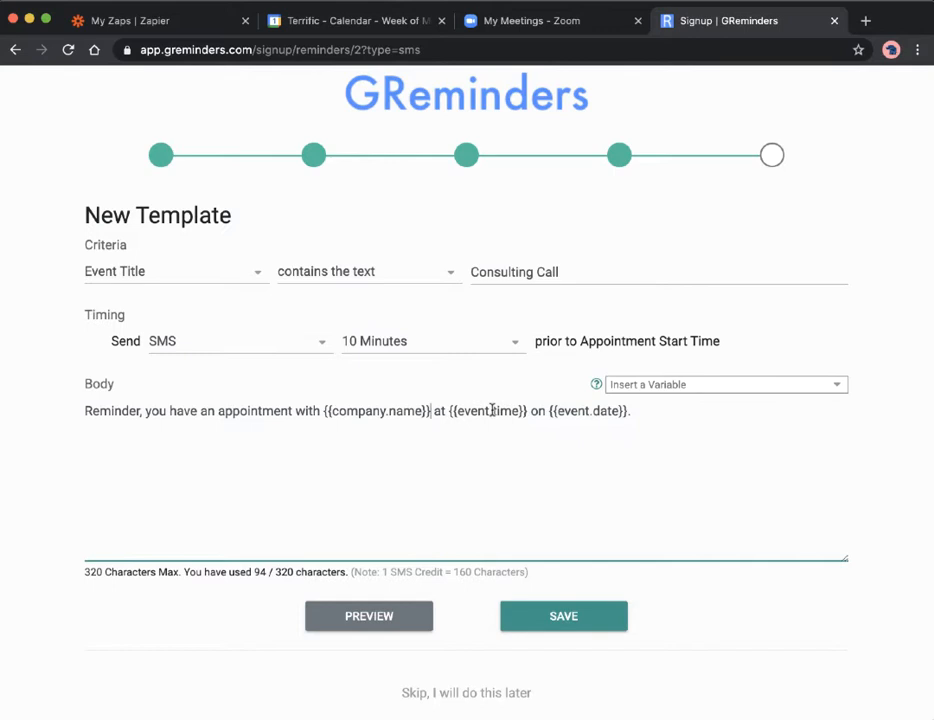
End the message with 'Click here to join' followed by the Zoom Join Link variable.
left_click(670, 411)
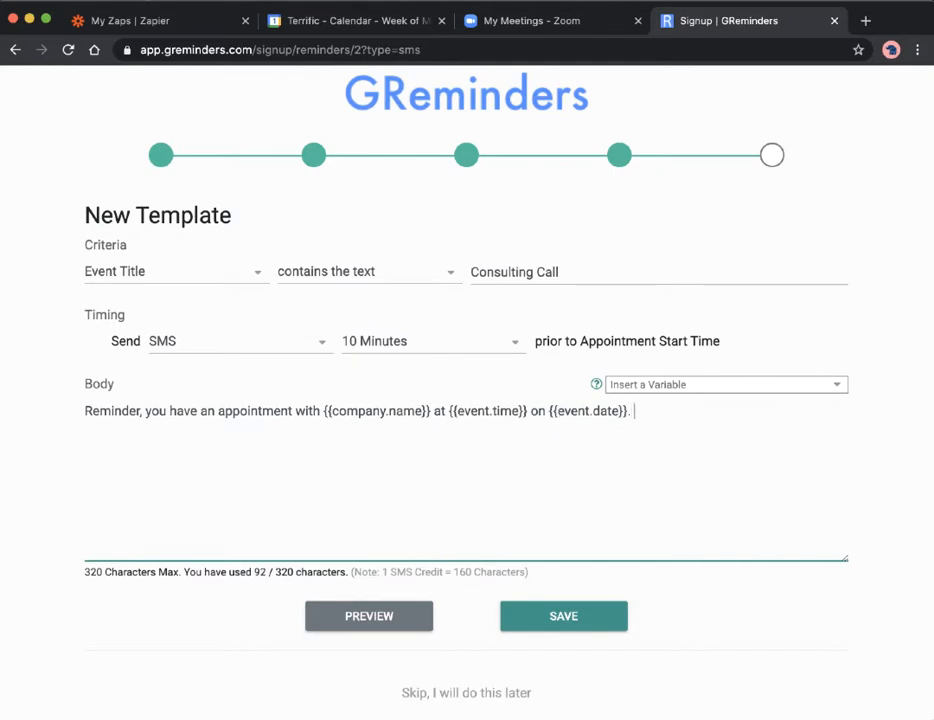
type("Click here to")
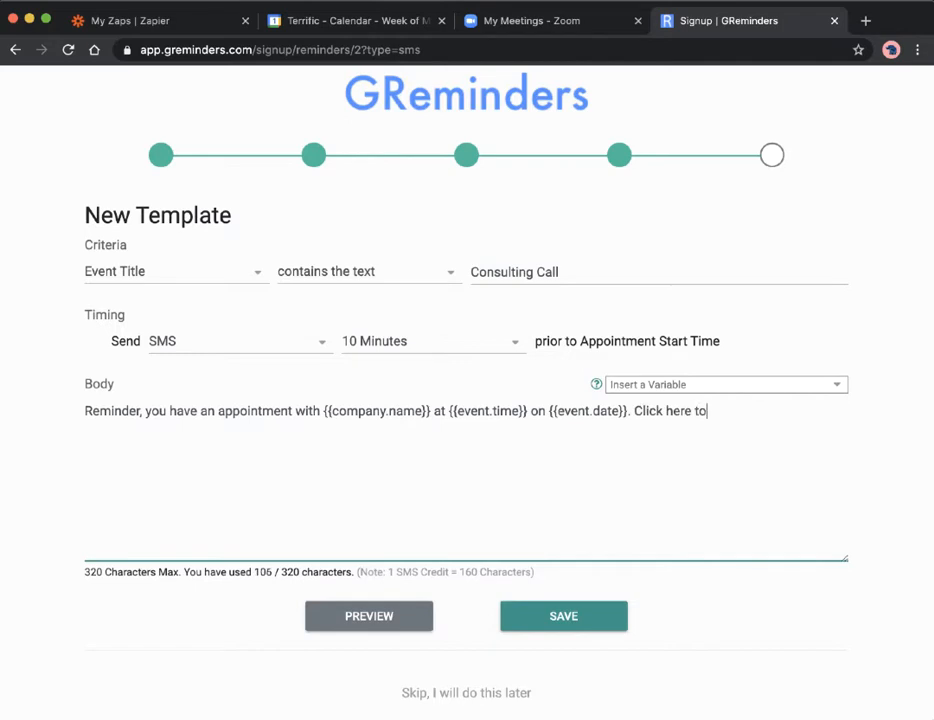
type("join")
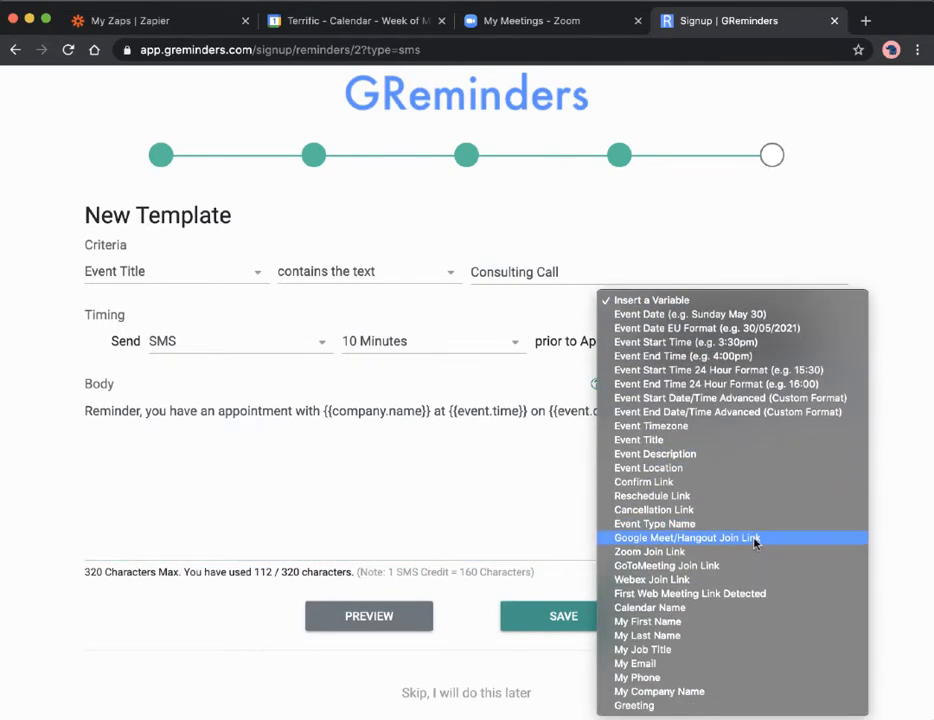
left_click(649, 551)
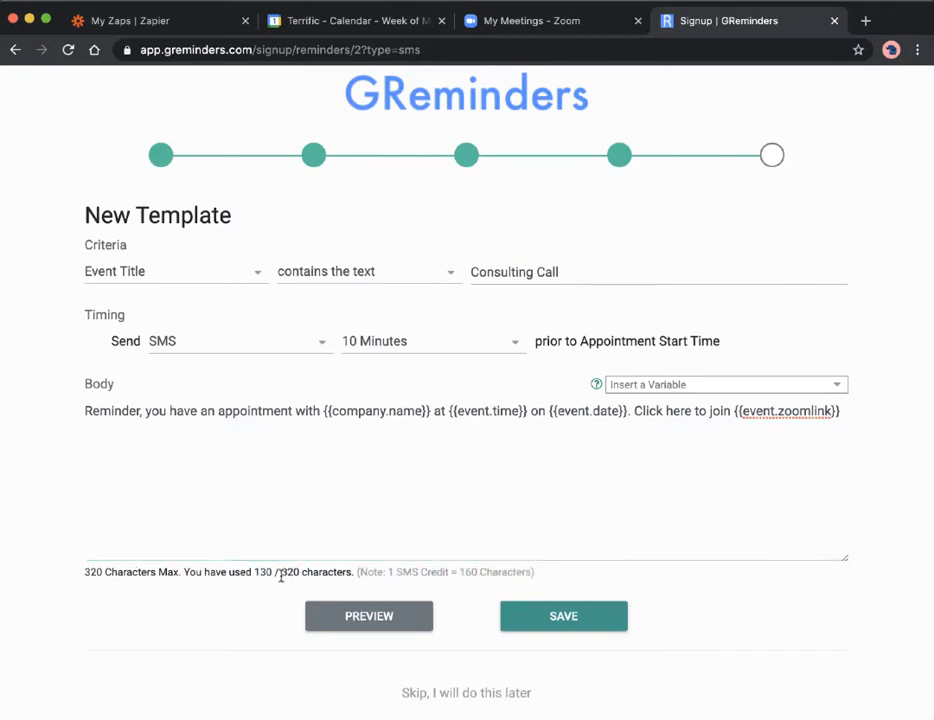
double_click(263, 571)
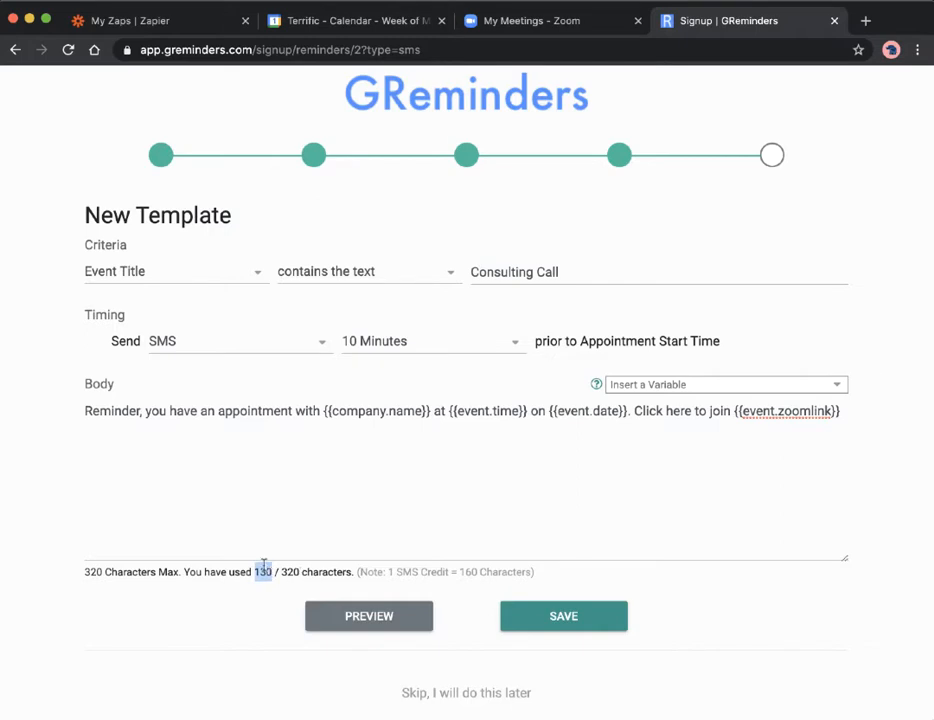
mouse_move(632, 430)
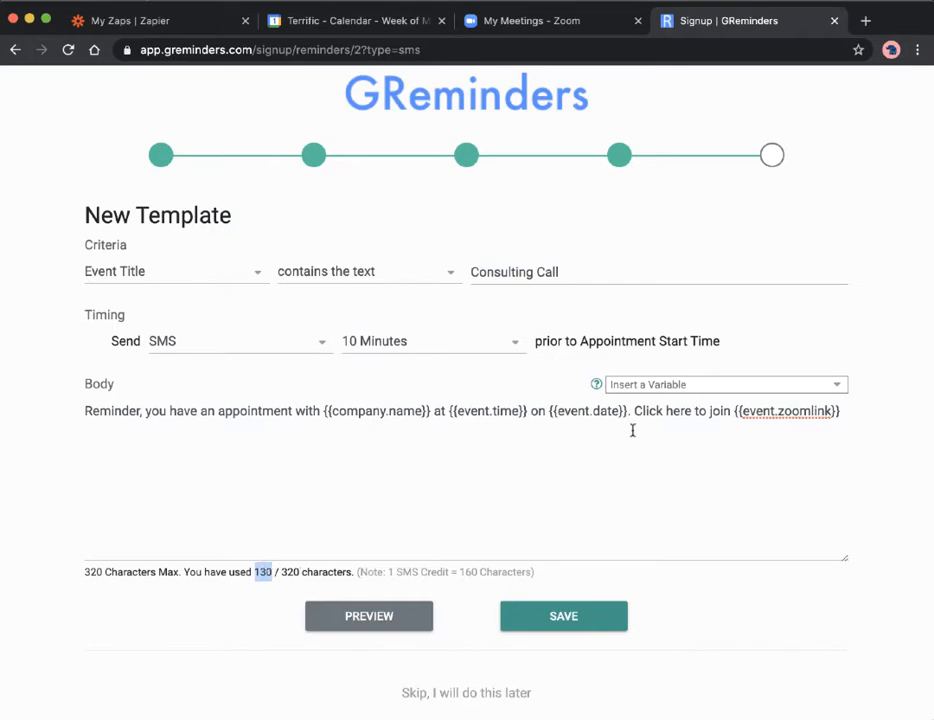
mouse_move(322, 582)
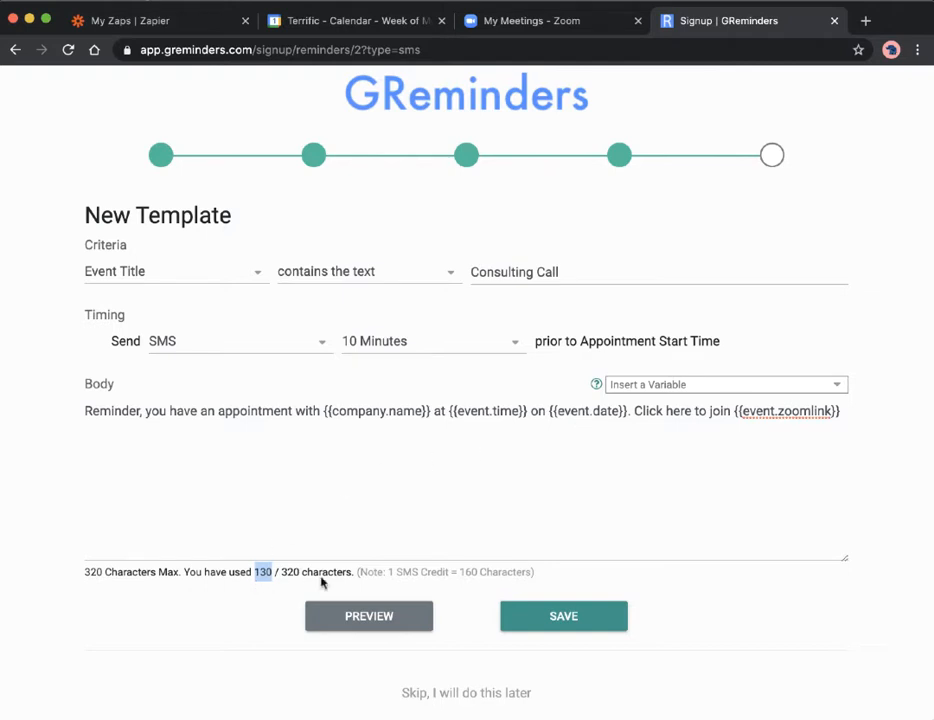
mouse_move(291, 504)
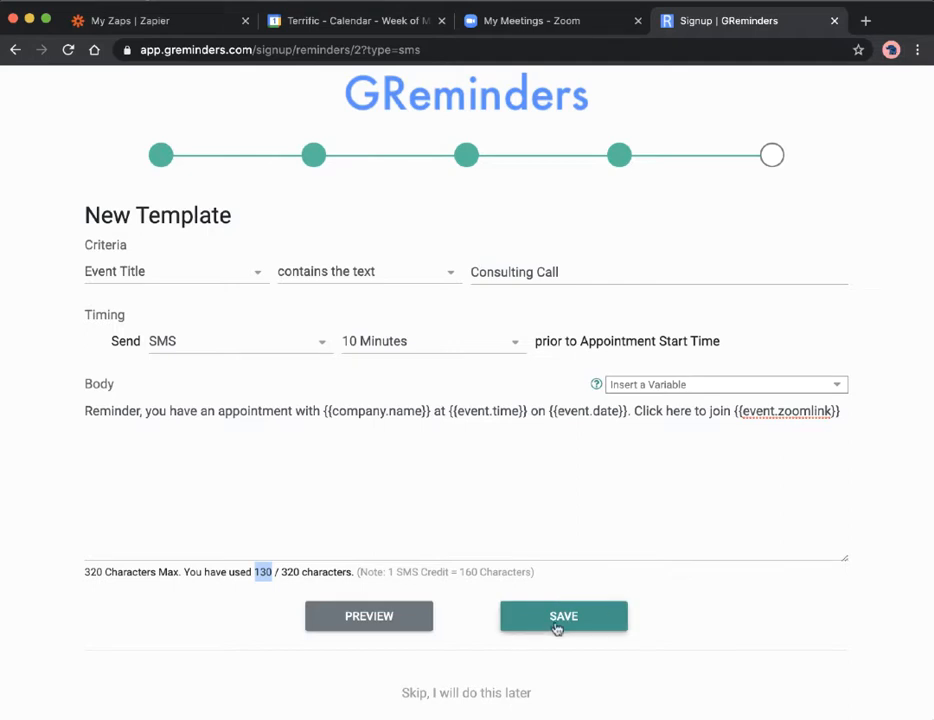
Save the SMS reminder template and limit reminders to events you organise.
left_click(563, 616)
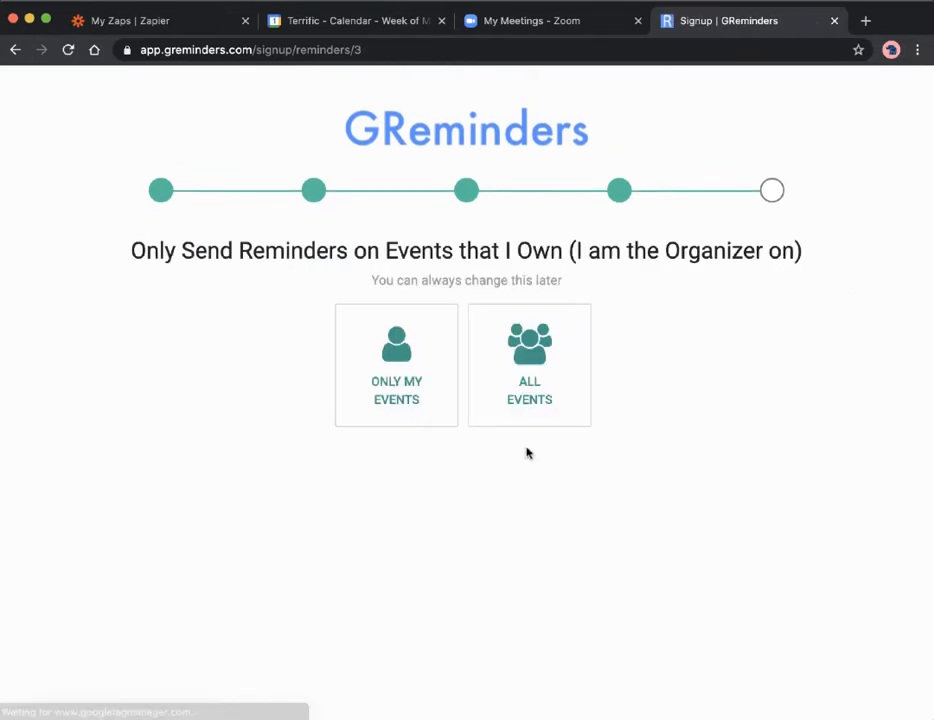
mouse_move(290, 260)
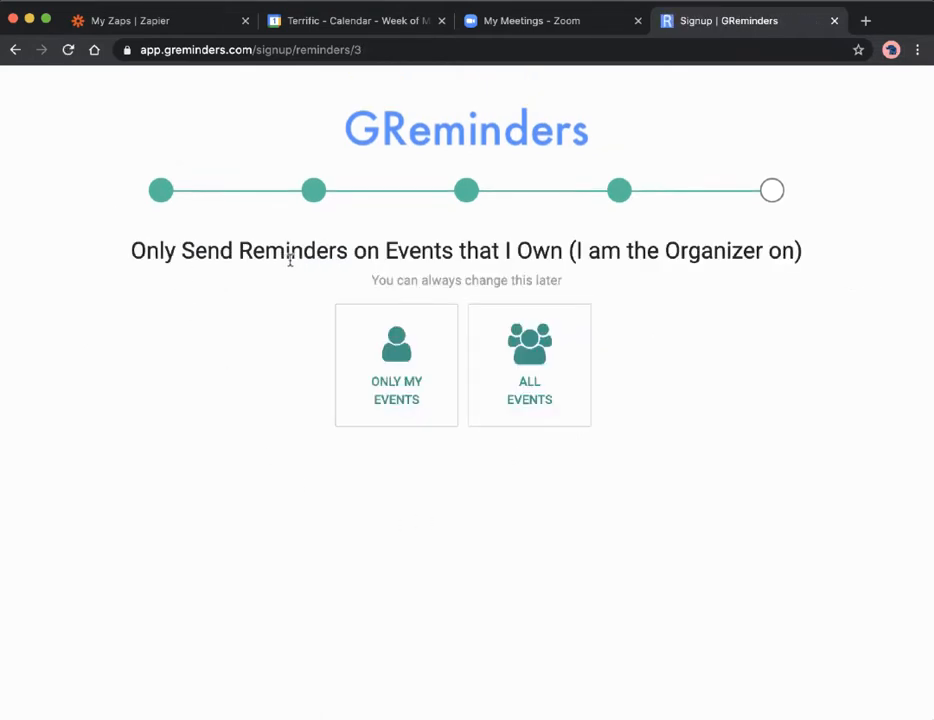
mouse_move(427, 272)
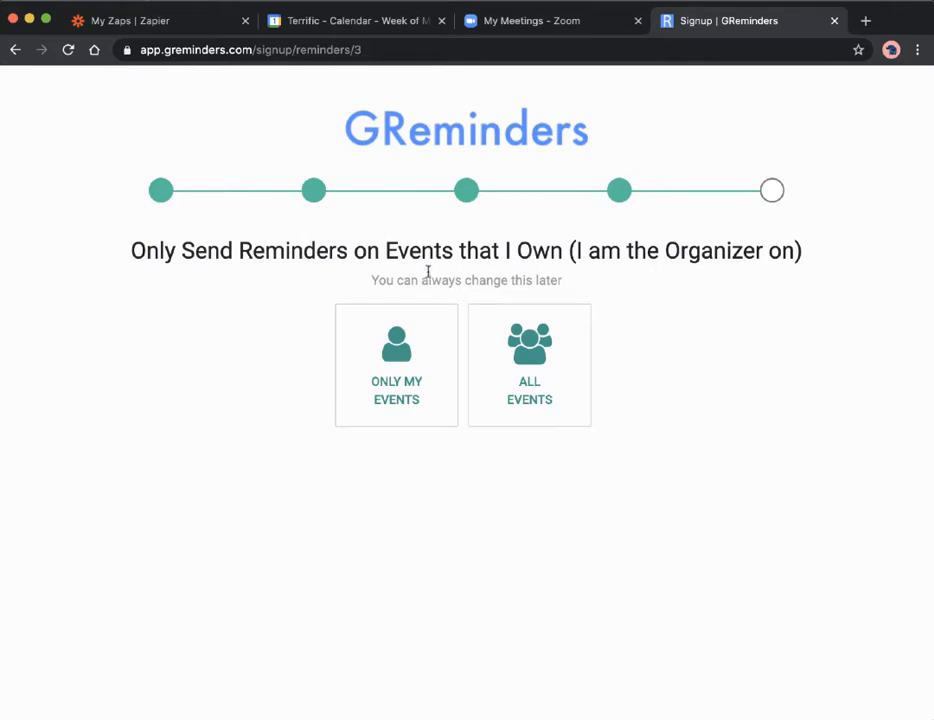
left_click(396, 364)
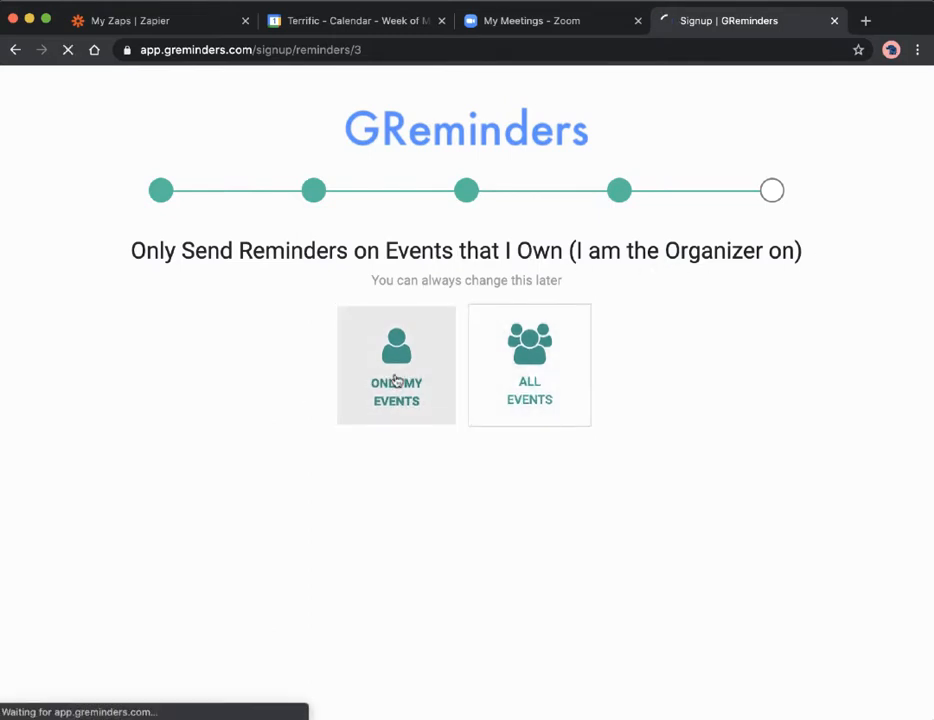
left_click(396, 365)
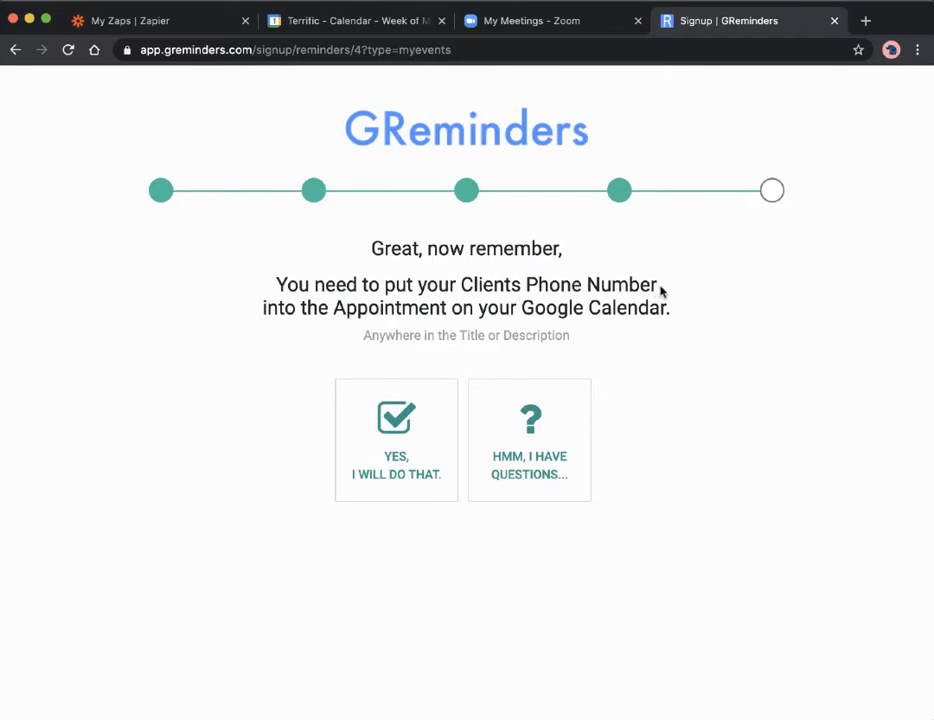
mouse_move(630, 312)
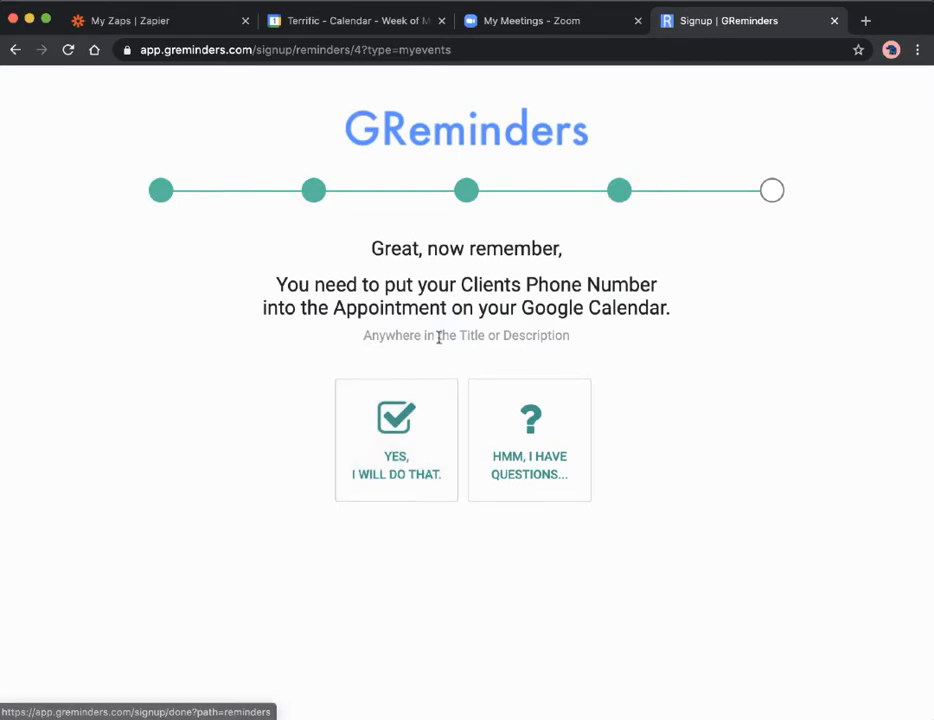
mouse_move(556, 335)
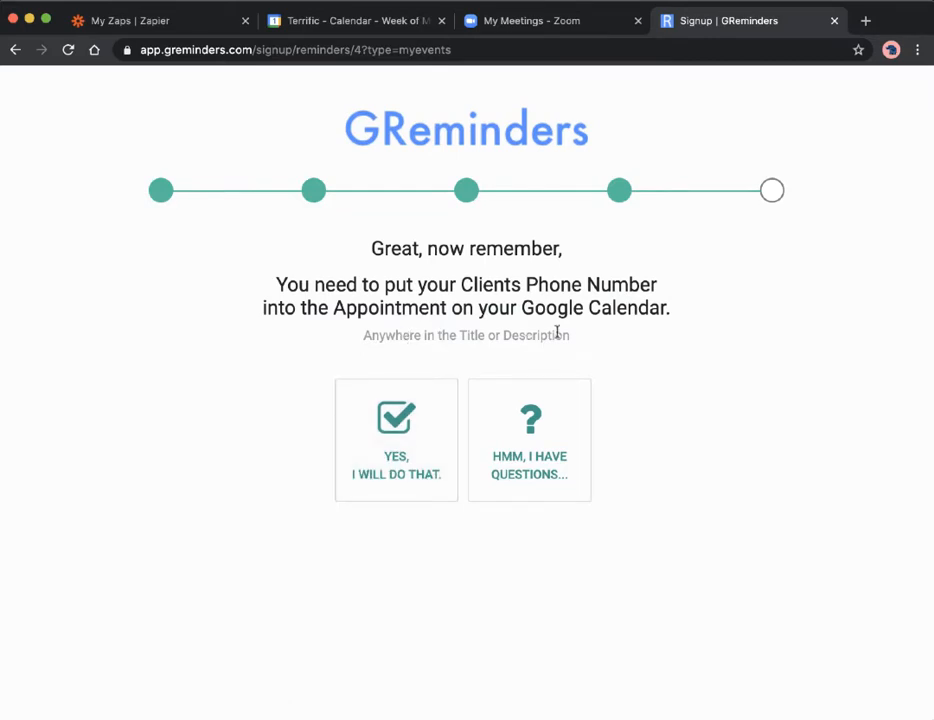
Agree to add client phone numbers to events and finish the signup wizard.
left_click(396, 440)
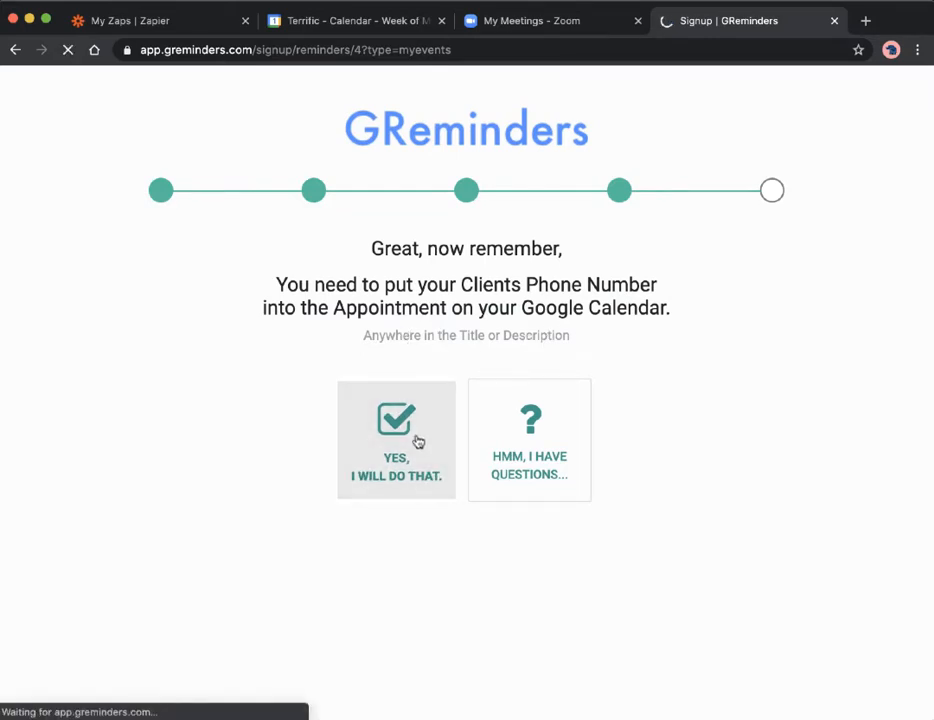
left_click(396, 439)
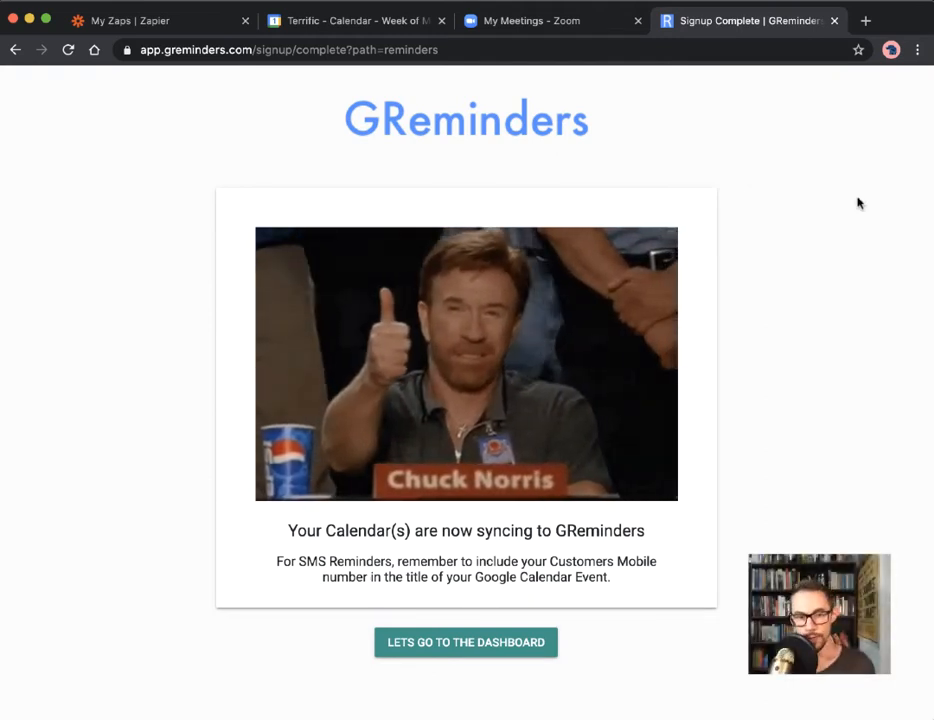
left_click(465, 642)
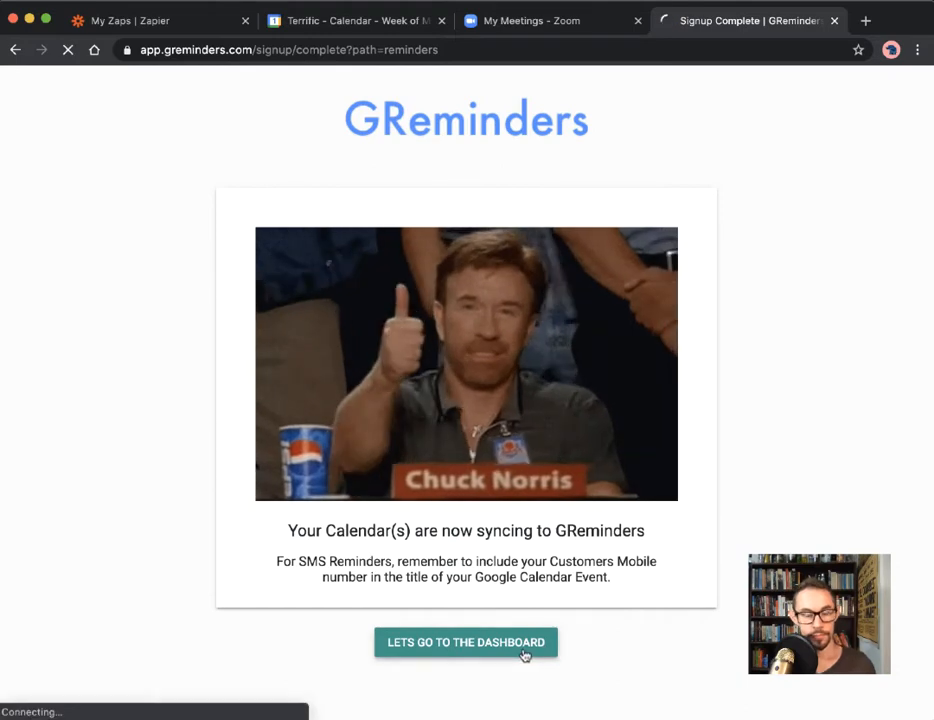
Open the GReminders dashboard, then switch to the Google Calendar tab.
left_click(465, 642)
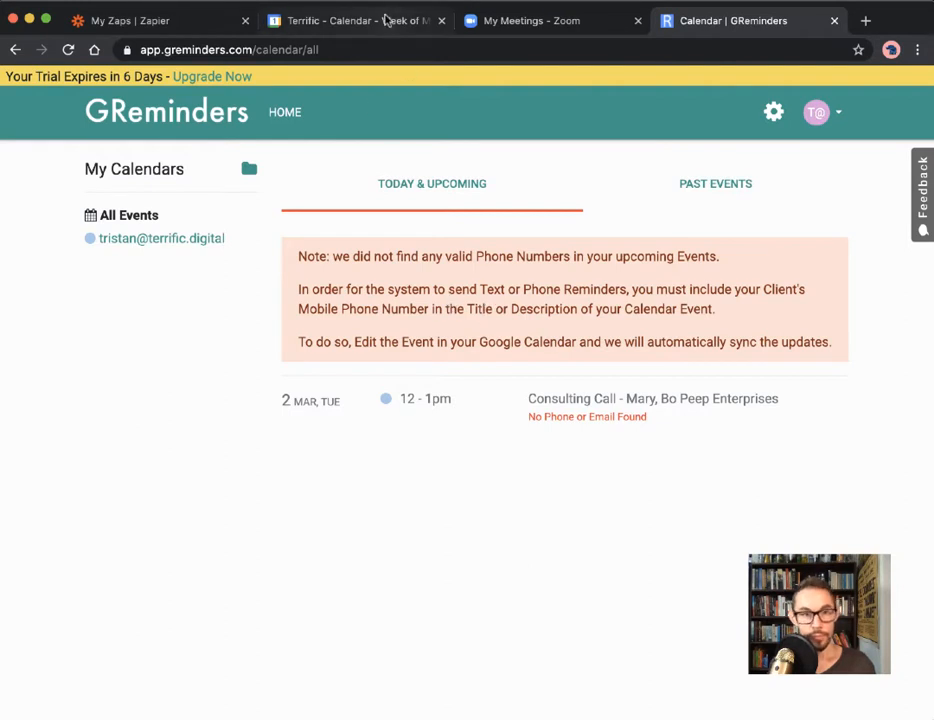
left_click(355, 20)
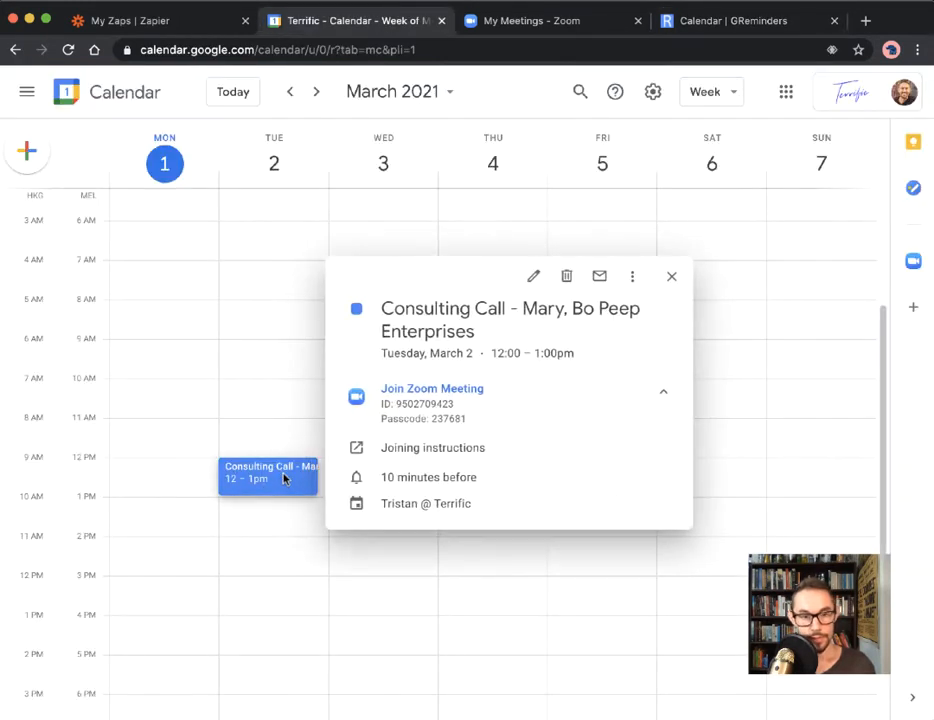
Open the Consulting Call - Mary, Bo Peep Enterprises event details.
left_click(534, 276)
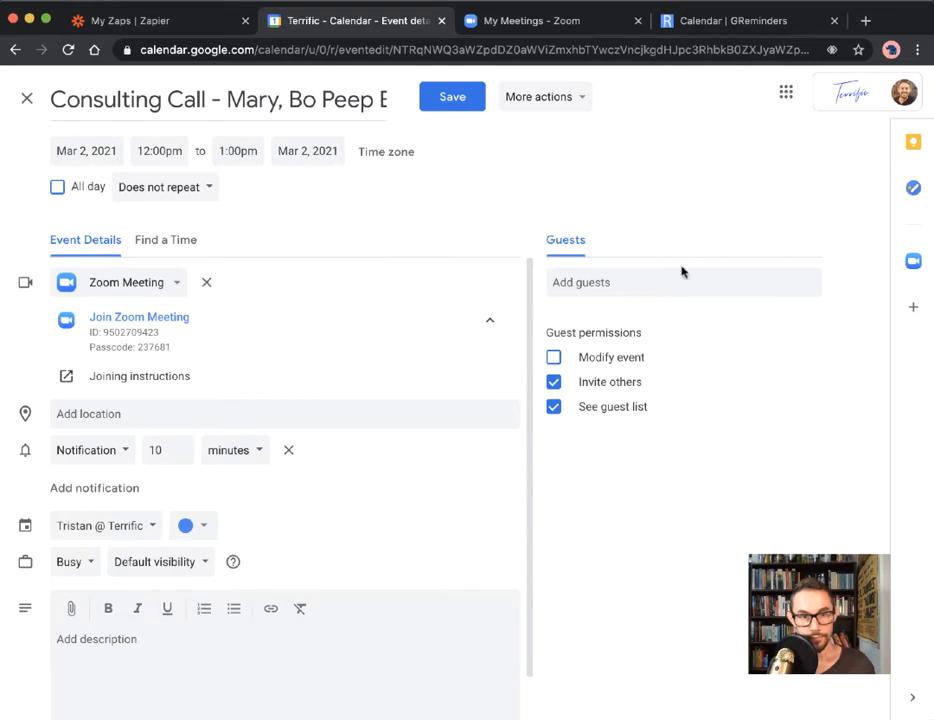
Add a hello@ guest and a client details description with a +61 phone number.
left_click(630, 282)
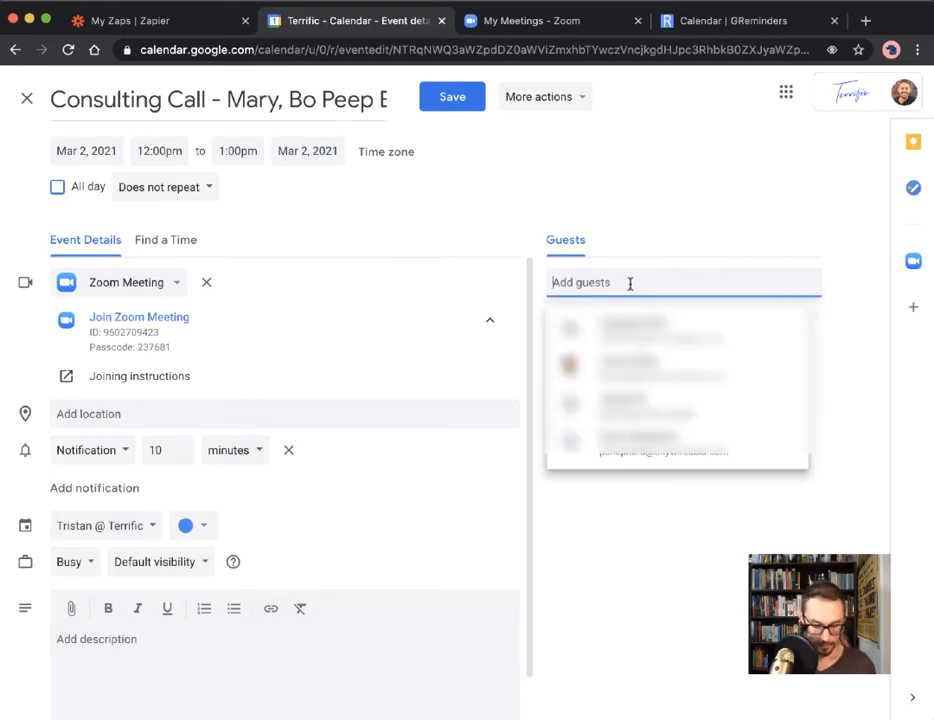
type("hello@")
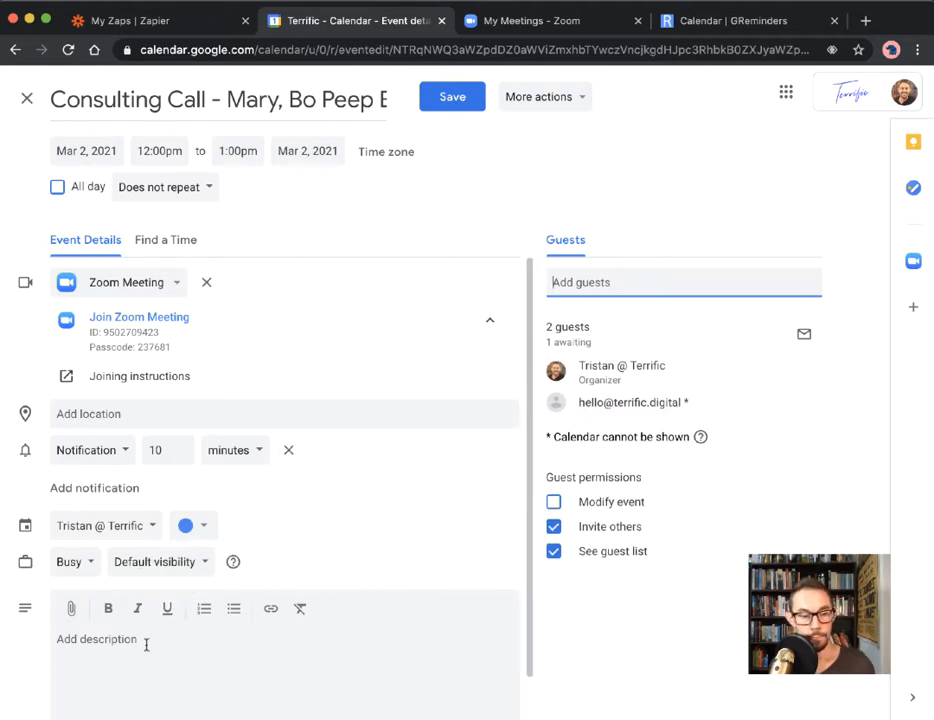
mouse_move(268, 500)
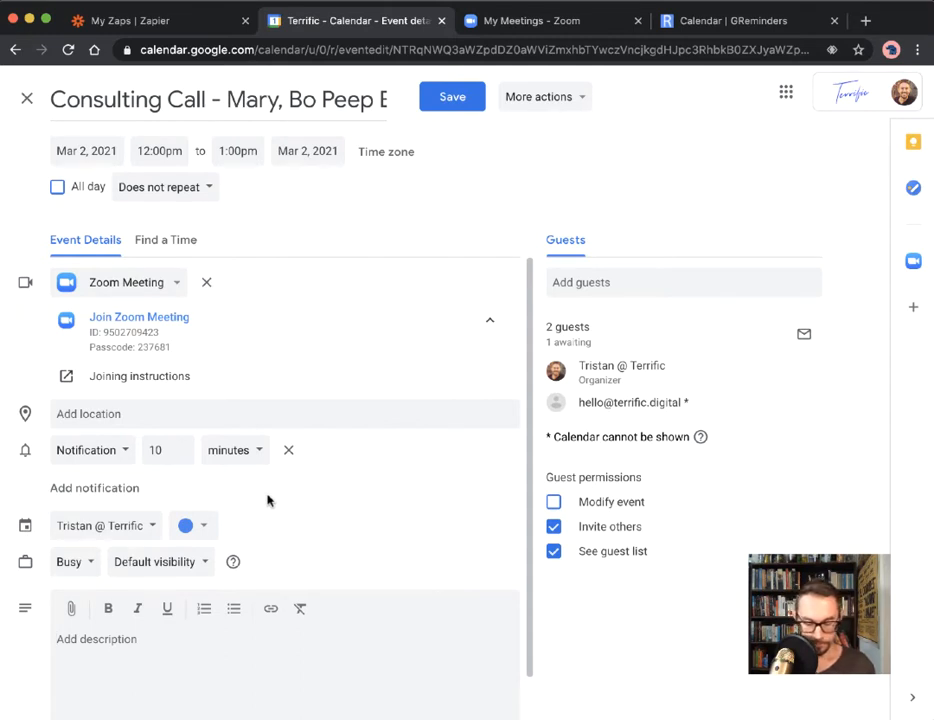
type("Client De")
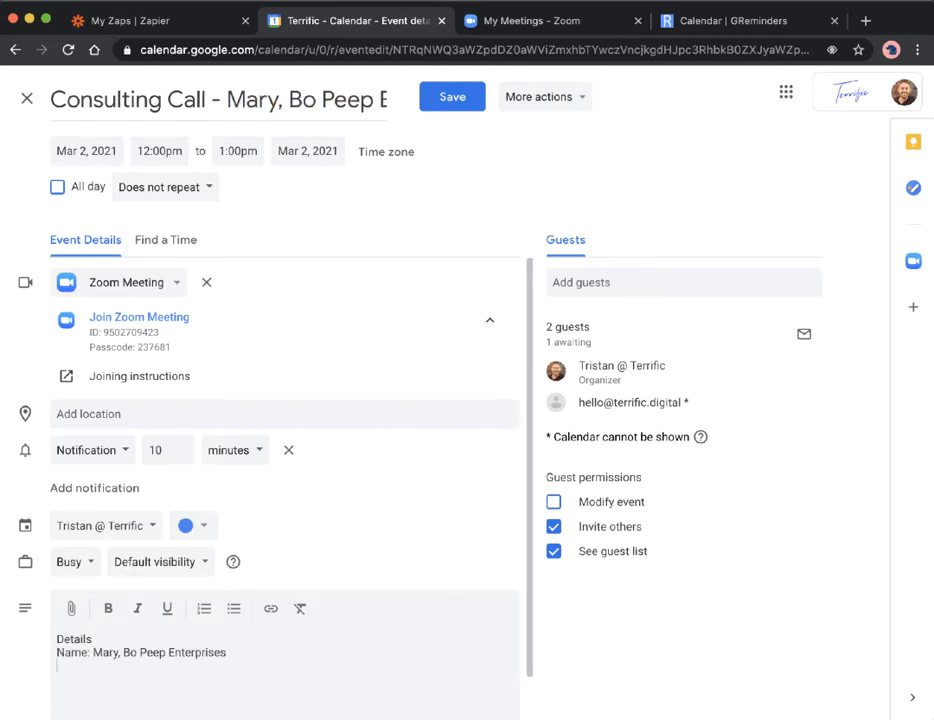
type("Phone")
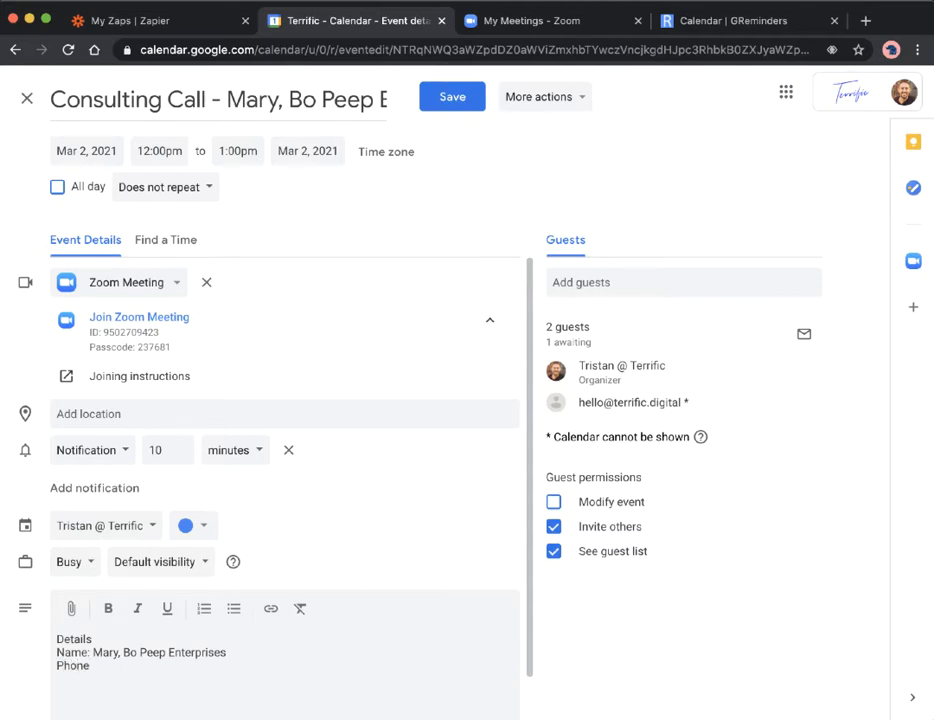
type("+")
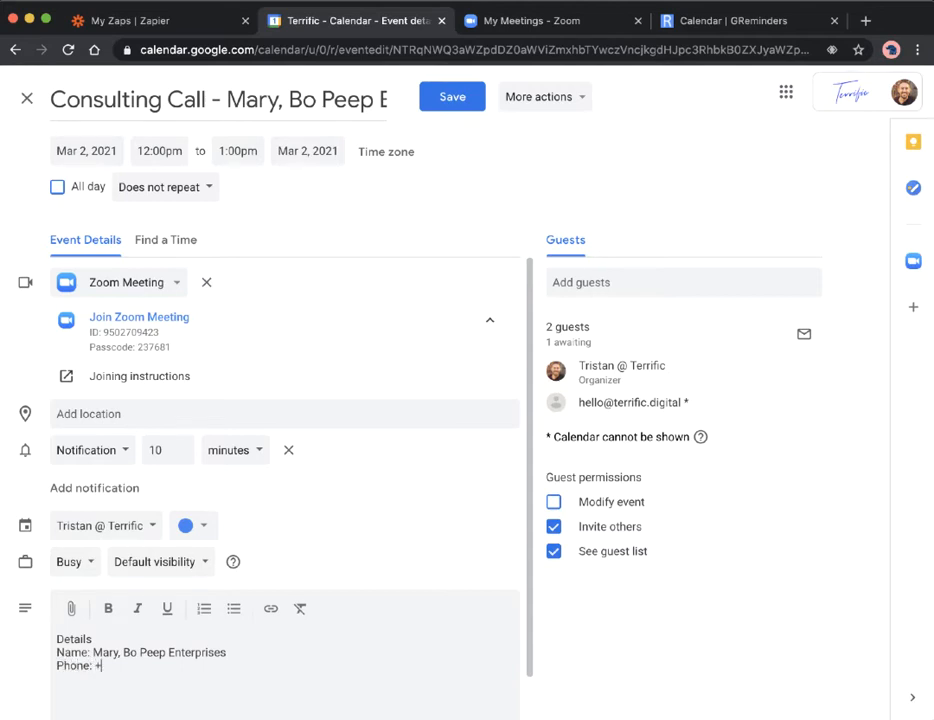
type("61")
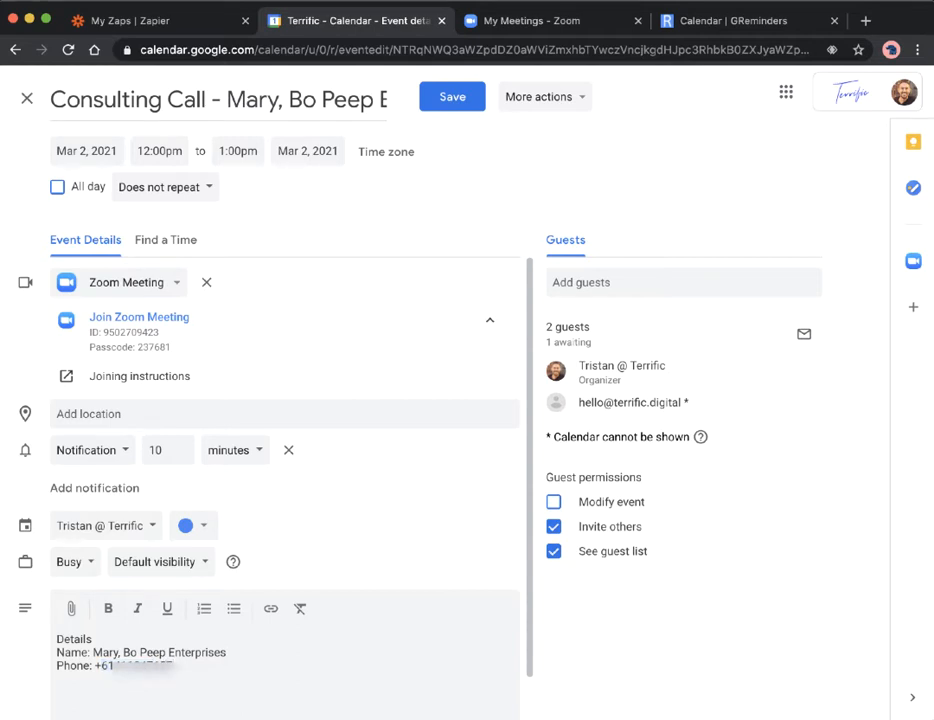
mouse_move(428, 128)
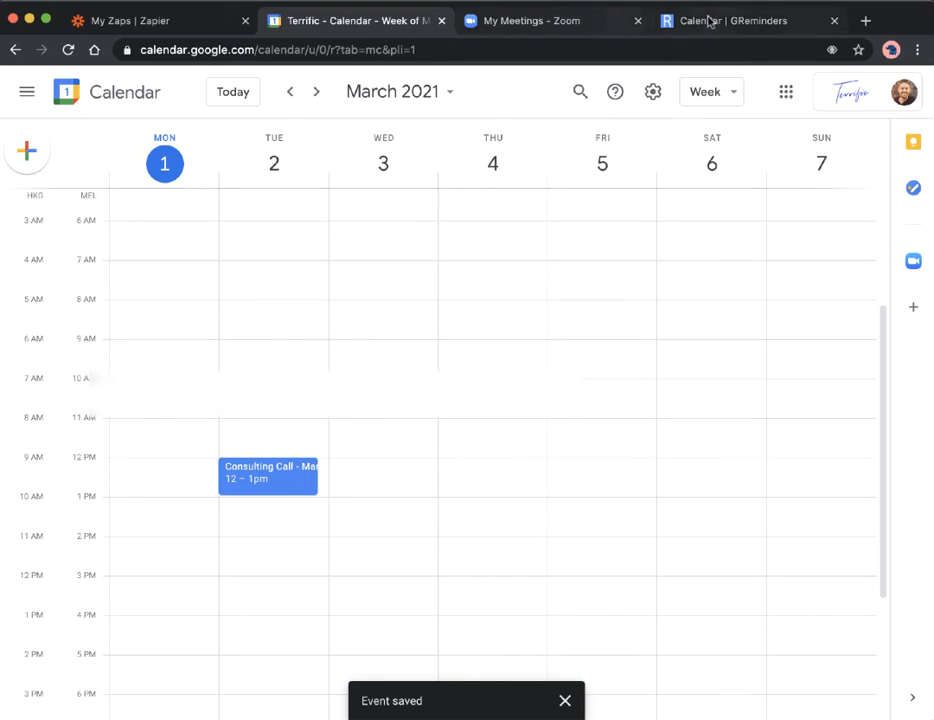
Return to GReminders and open the Consulting Call event to see its scheduled SMS reminder.
left_click(723, 20)
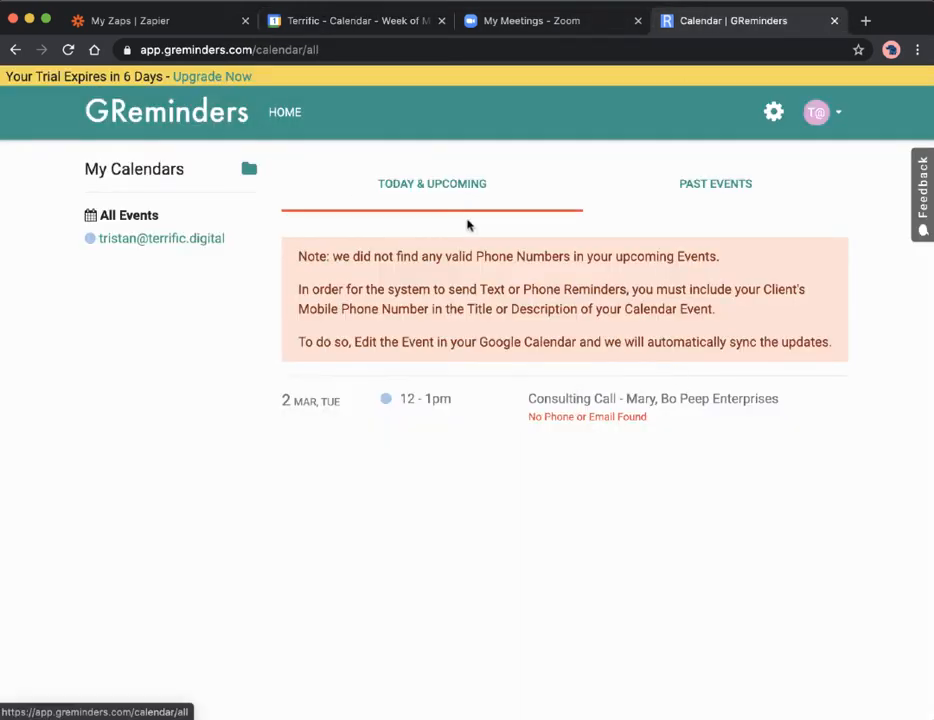
mouse_move(533, 383)
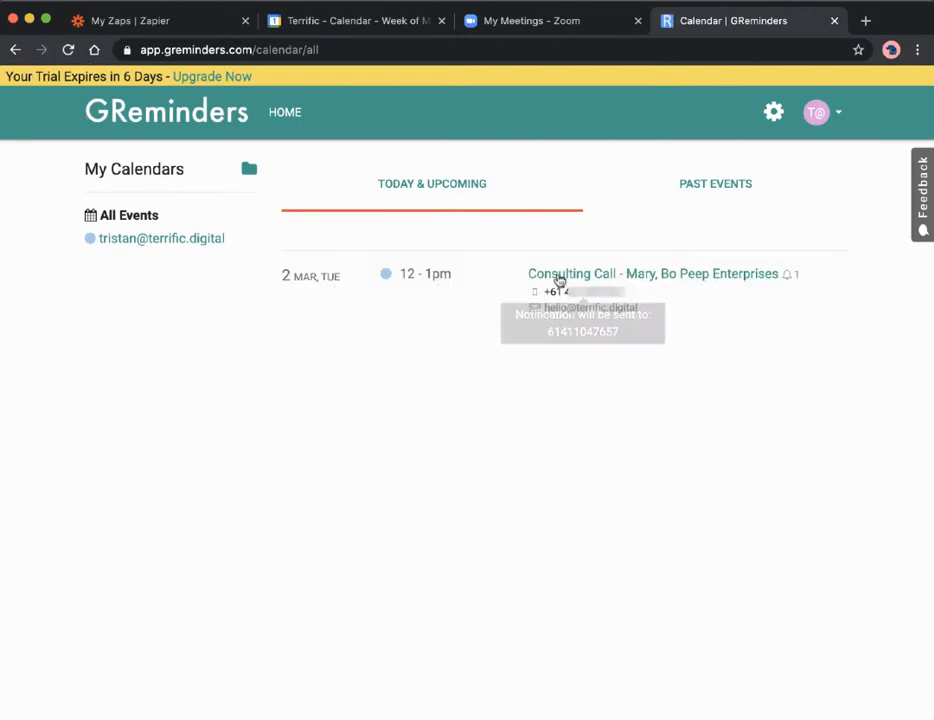
mouse_move(492, 308)
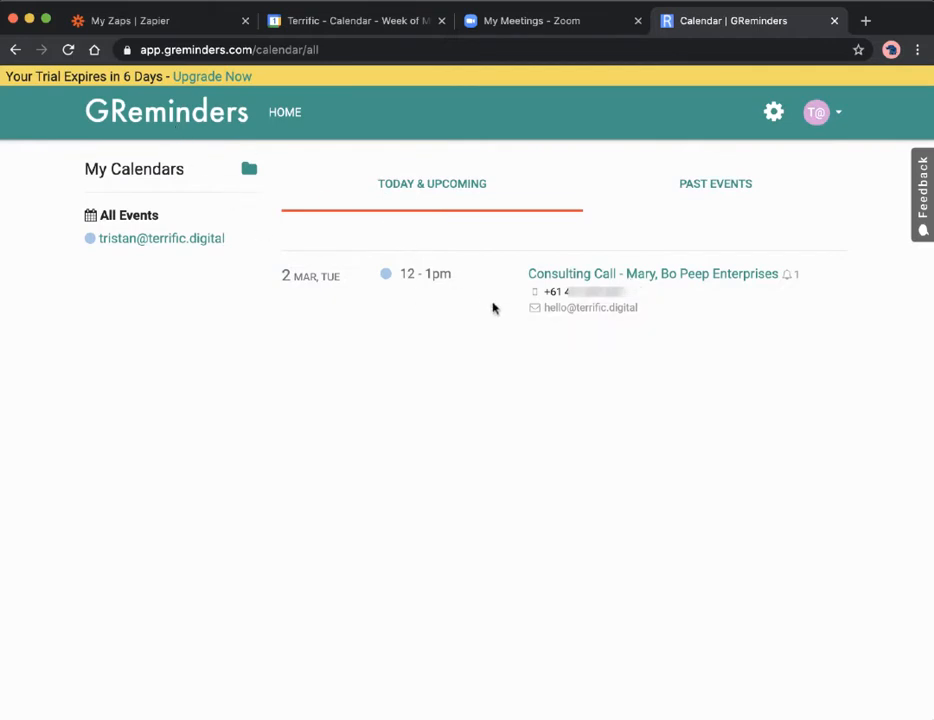
mouse_move(578, 291)
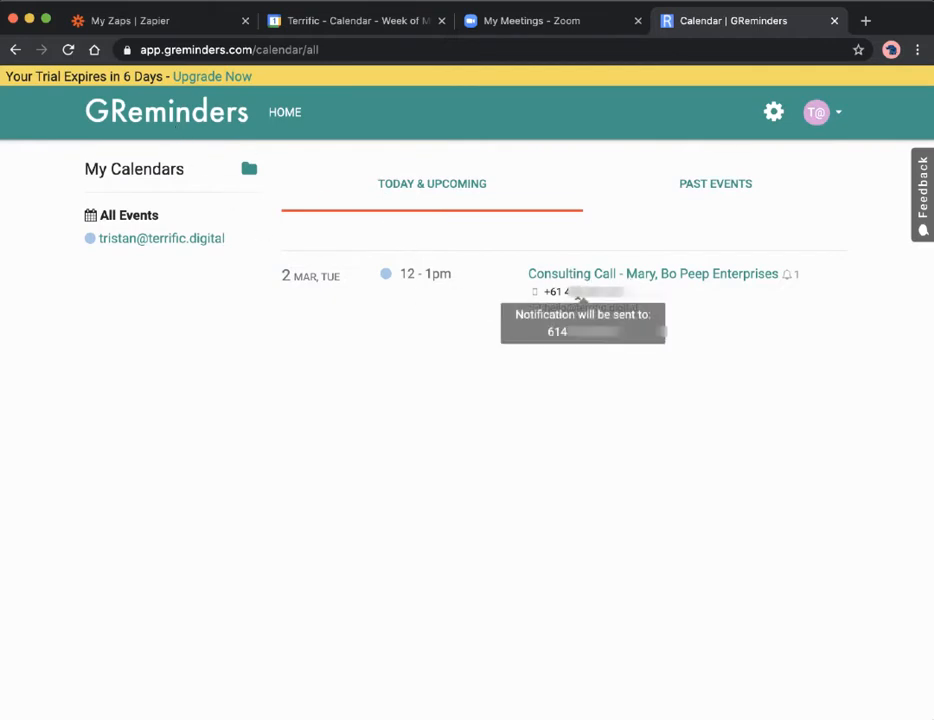
mouse_move(375, 332)
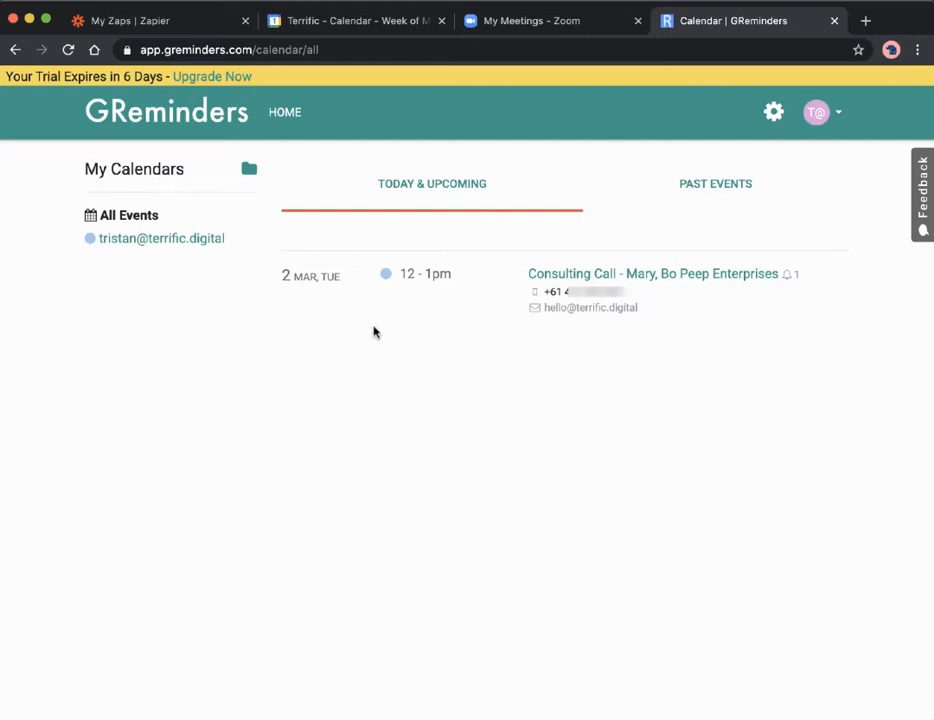
mouse_move(597, 279)
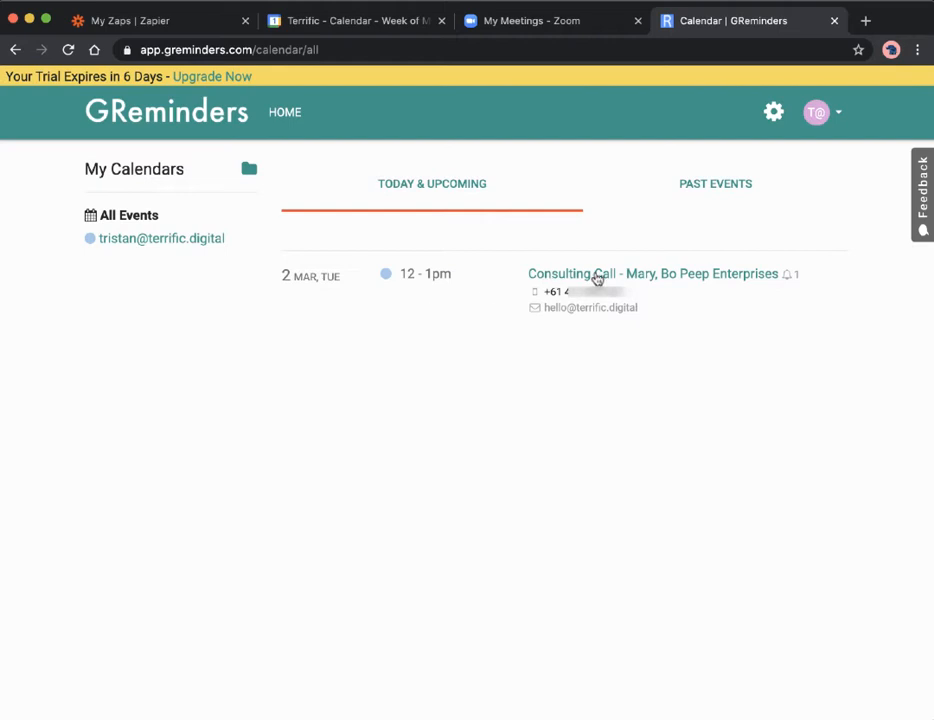
left_click(653, 273)
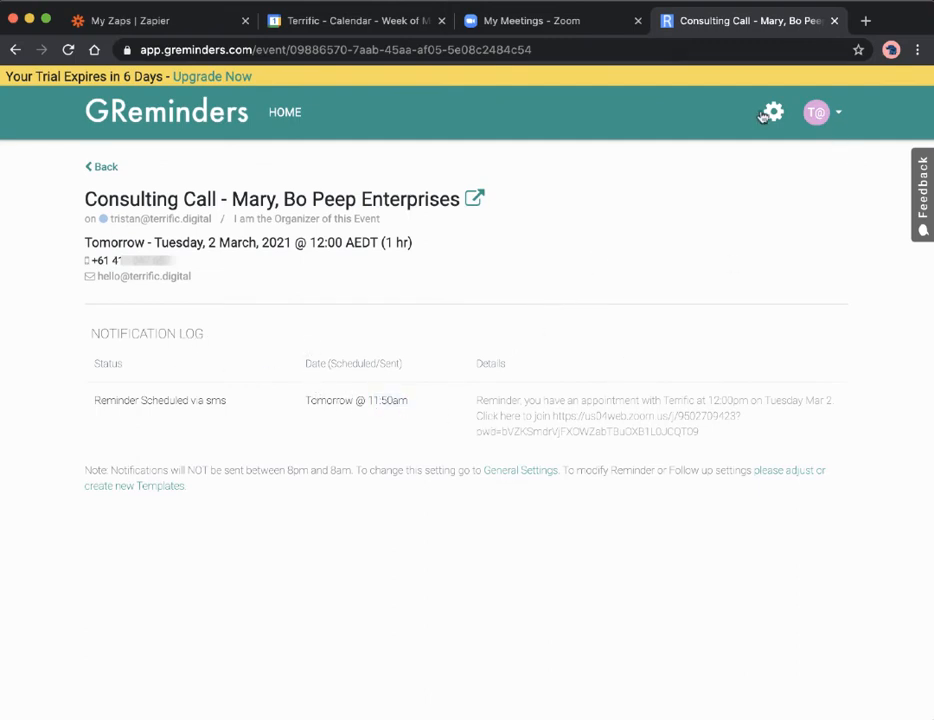
Start a new reminder template from the admin Templates list, with criteria set to All Events.
left_click(772, 111)
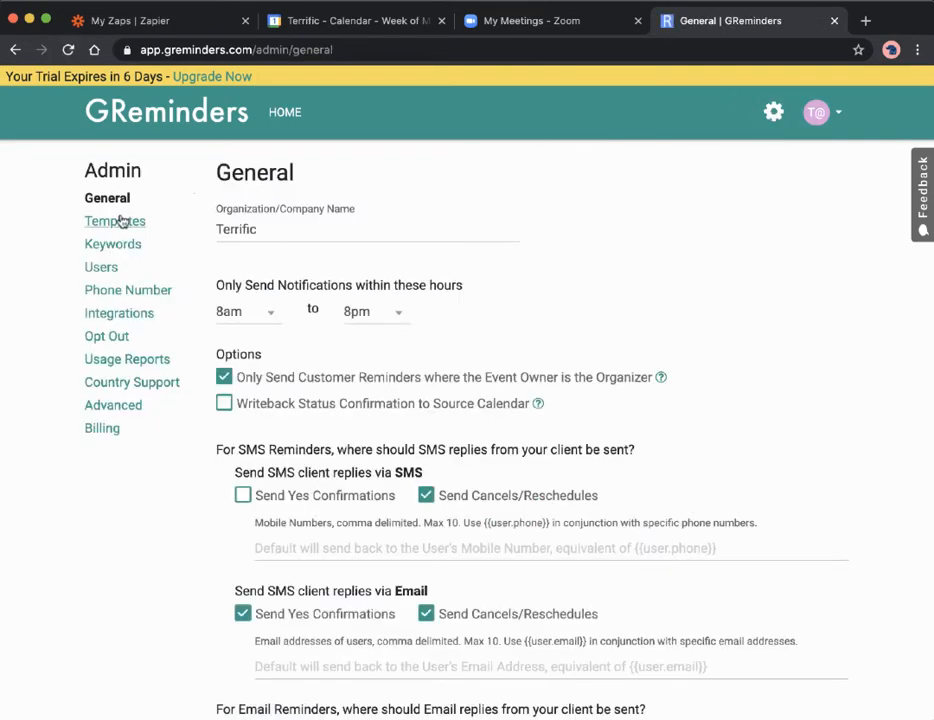
left_click(115, 221)
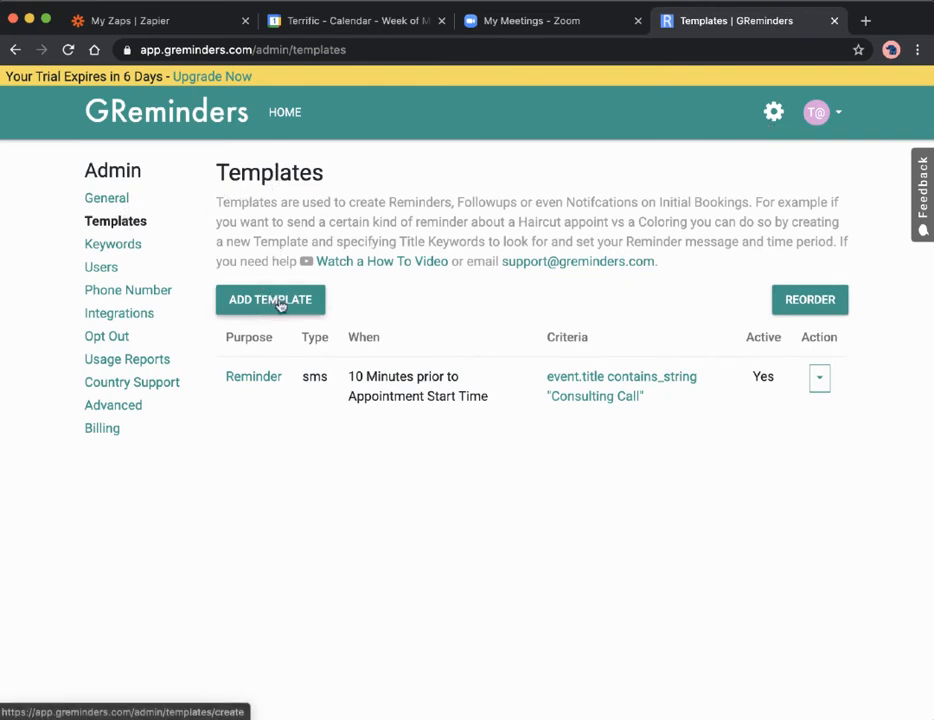
left_click(270, 299)
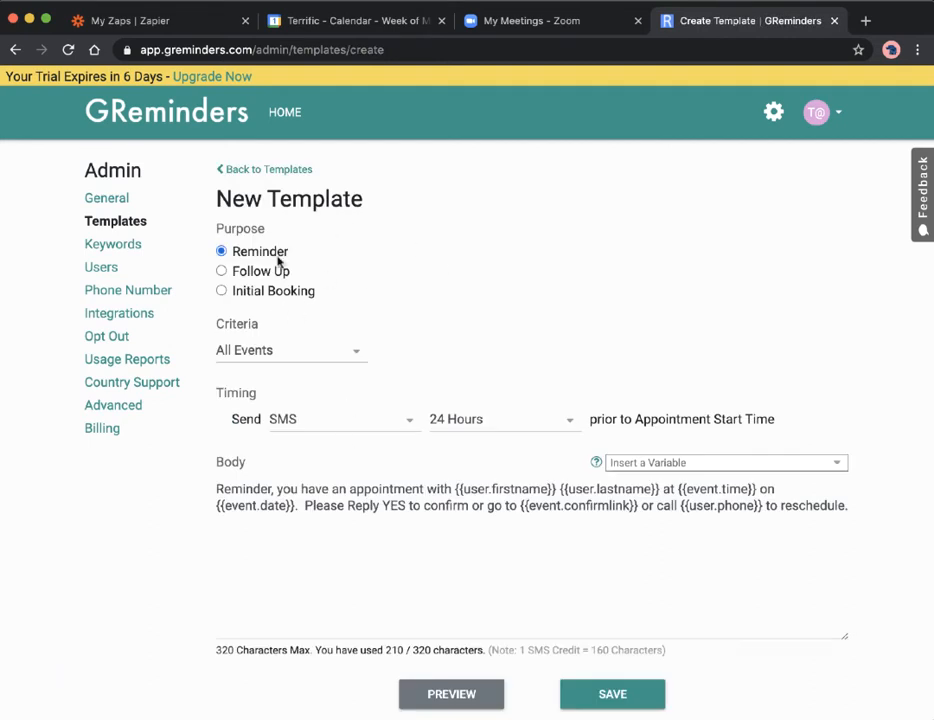
mouse_move(302, 350)
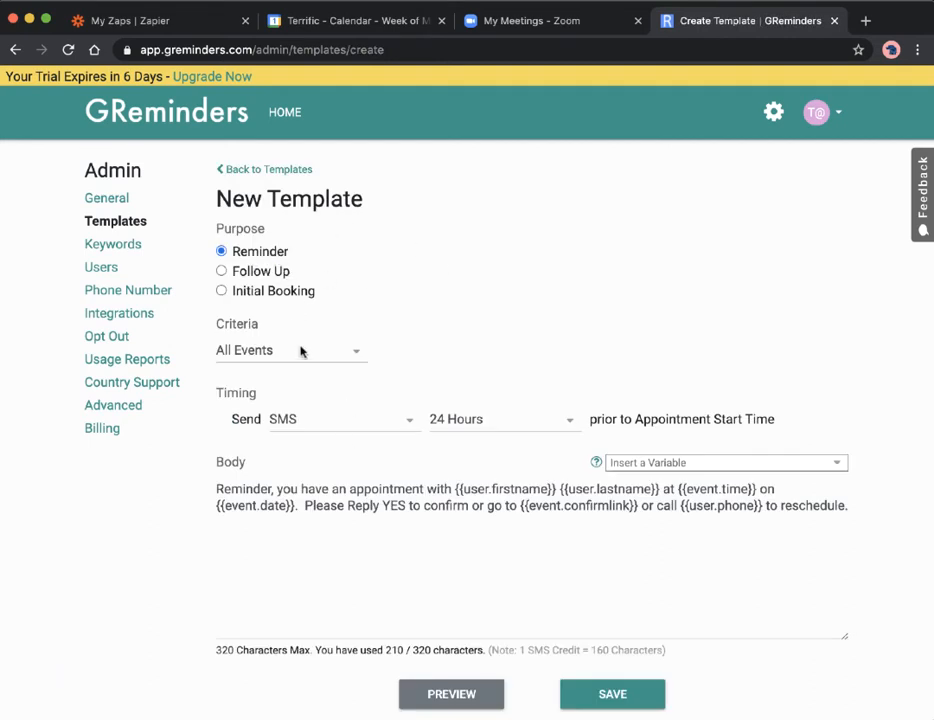
Make the new template send by Email instead of SMS, 24 hours before.
left_click(340, 419)
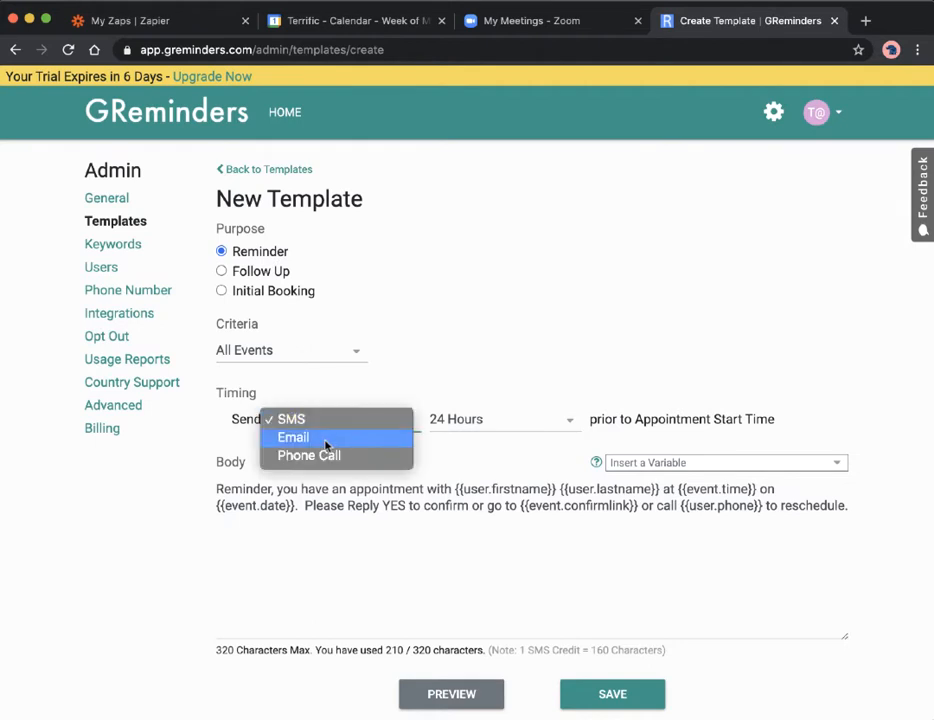
left_click(293, 437)
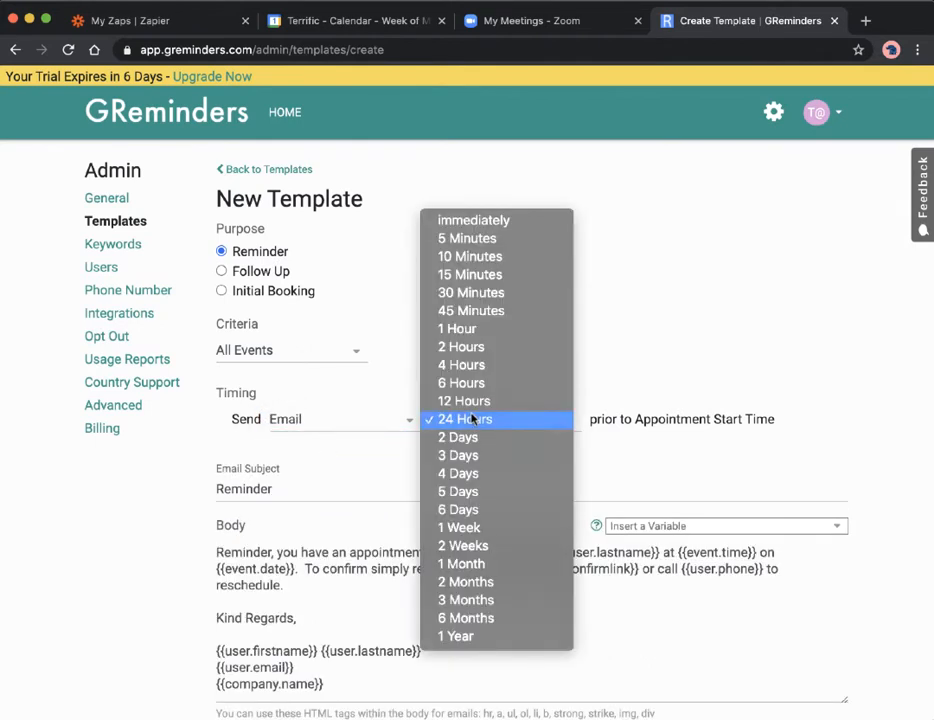
mouse_move(497, 347)
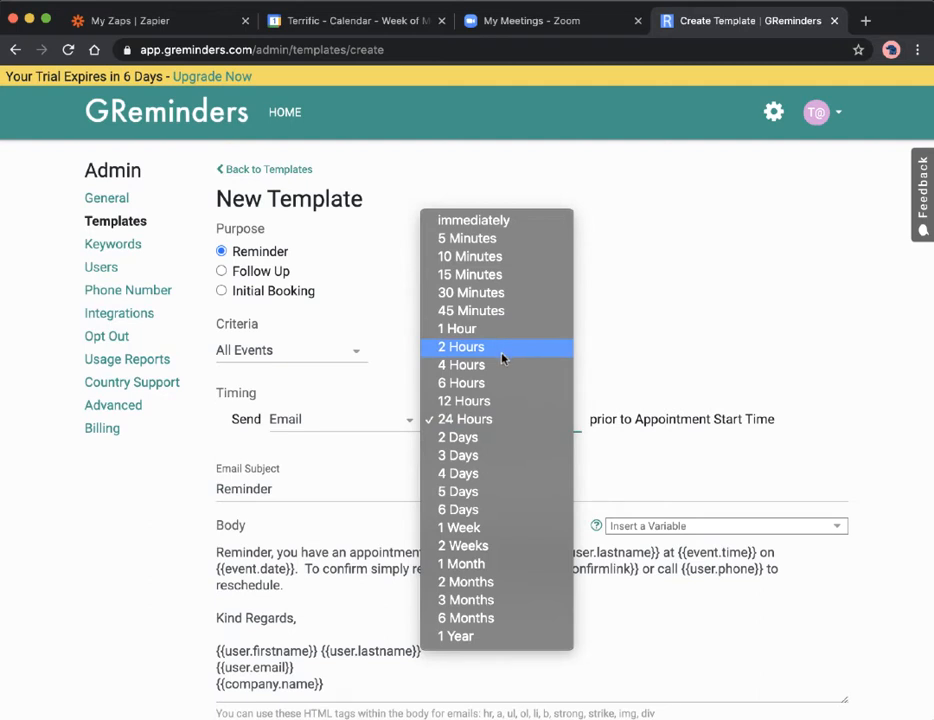
mouse_move(490, 383)
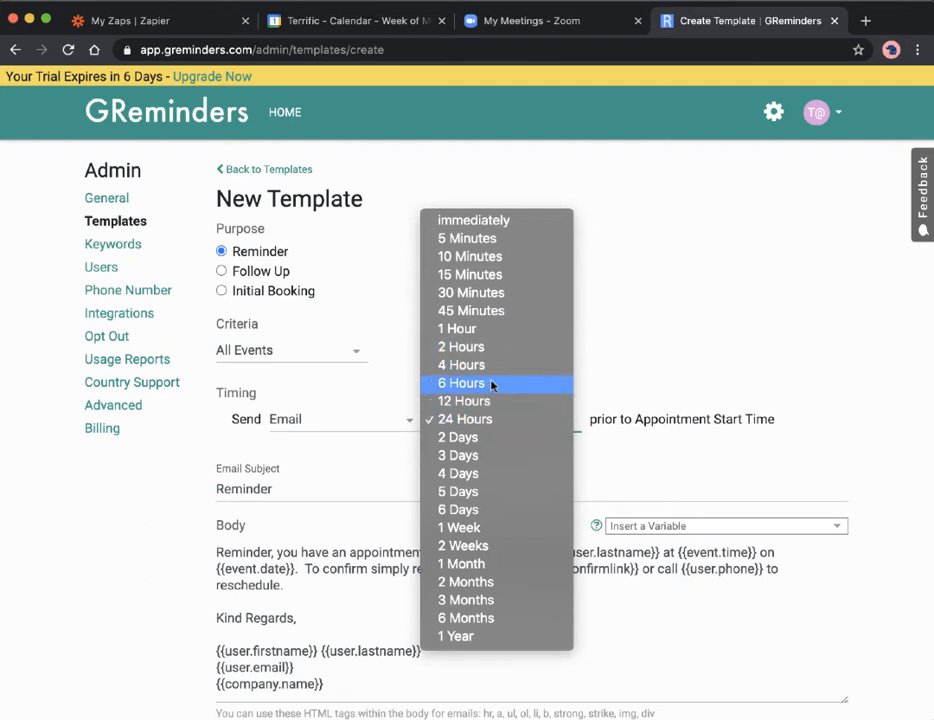
mouse_move(475, 419)
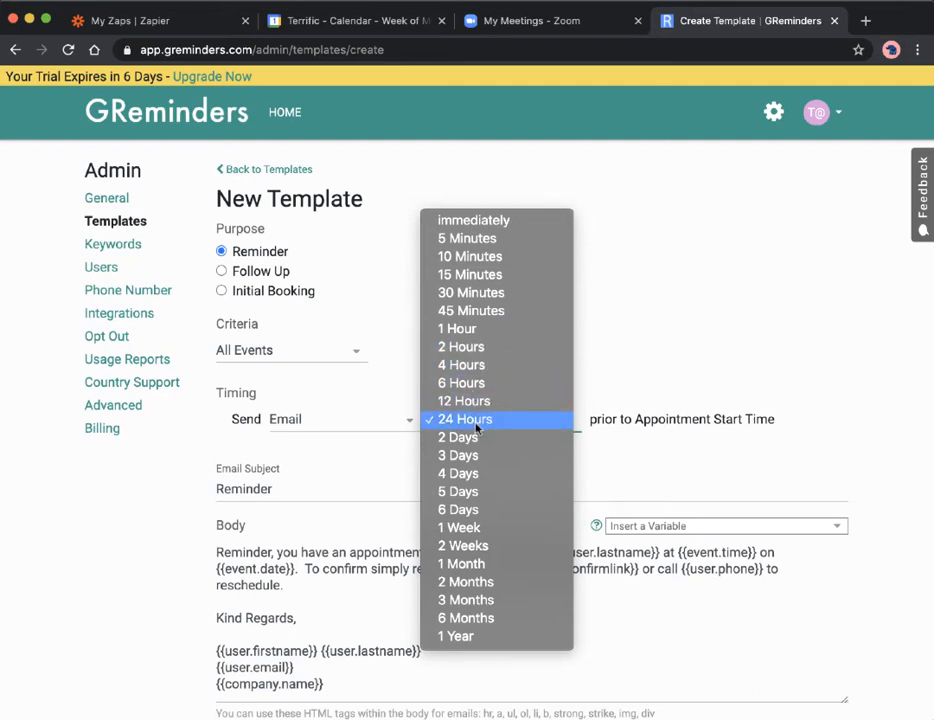
left_click(463, 419)
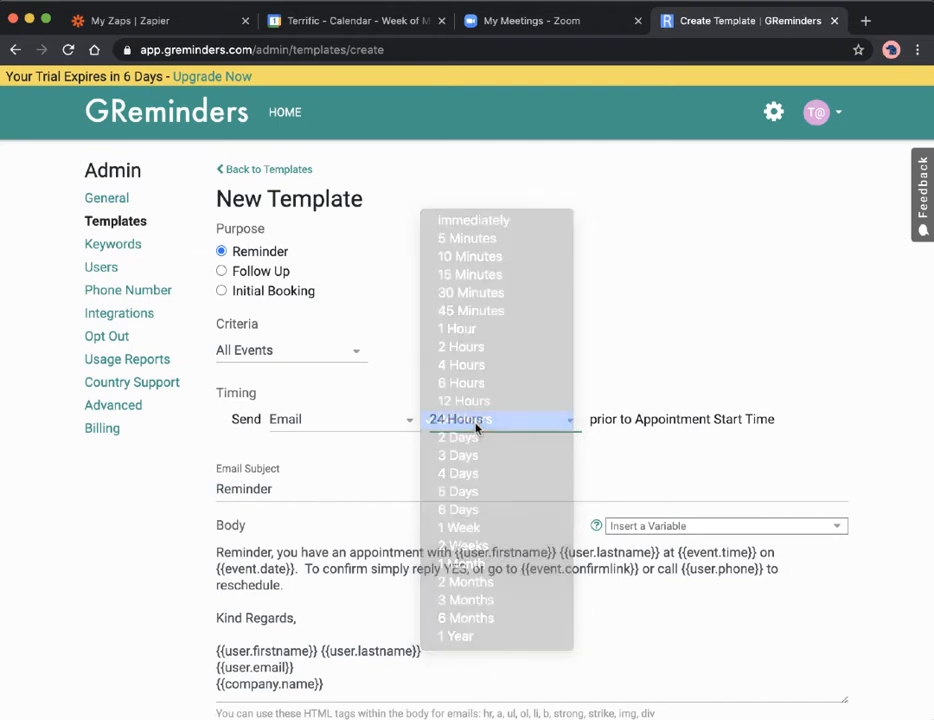
left_click(456, 419)
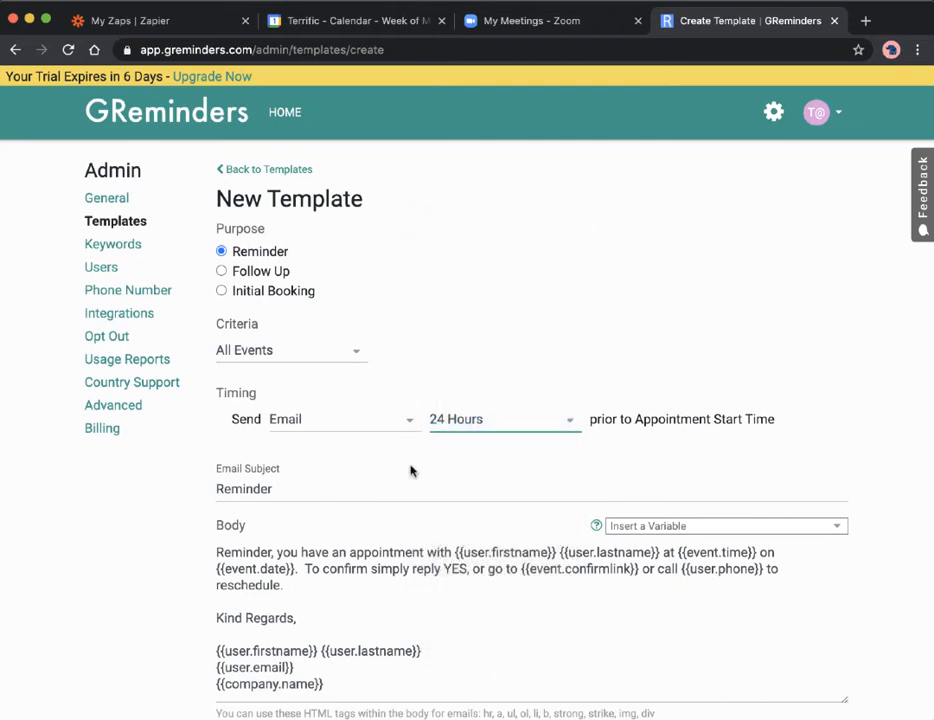
scroll("down", 3)
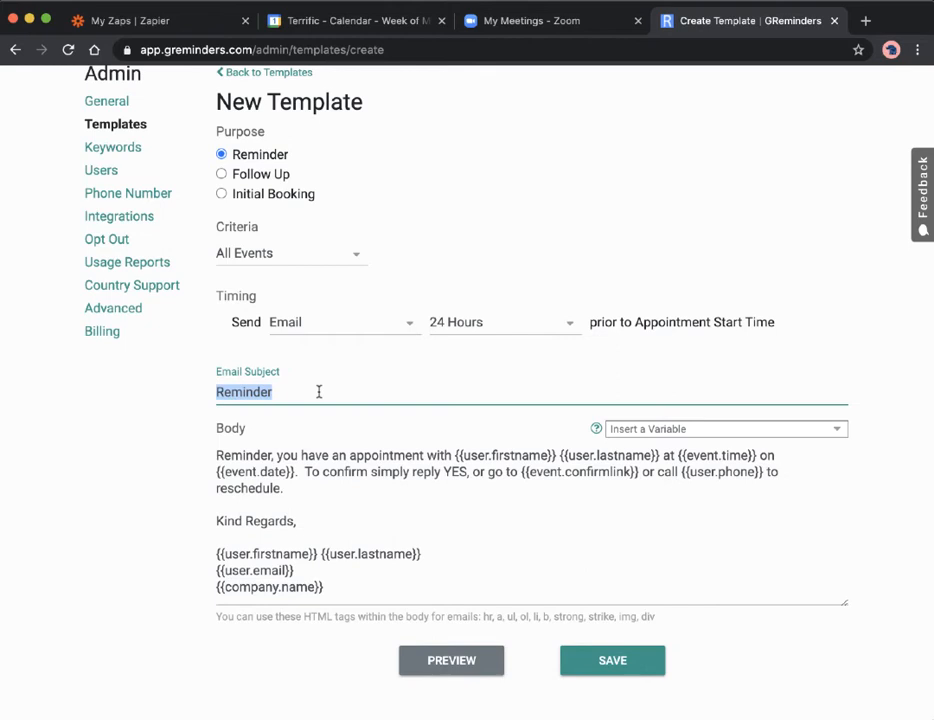
Rewrite the email subject as 'Meeting Reminder with Terrific tomorrow', removing the inserted date variable.
left_click(320, 391)
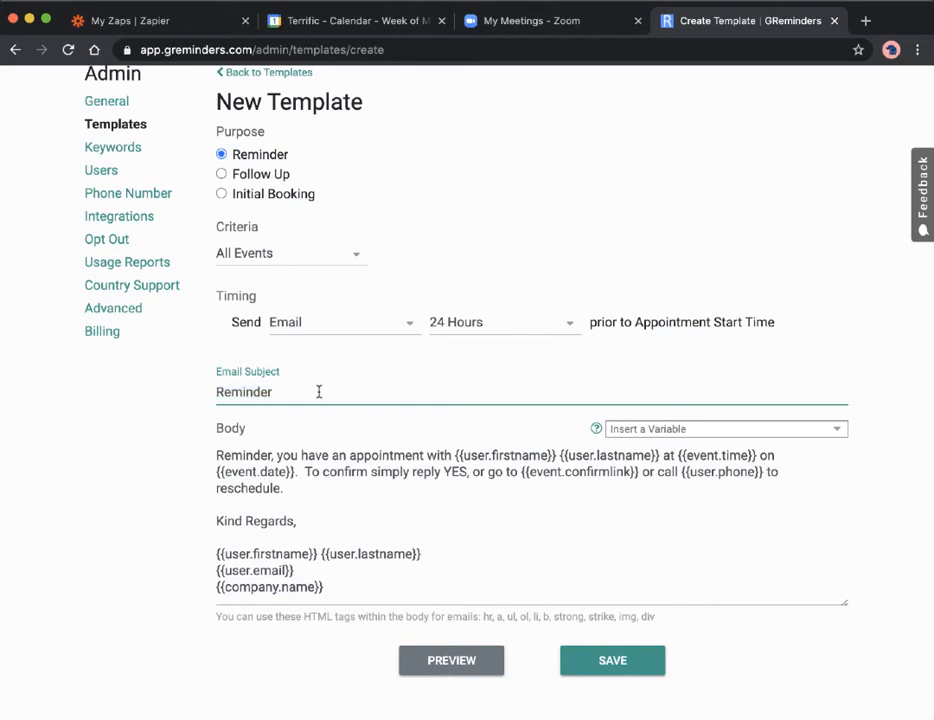
mouse_move(404, 386)
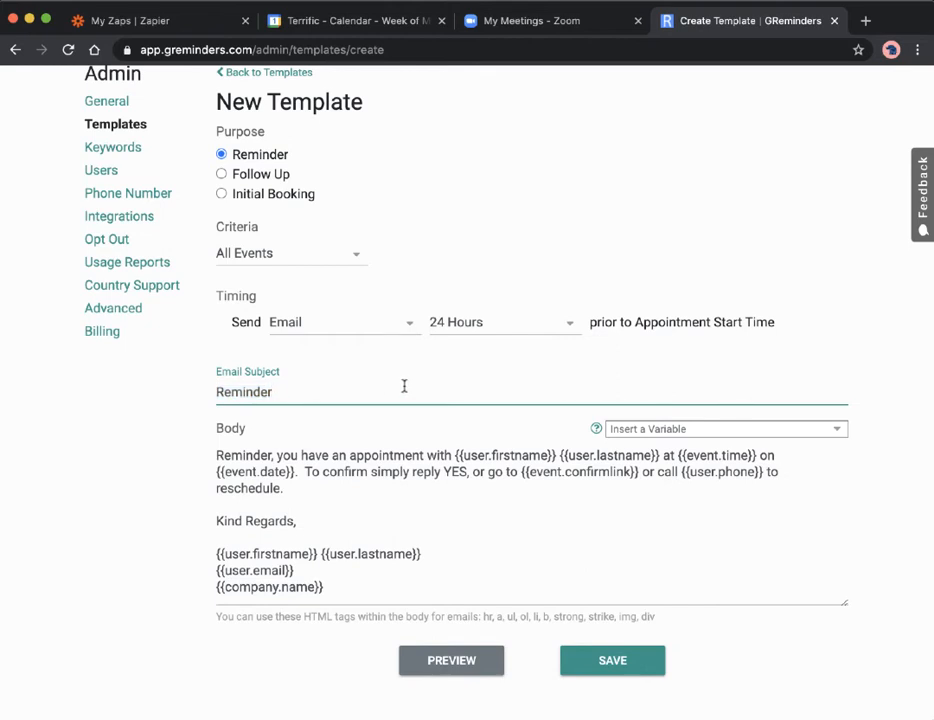
left_click(725, 428)
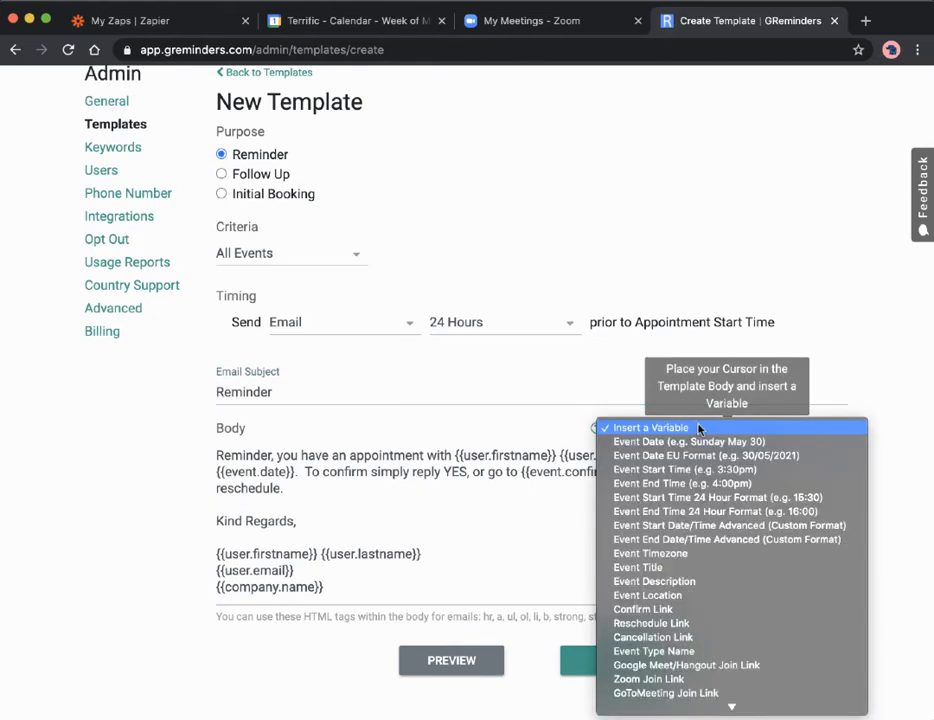
mouse_move(689, 441)
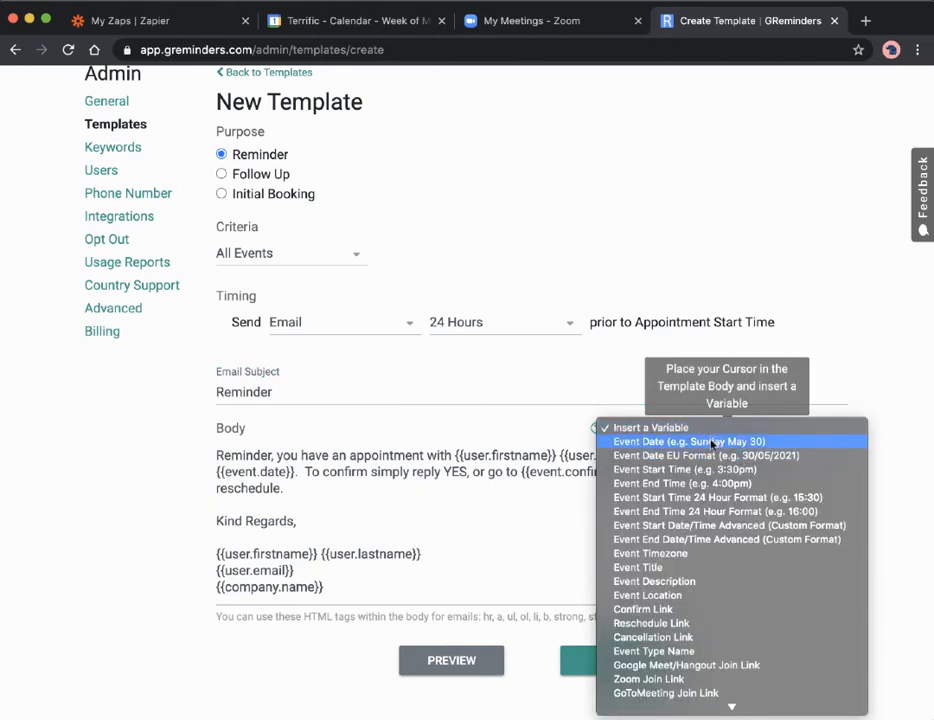
left_click(689, 441)
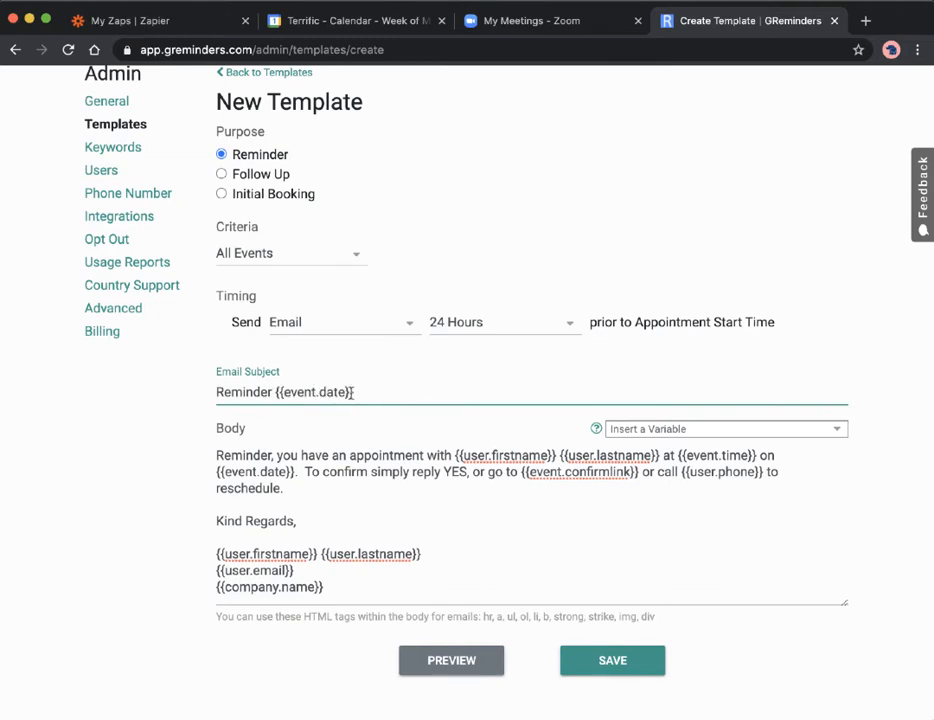
type("<ee")
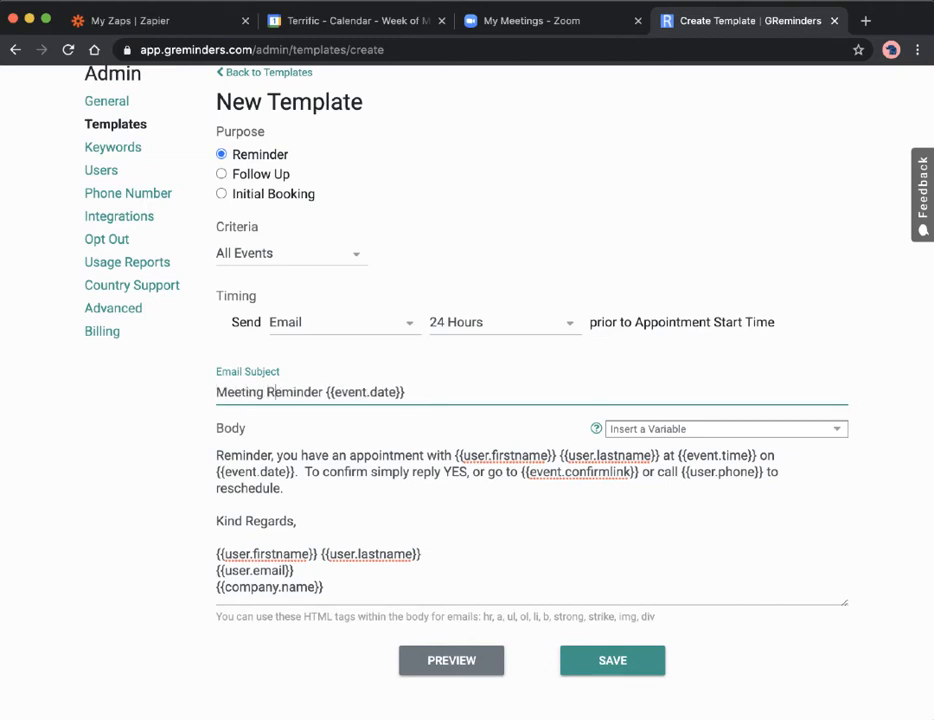
type("with Terrific tomorrow")
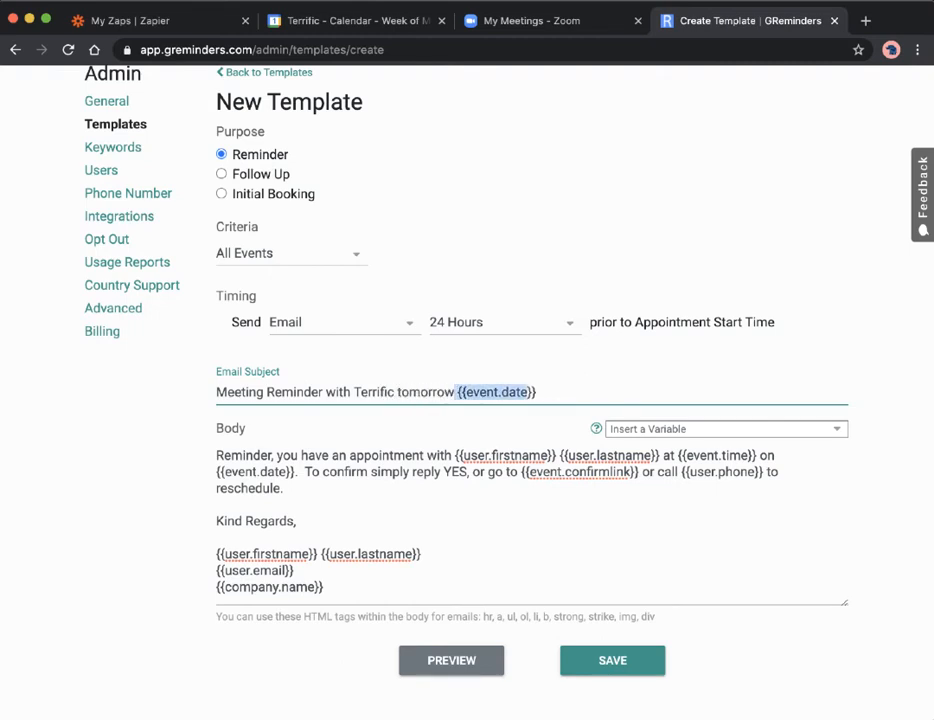
key("Backspace")
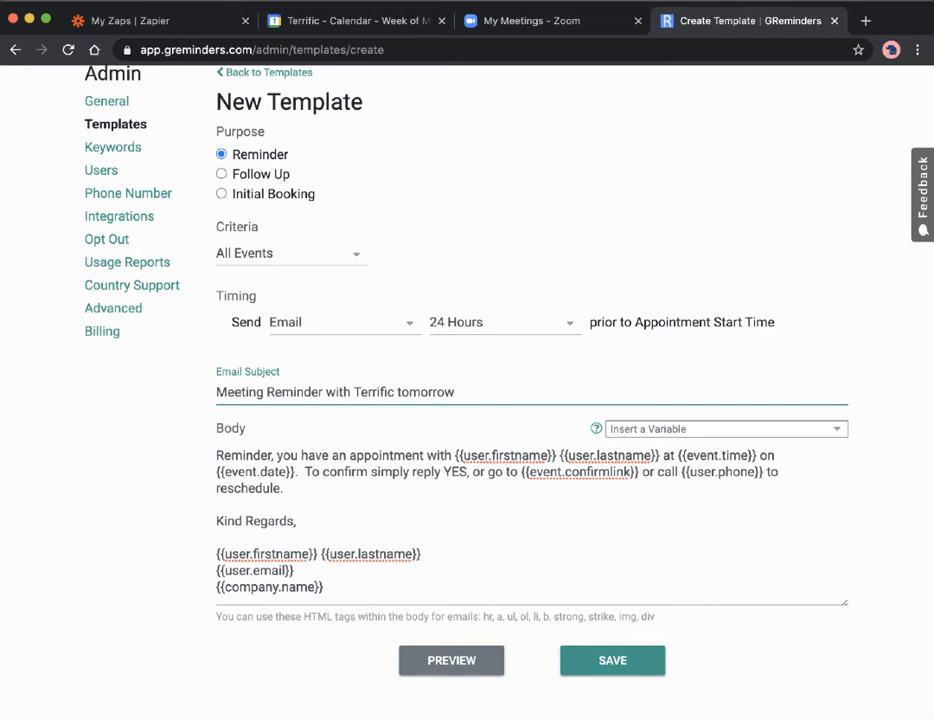
left_click(725, 428)
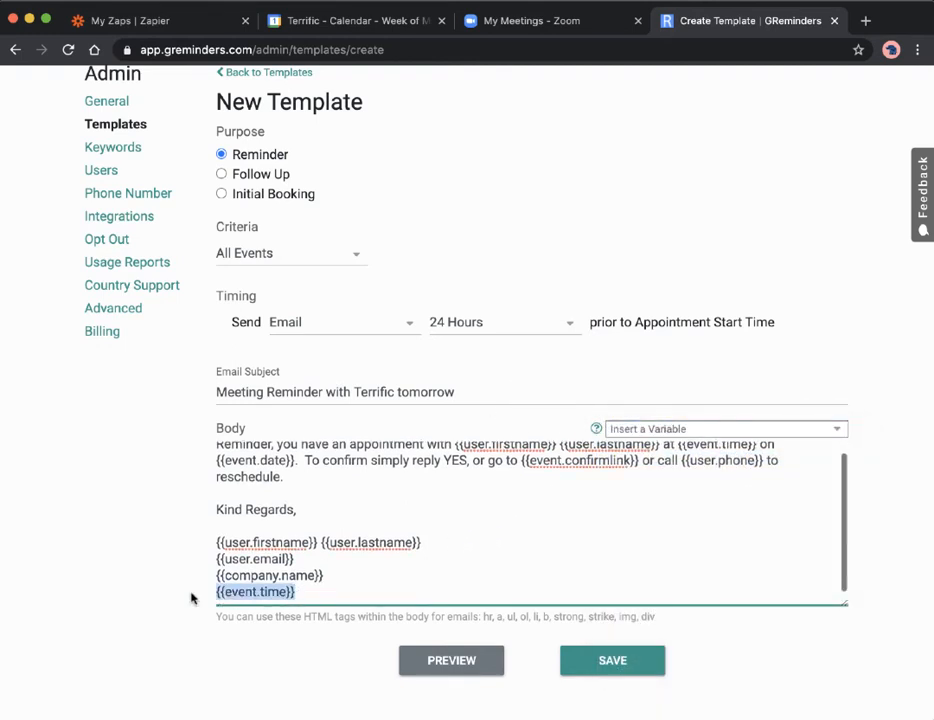
mouse_move(509, 558)
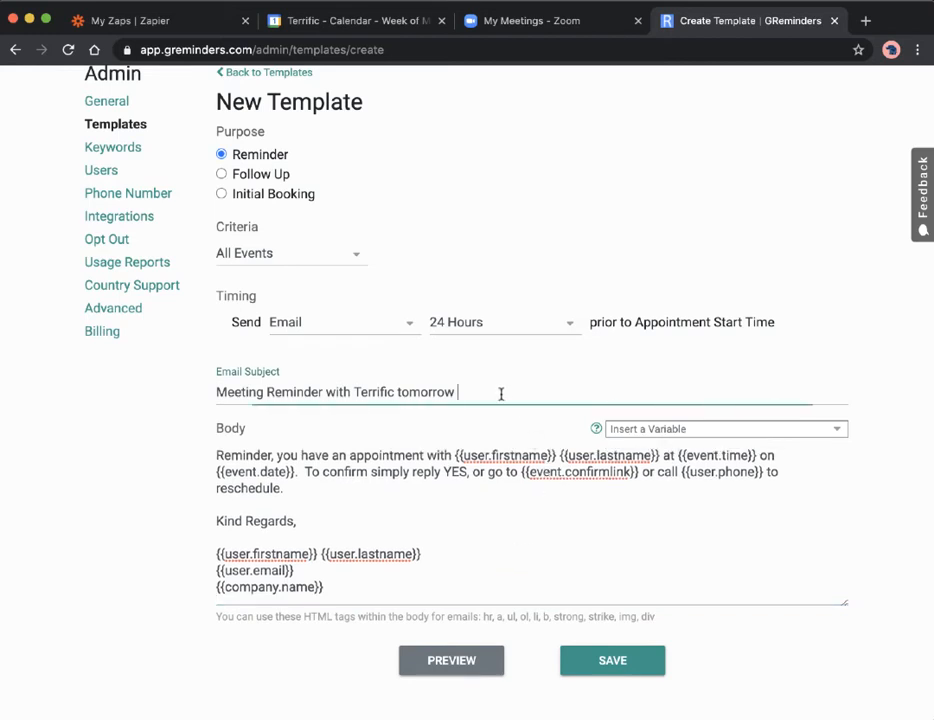
Add {{event.time}} to the subject, use {{company.name}} in the body, drop the phone text, and save.
type("{{event.time}}")
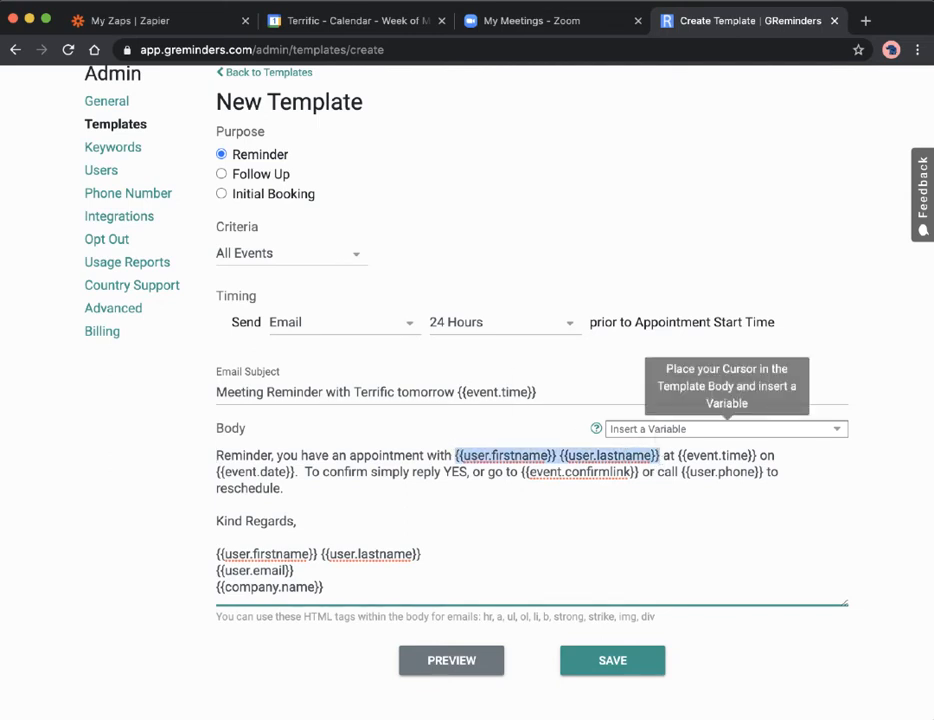
left_click(725, 428)
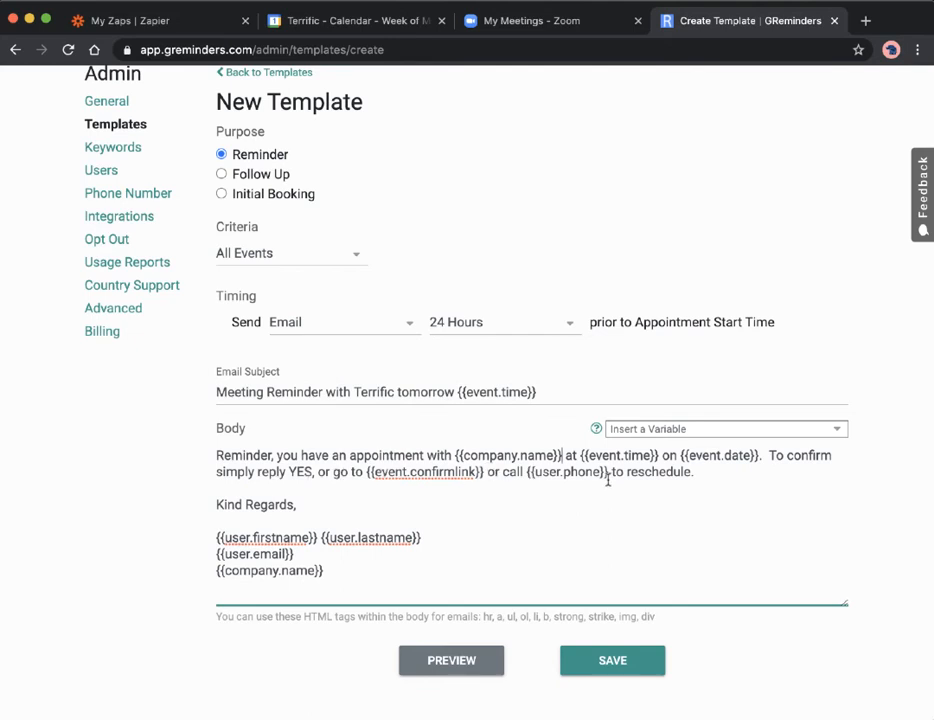
mouse_move(722, 473)
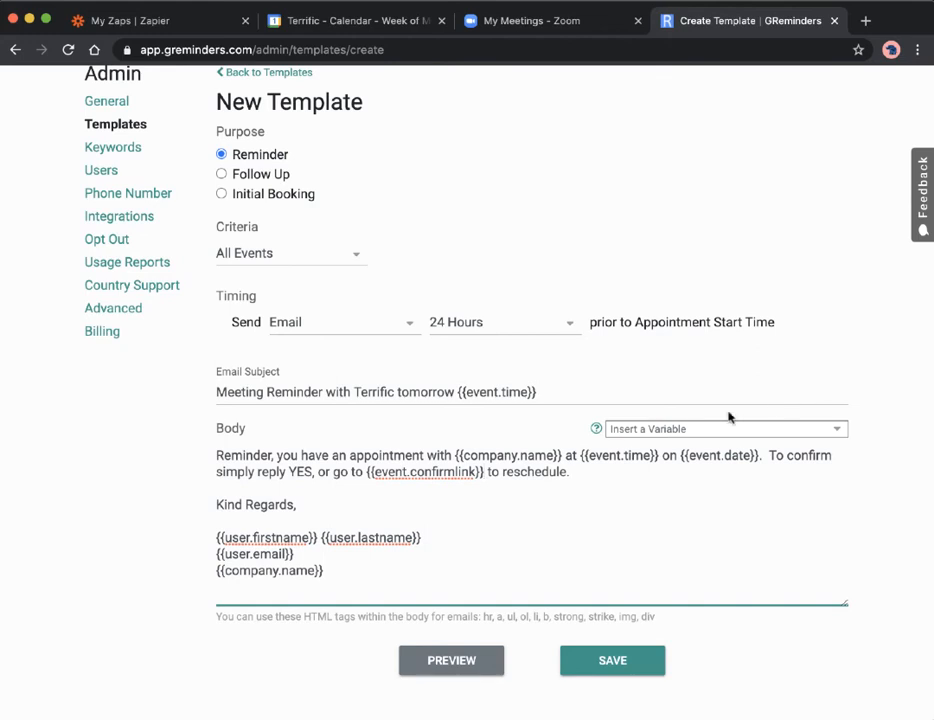
mouse_move(688, 446)
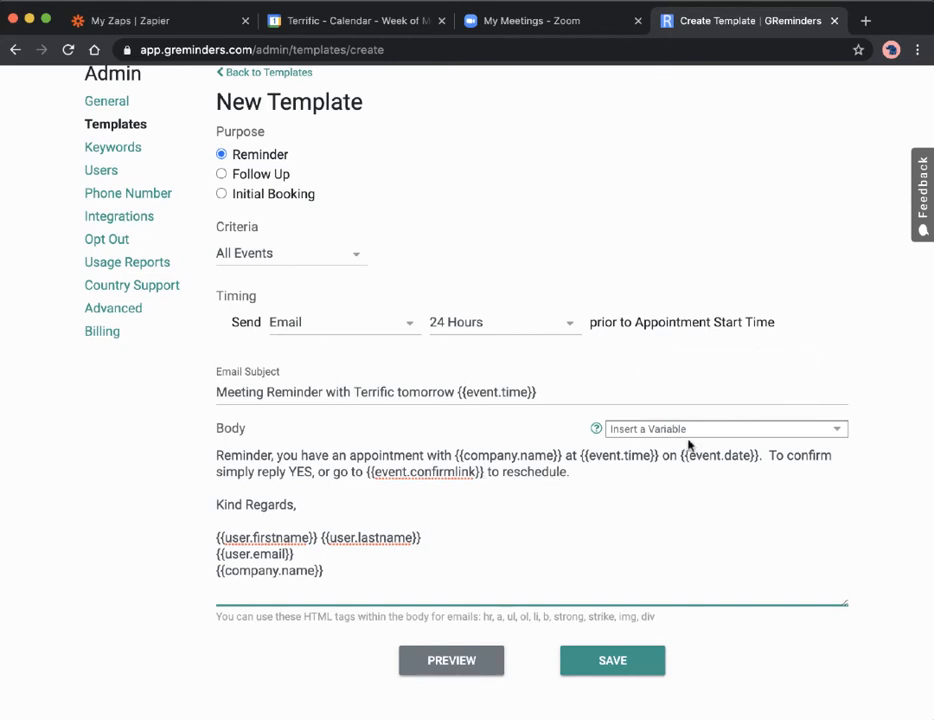
scroll("down", 3)
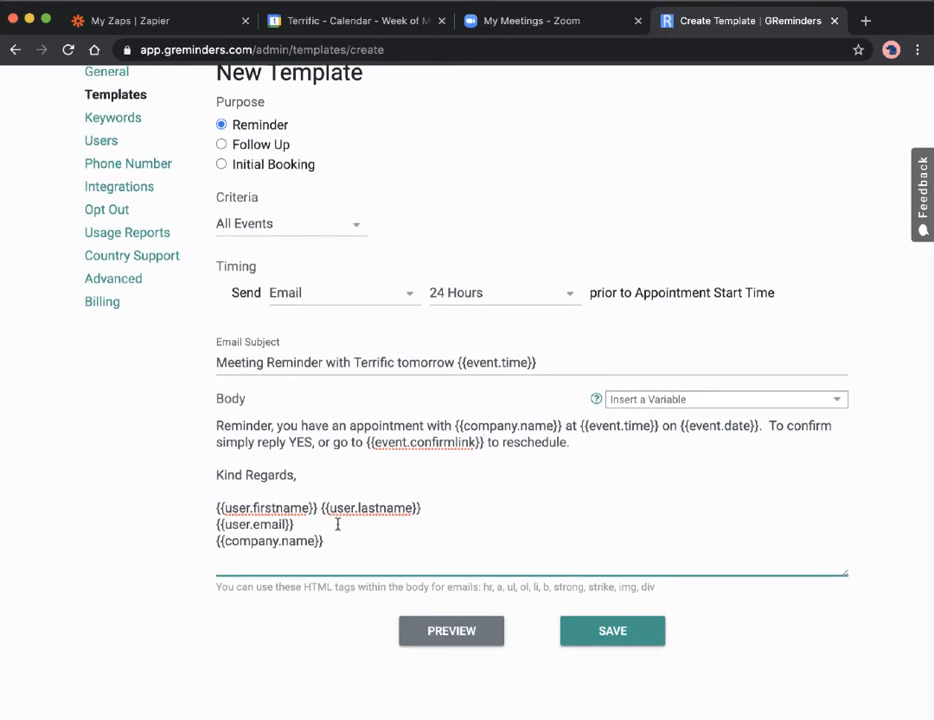
scroll("up", 3)
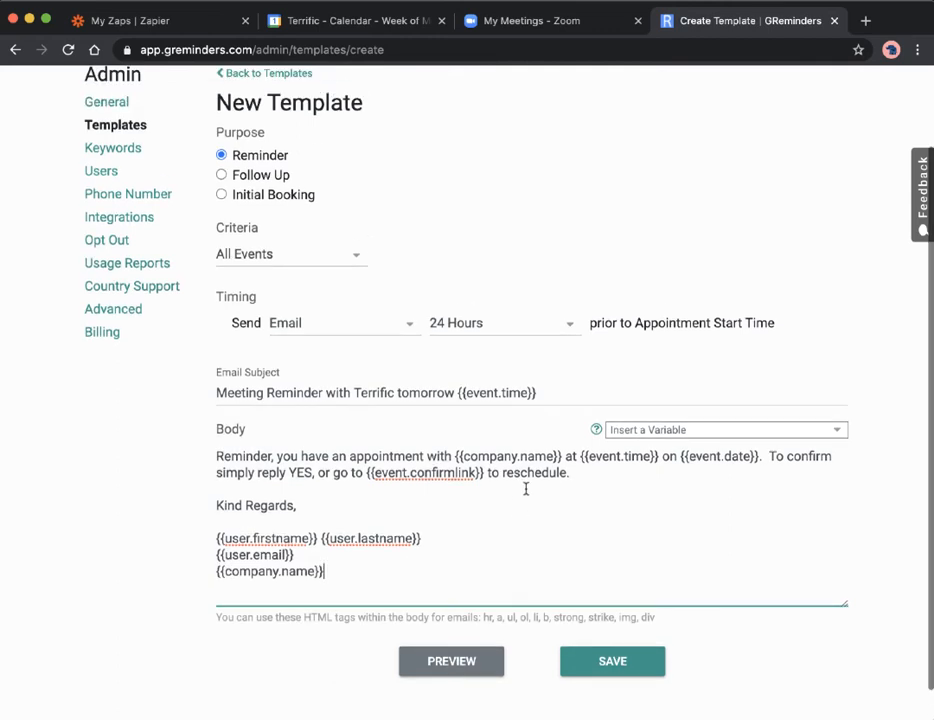
scroll("down", 3)
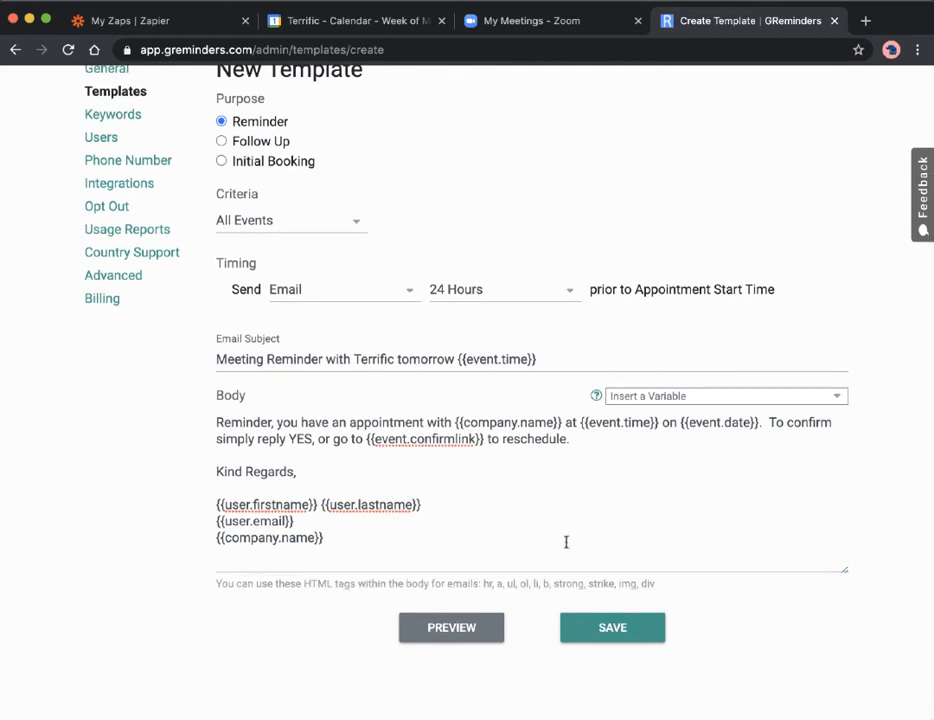
scroll("up", 3)
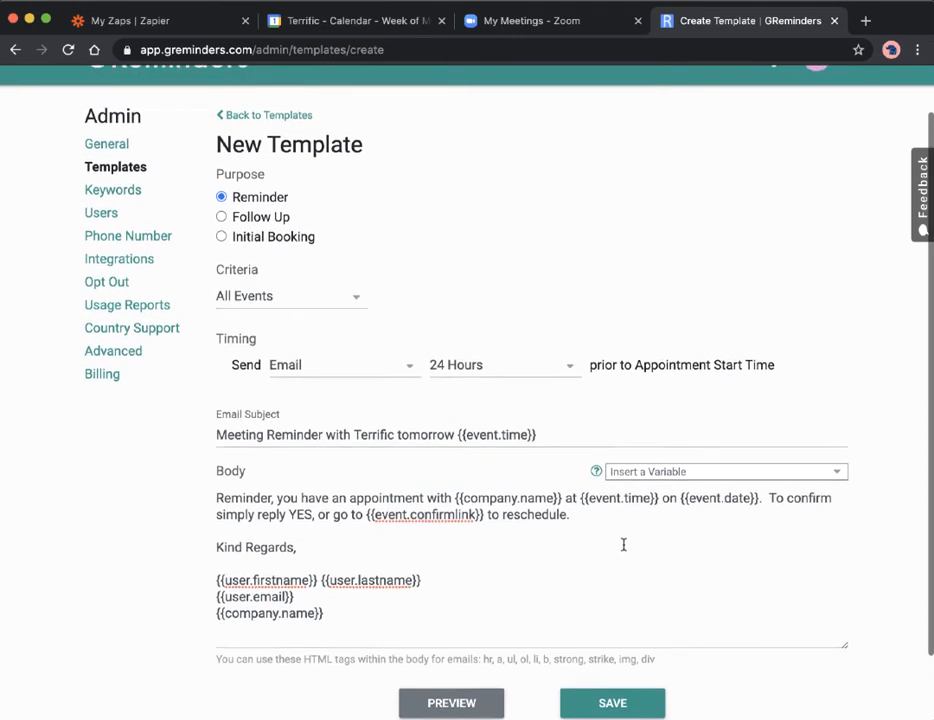
scroll("down", 3)
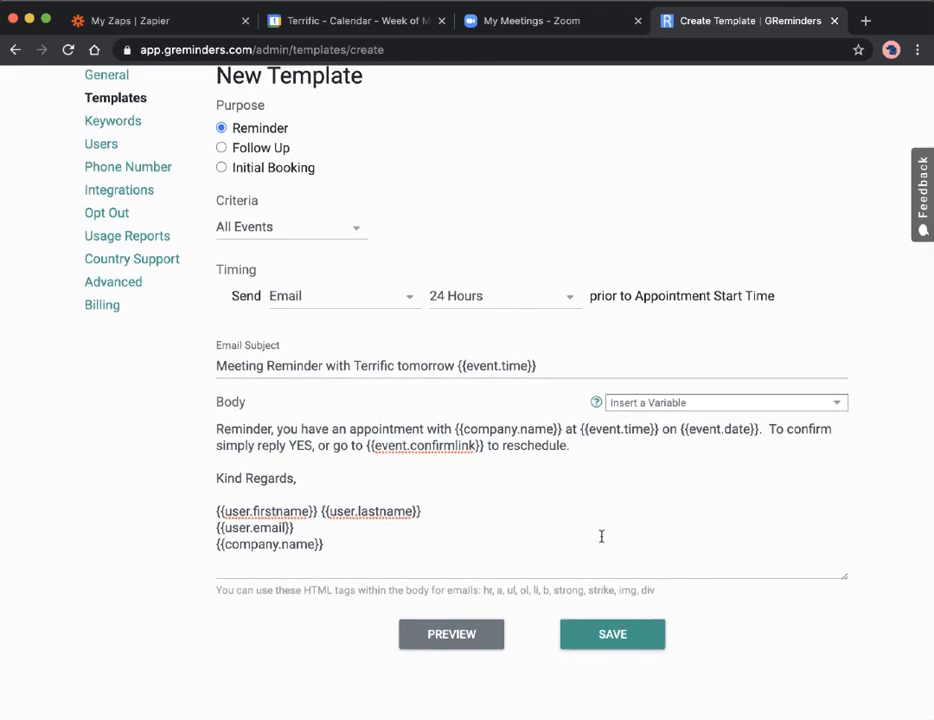
left_click(611, 634)
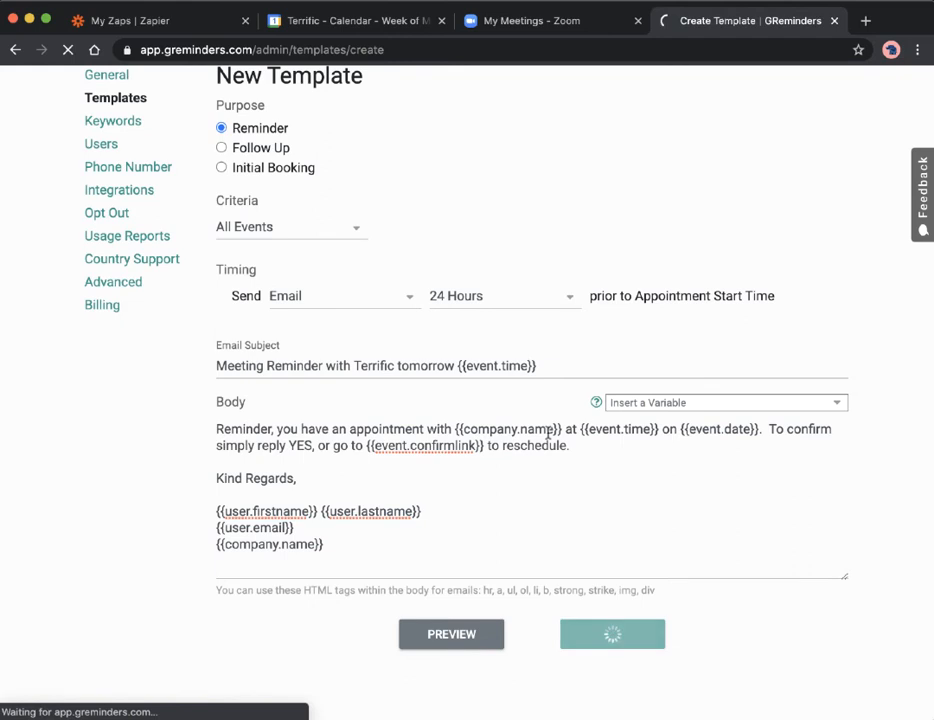
left_click(612, 634)
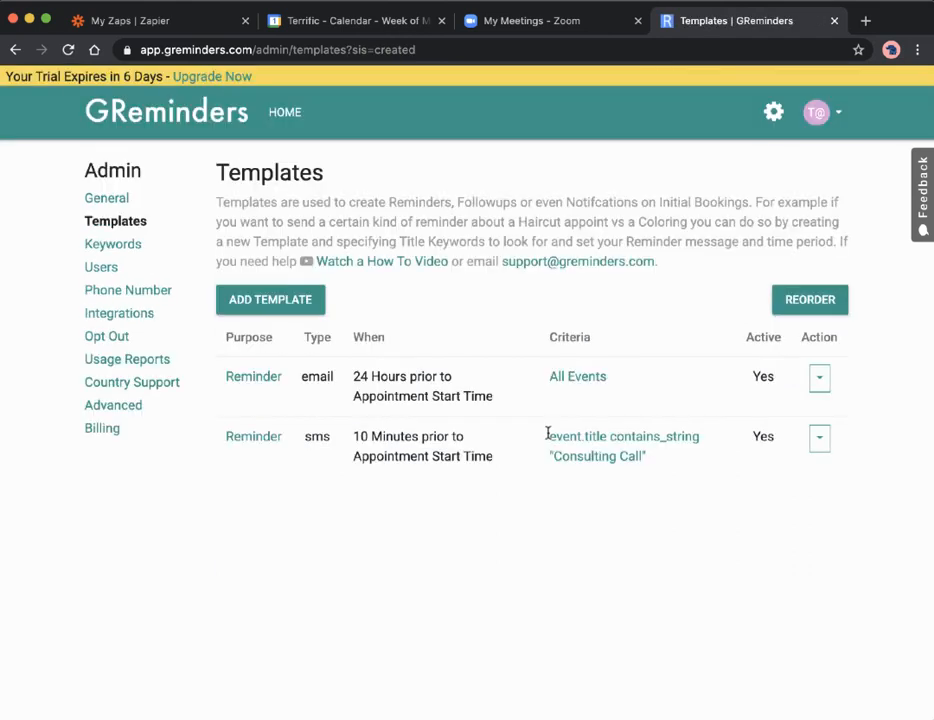
mouse_move(405, 450)
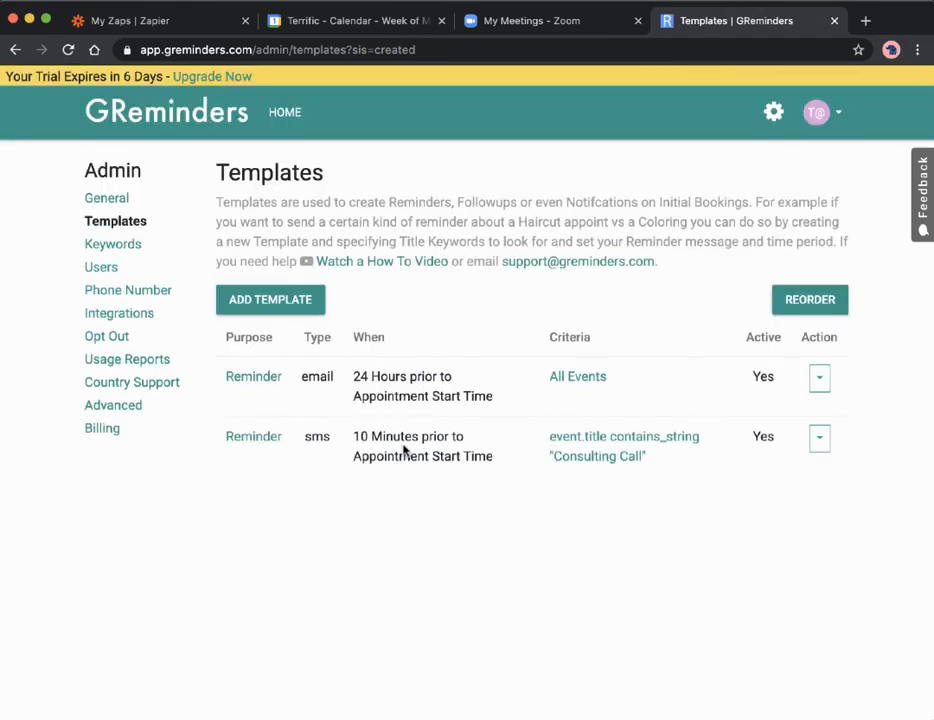
left_click(270, 299)
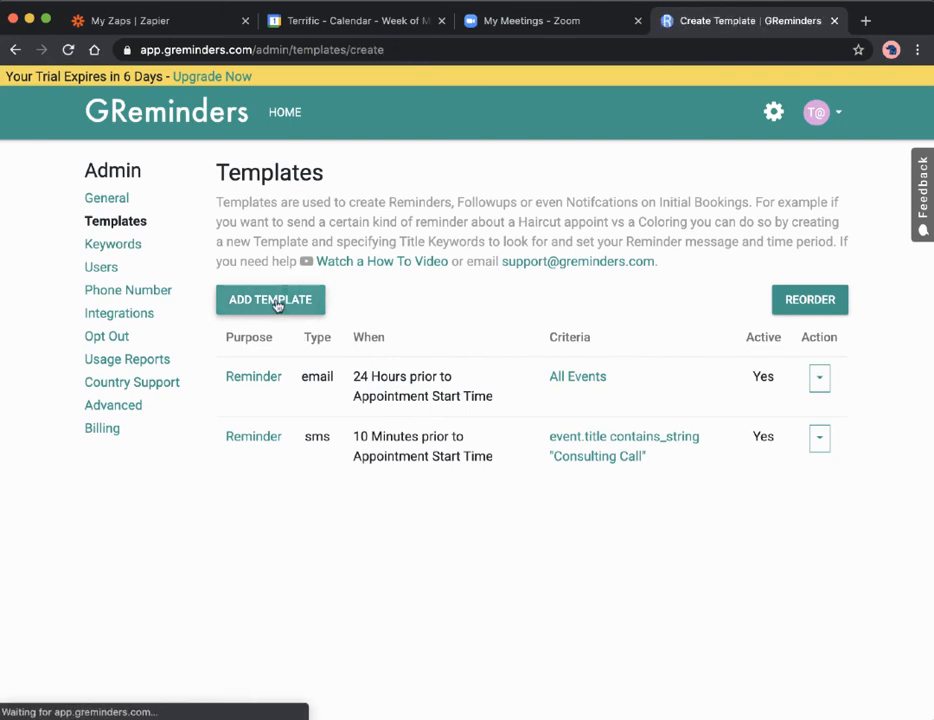
left_click(270, 299)
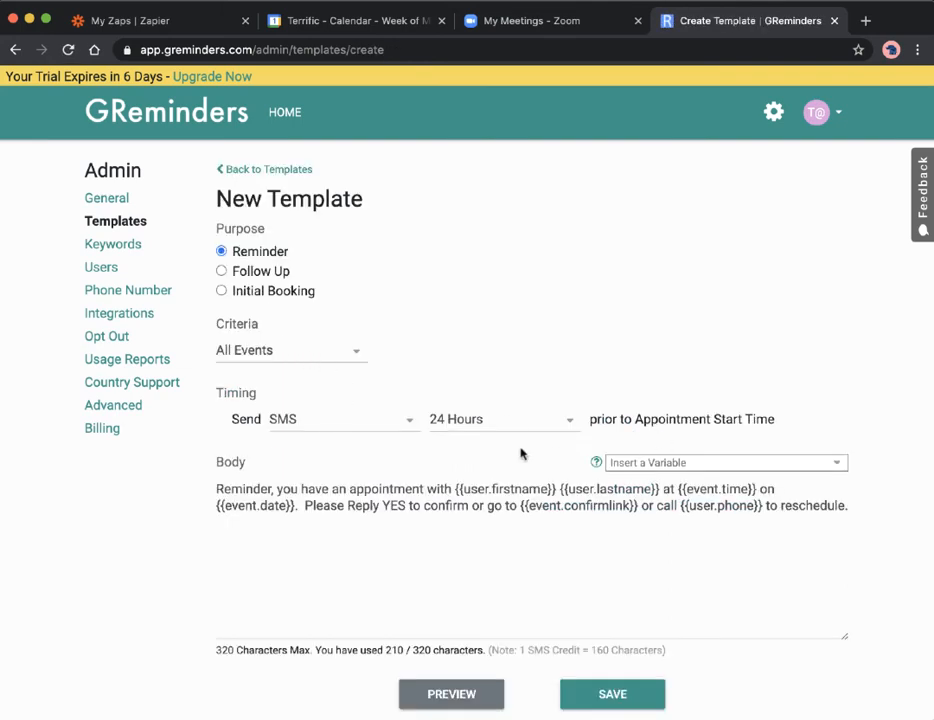
left_click(335, 418)
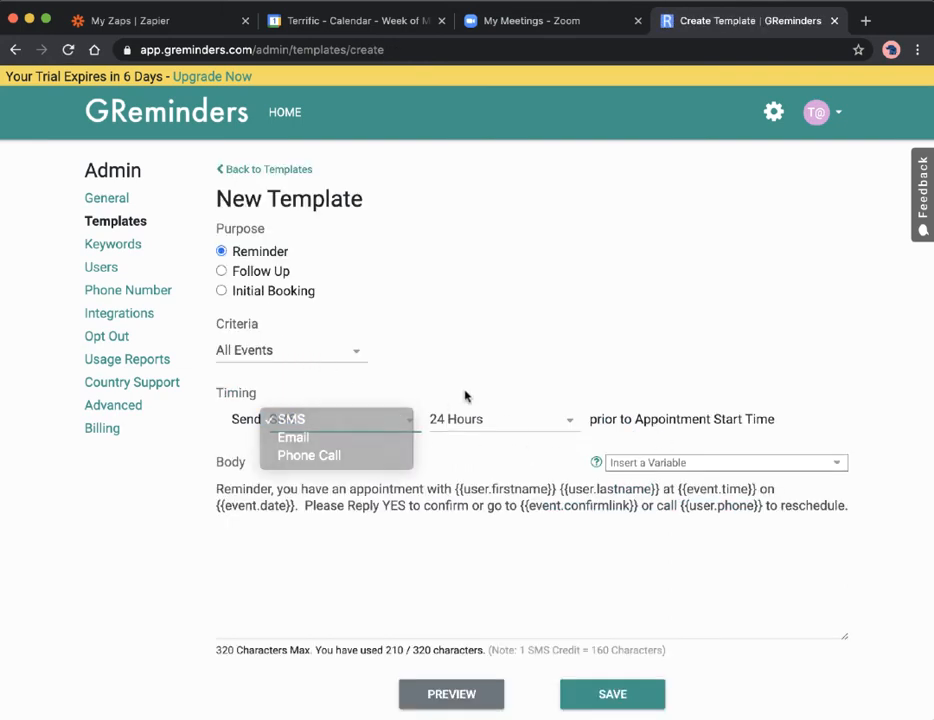
left_click(263, 169)
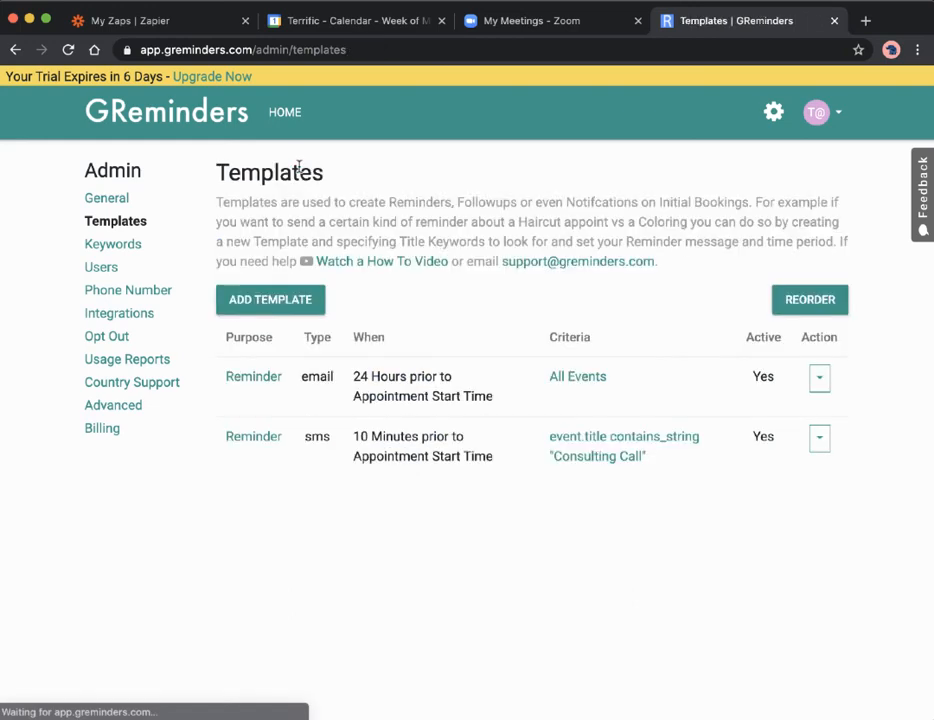
mouse_move(408, 320)
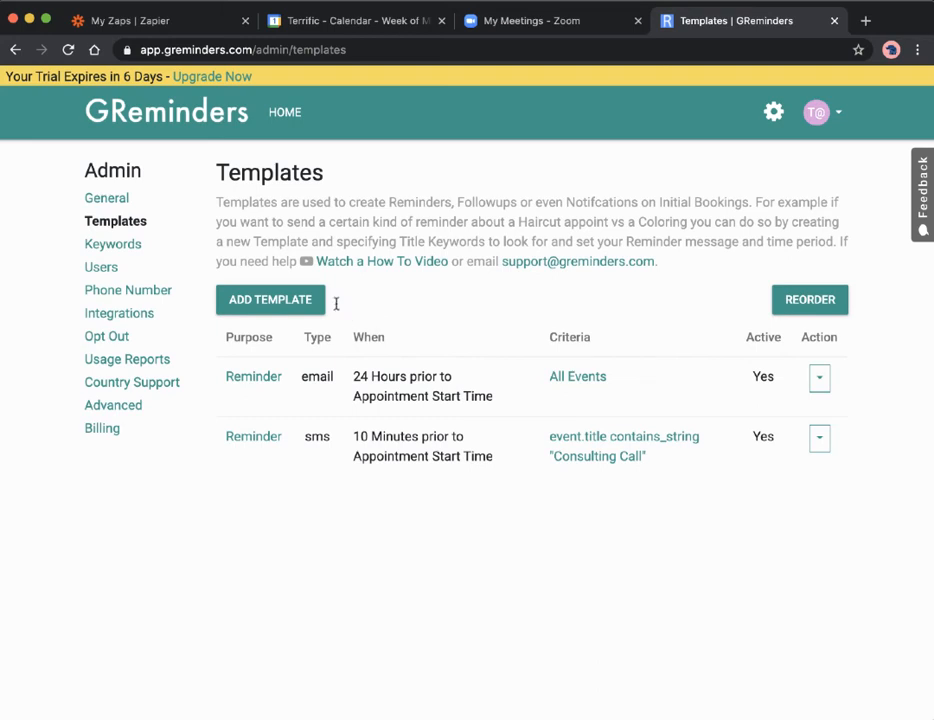
mouse_move(630, 294)
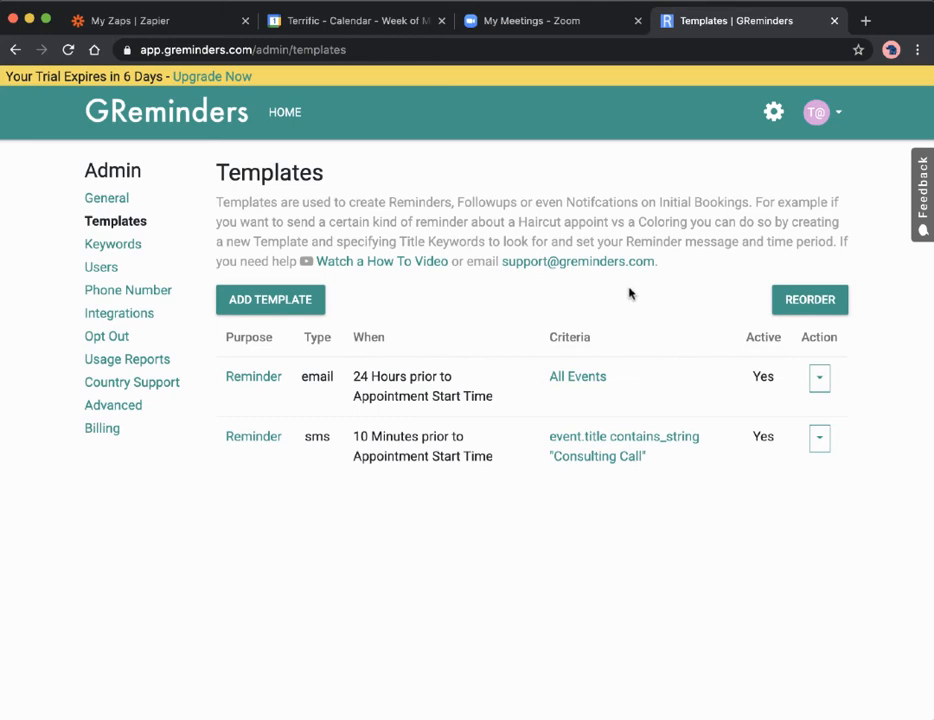
mouse_move(467, 308)
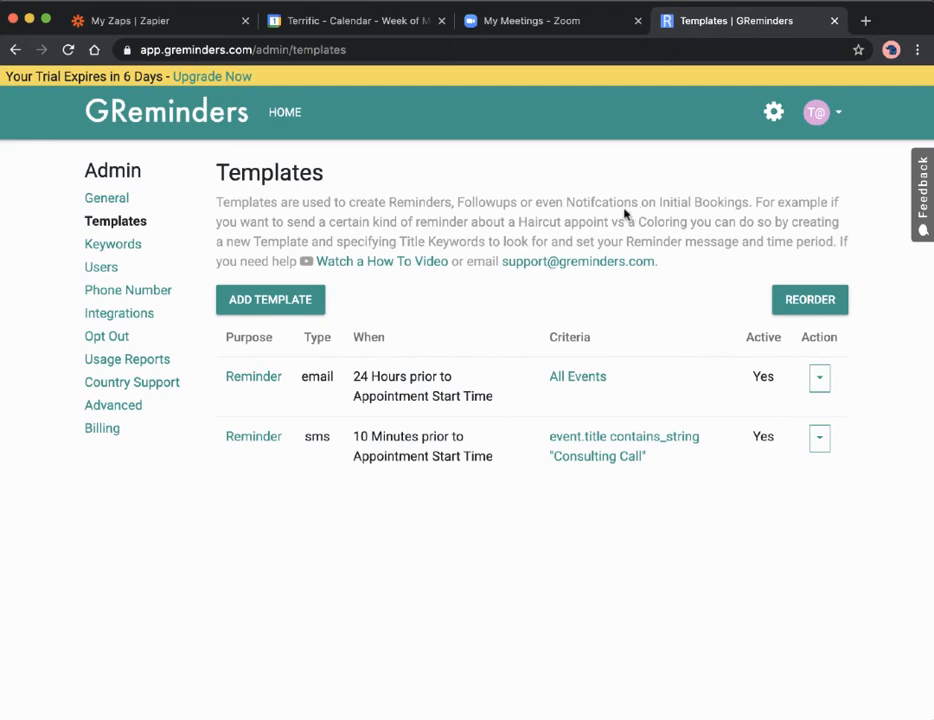
left_click(211, 76)
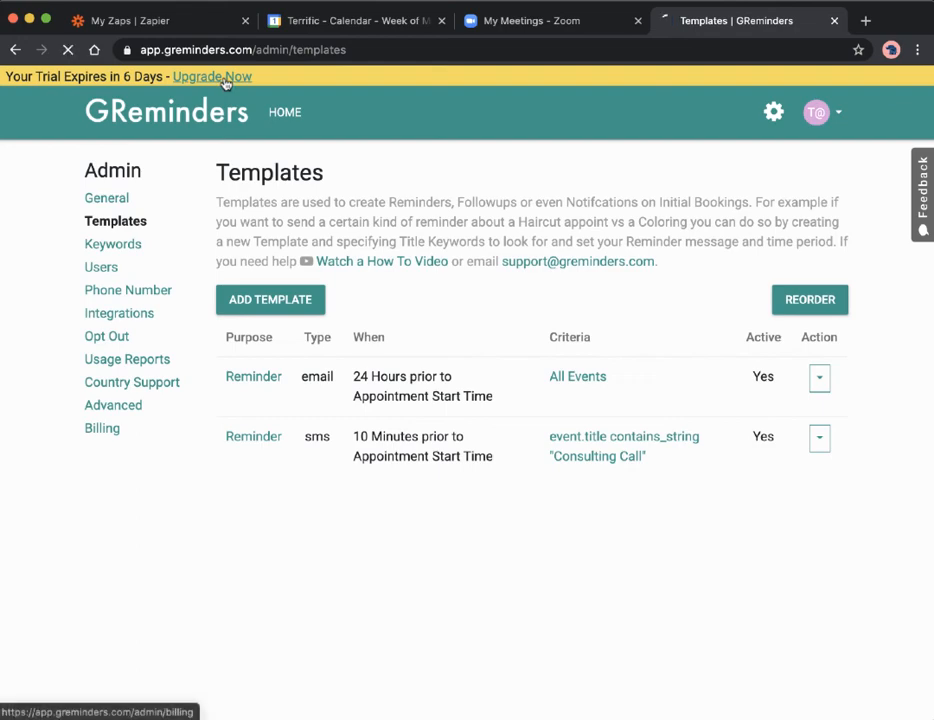
Open Billing from Upgrade Now and review annual prices for Basic, Scheduling, Standard and Pro tiers.
left_click(211, 76)
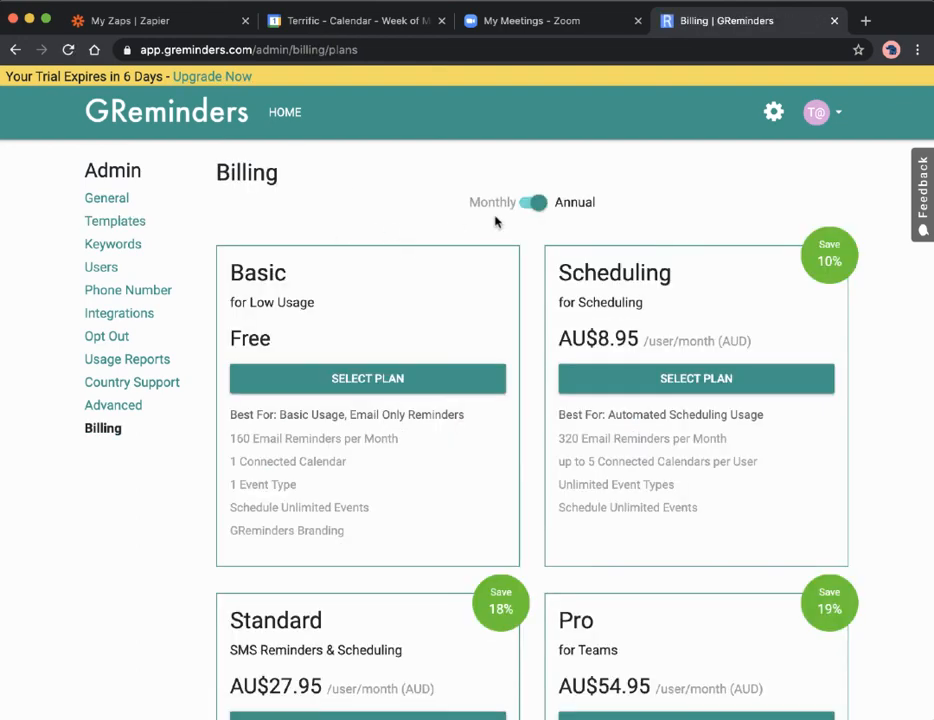
scroll("down", 3)
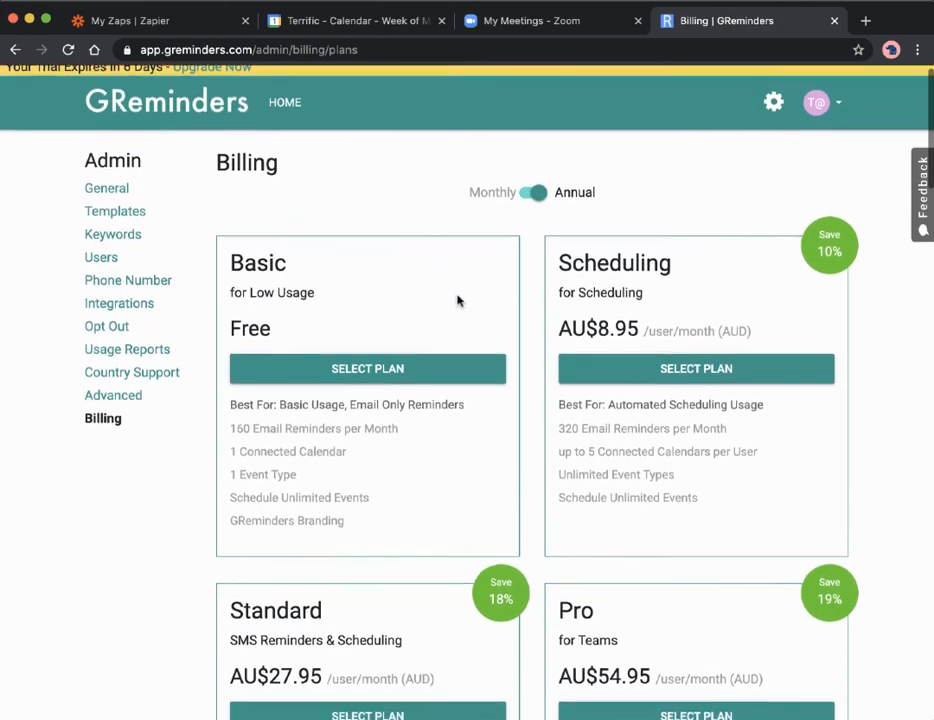
scroll("down", 3)
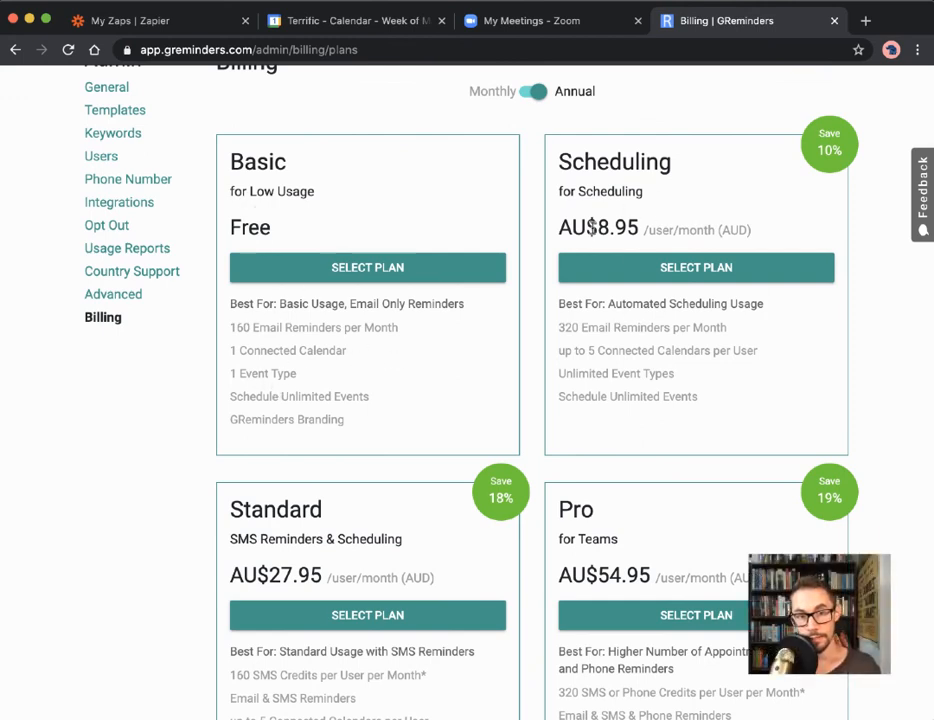
scroll("up", 3)
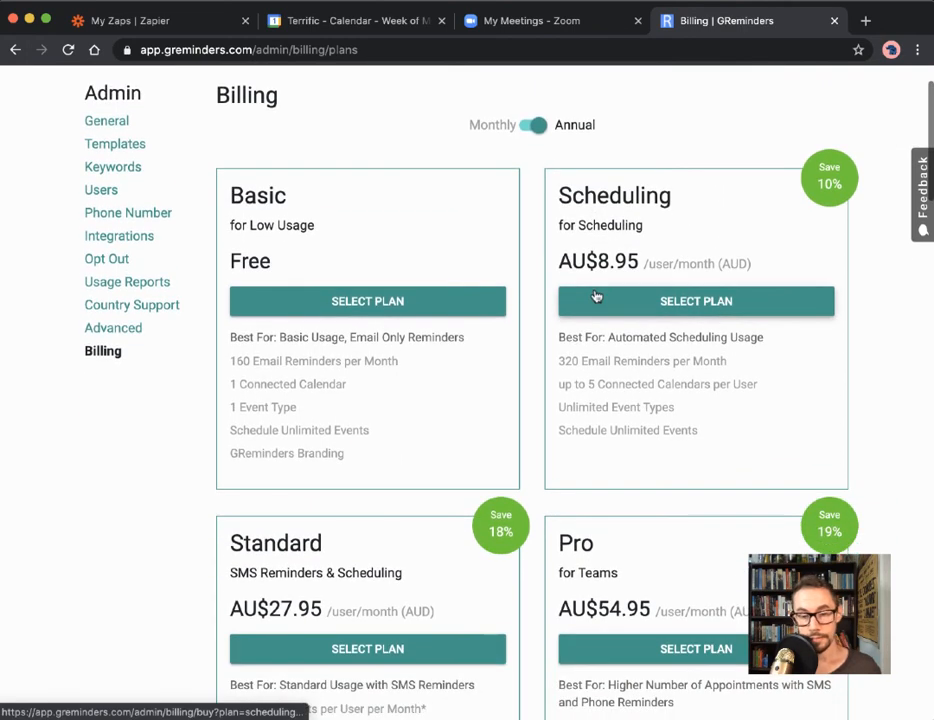
scroll("down", 3)
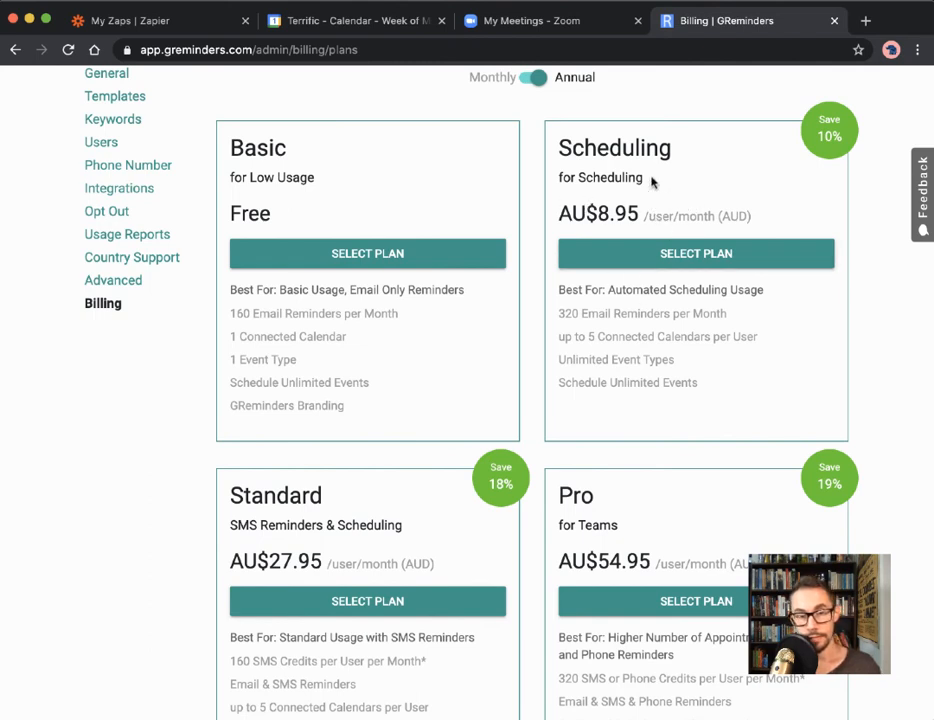
scroll("down", 3)
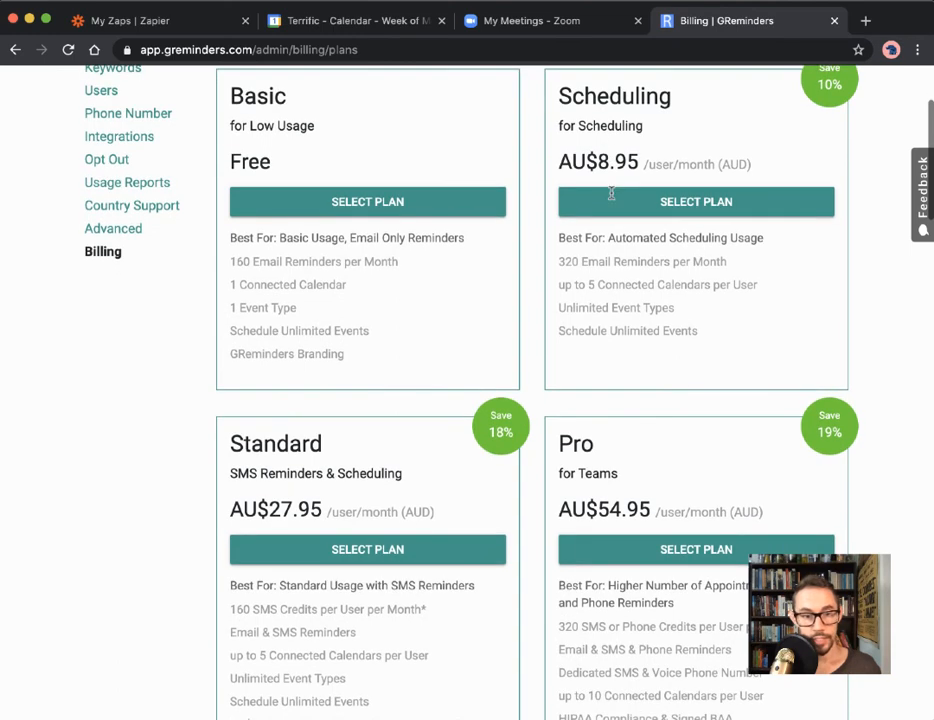
scroll("down", 3)
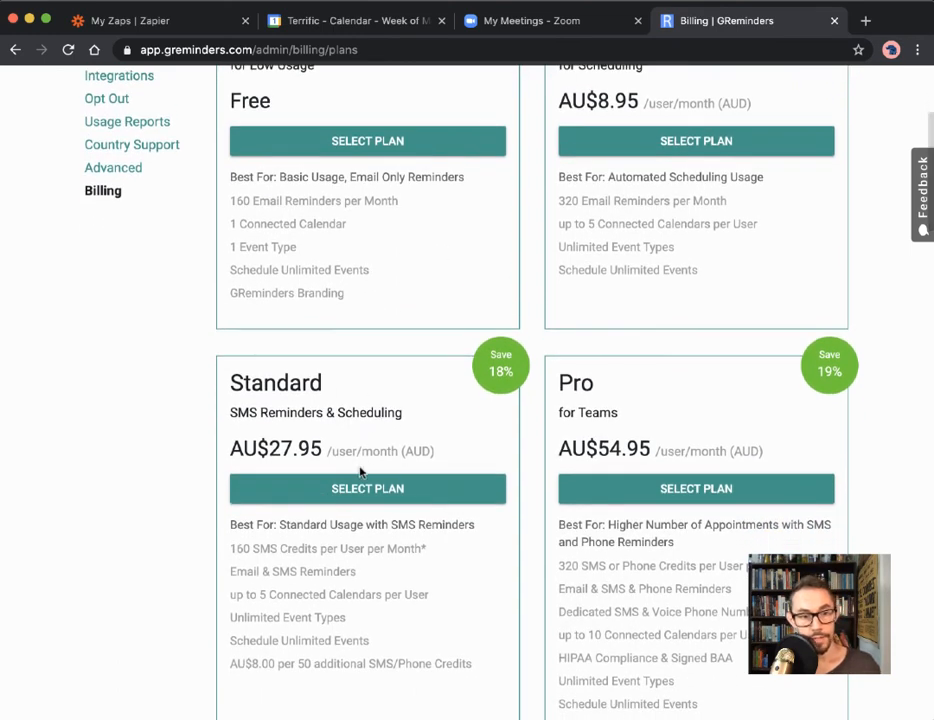
scroll("down", 3)
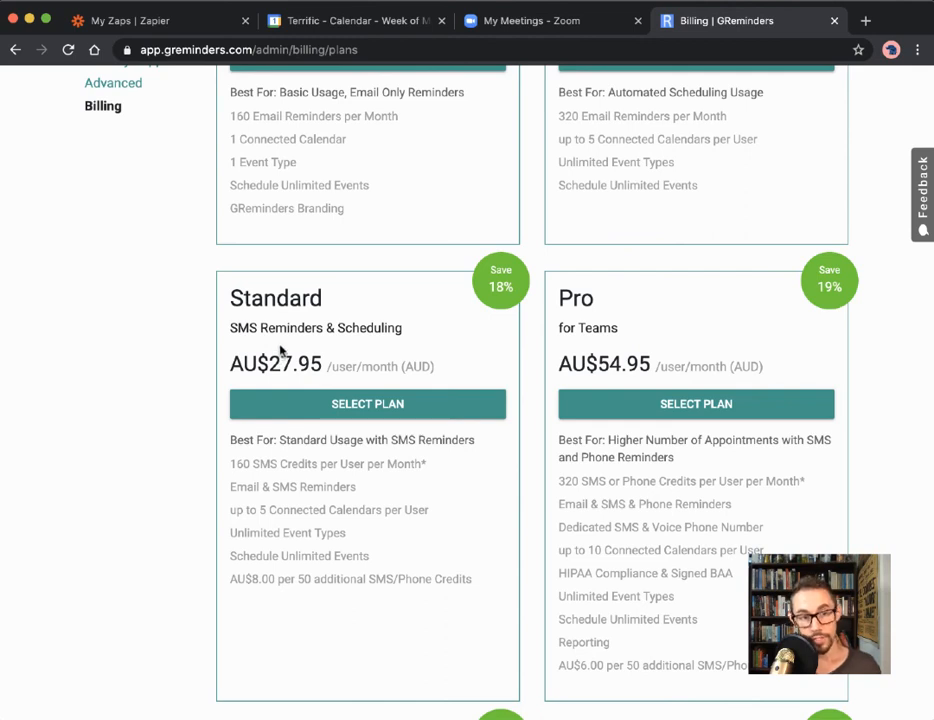
scroll("down", 3)
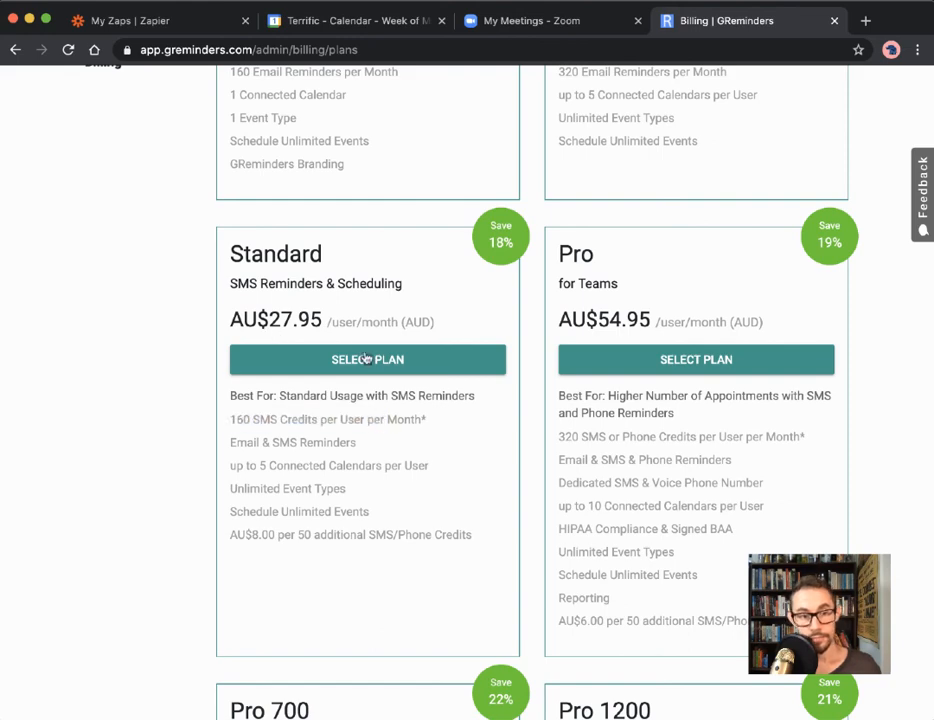
scroll("up", 3)
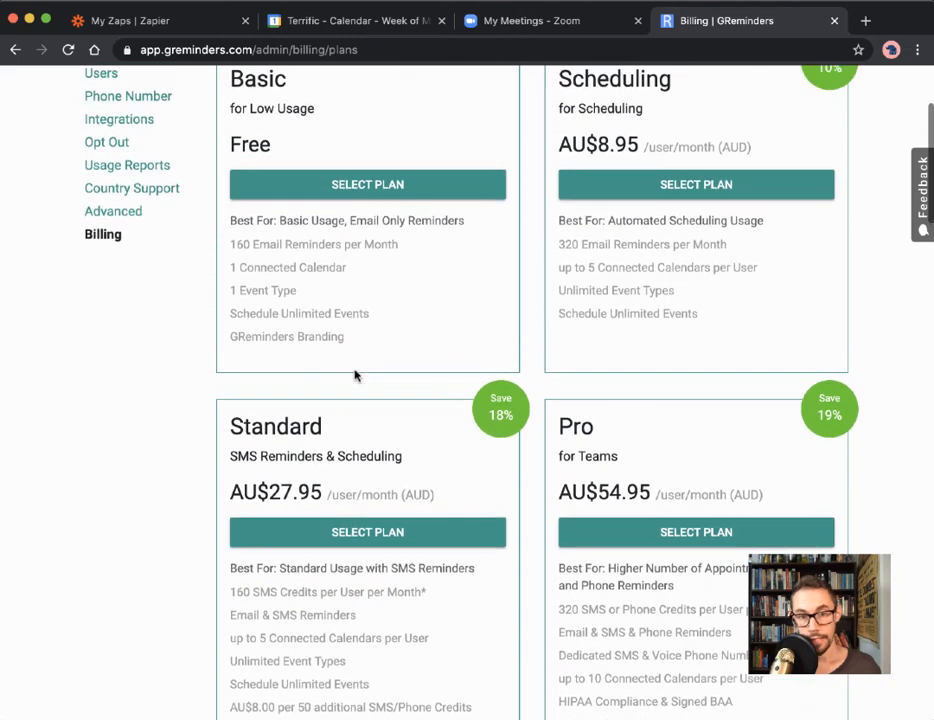
scroll("down", 3)
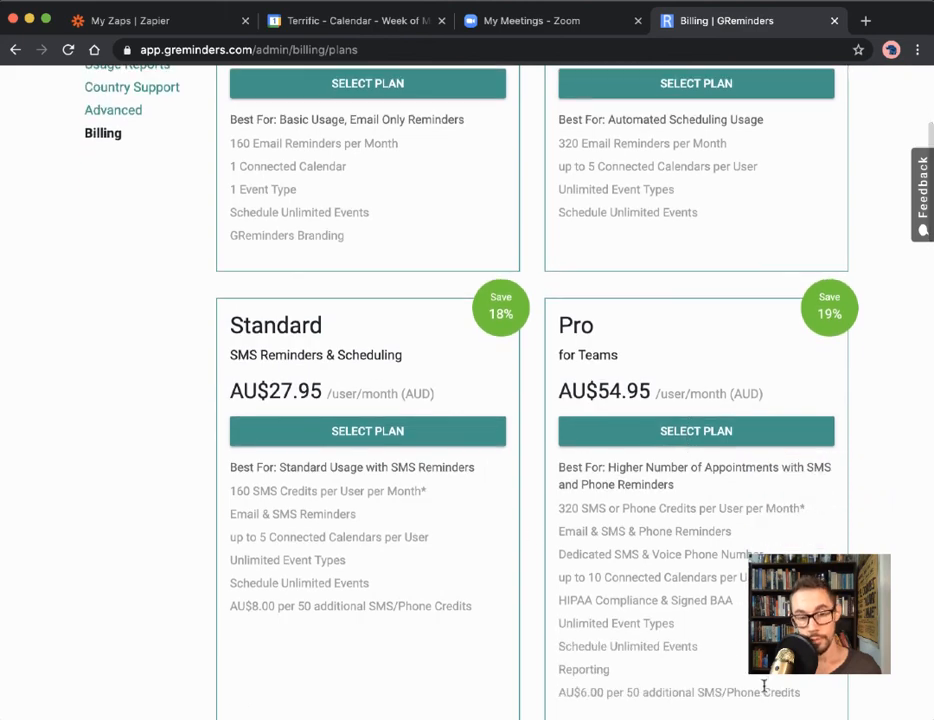
scroll("down", 3)
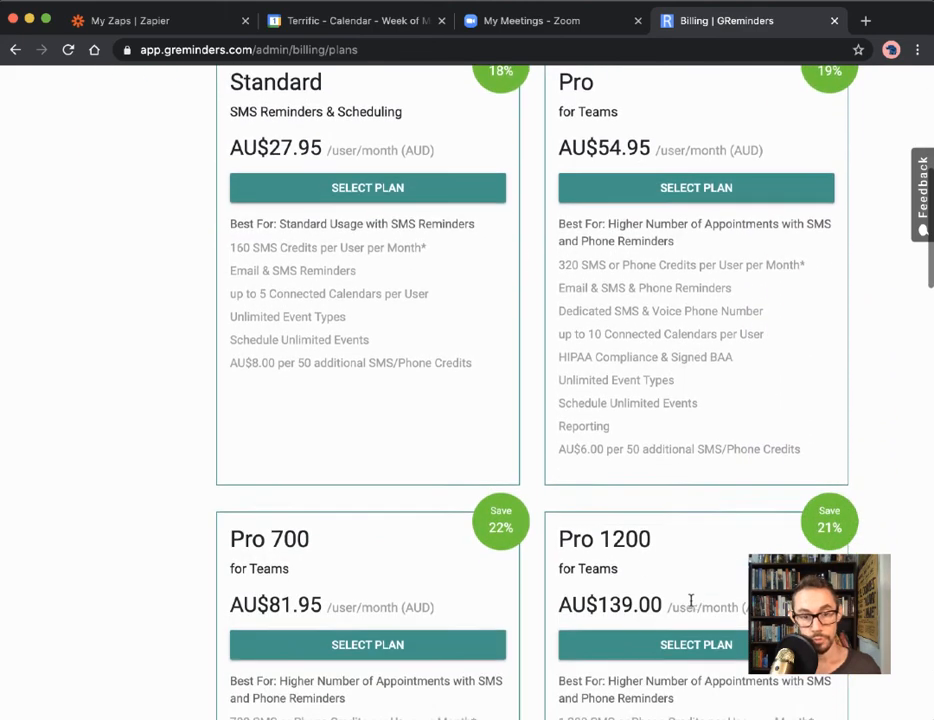
scroll("down", 3)
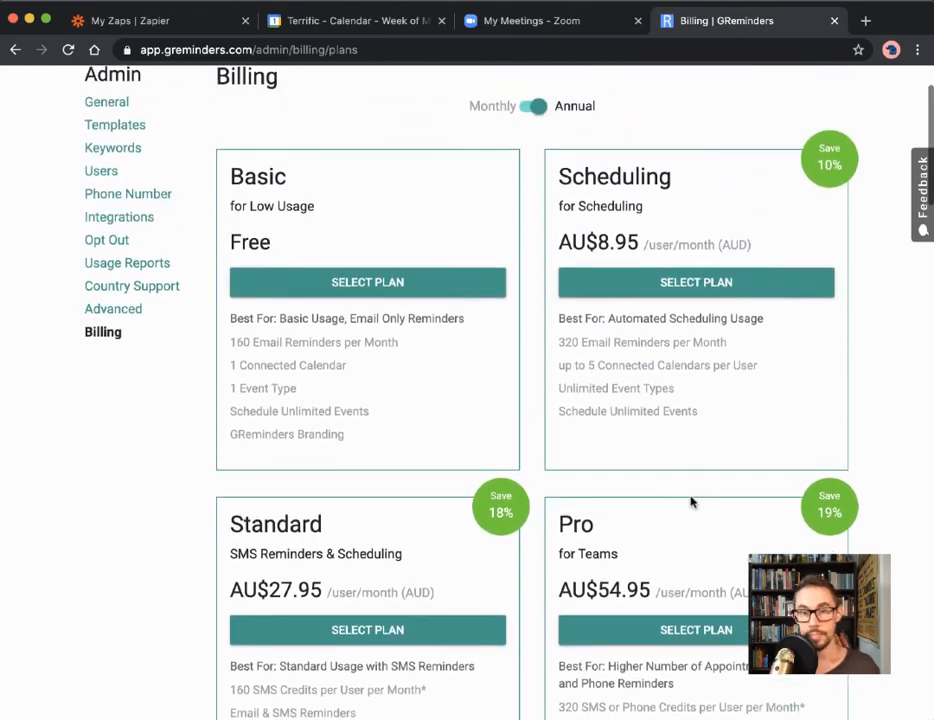
scroll("up", 3)
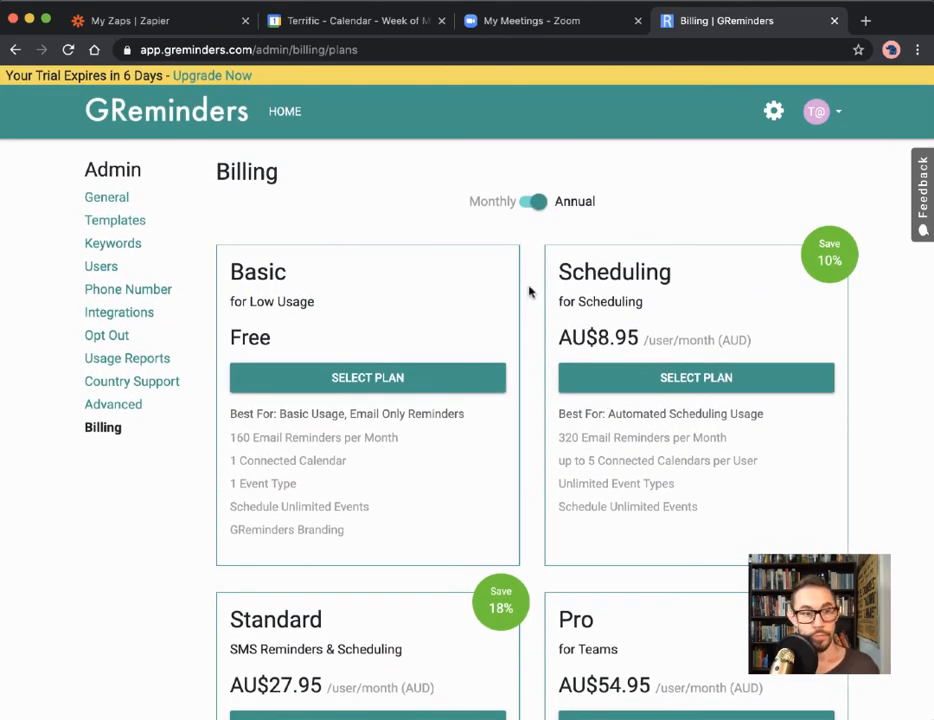
mouse_move(573, 323)
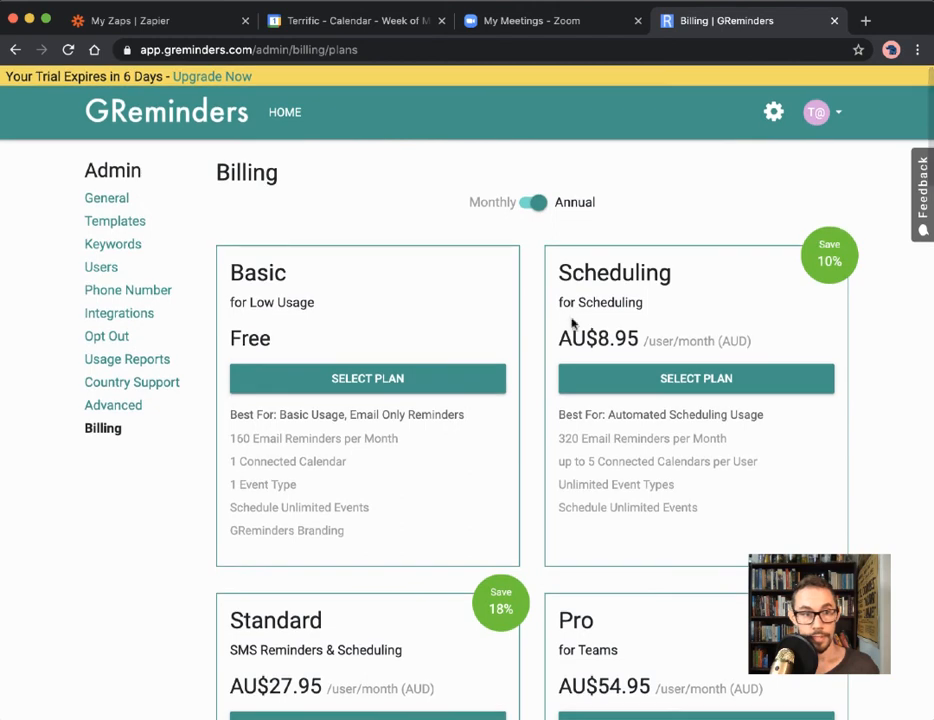
mouse_move(685, 371)
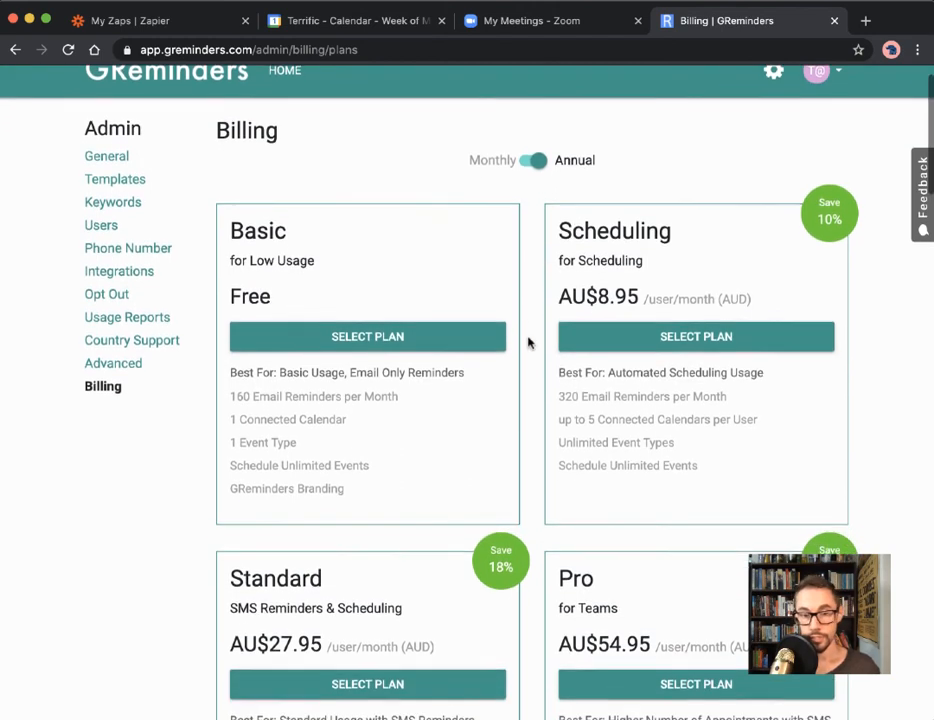
scroll("up", 3)
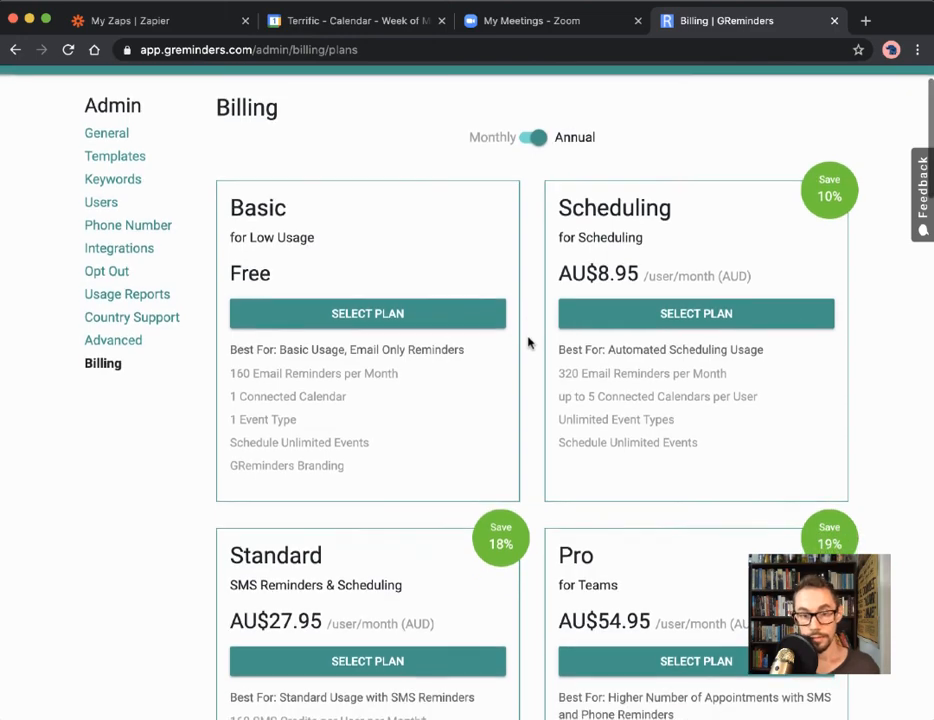
scroll("down", 3)
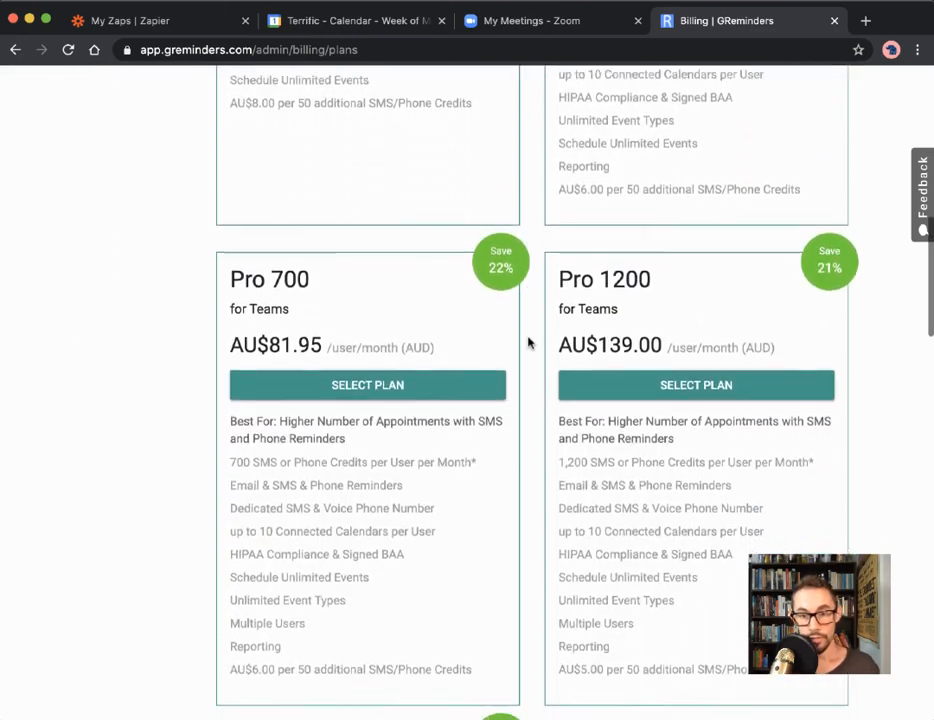
scroll("down", 3)
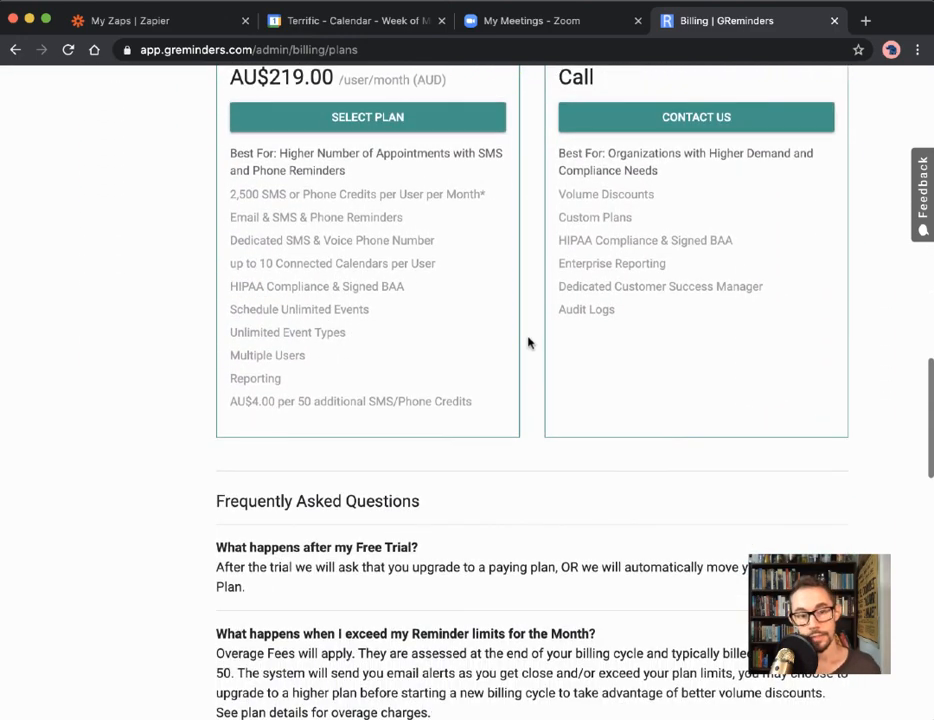
scroll("up", 3)
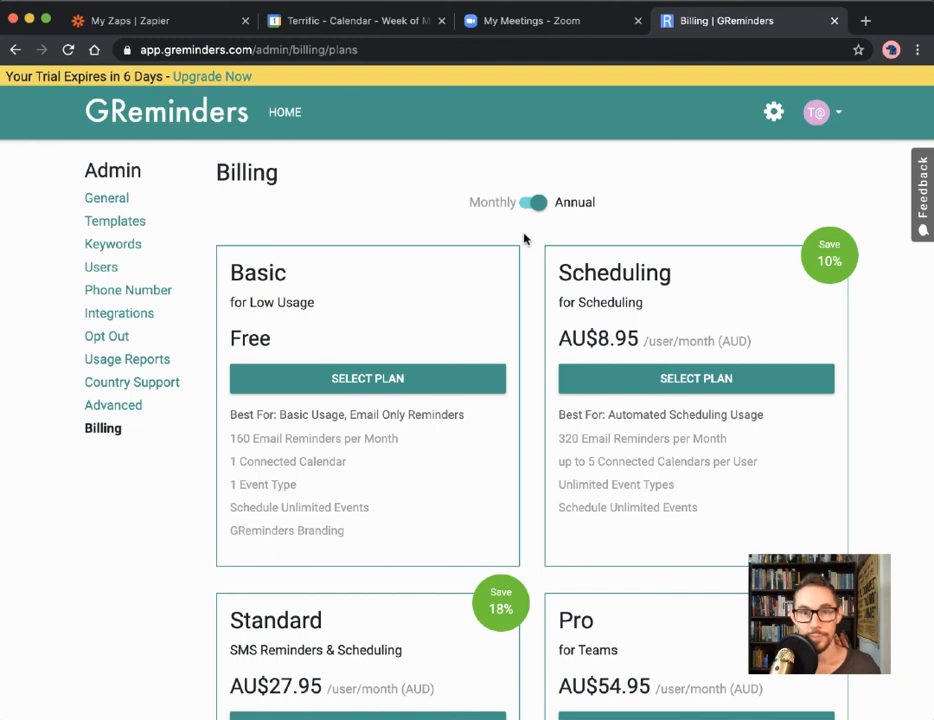
mouse_move(548, 245)
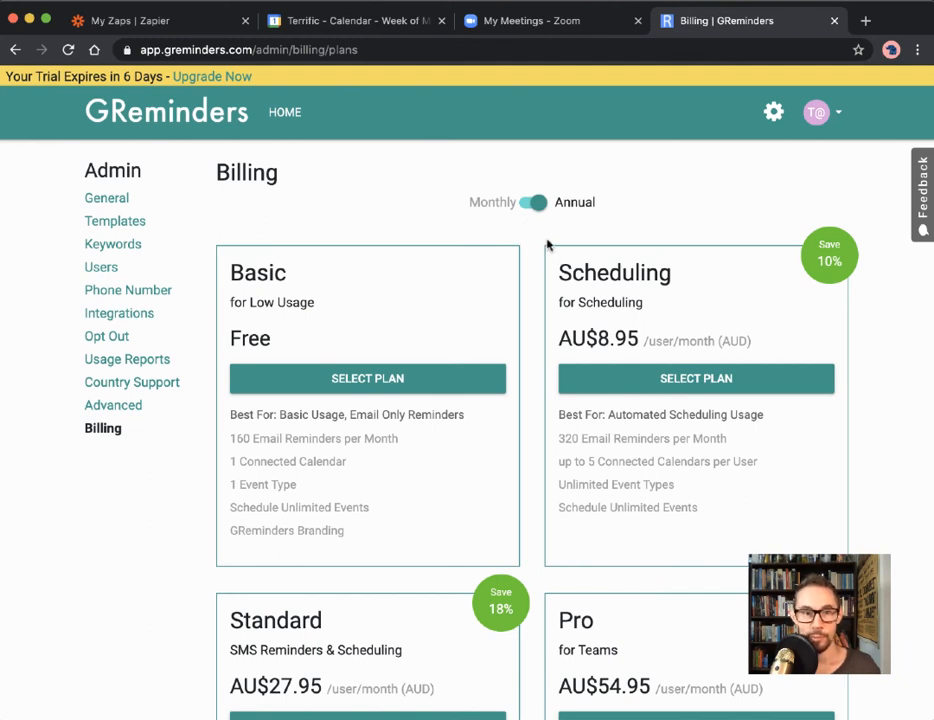